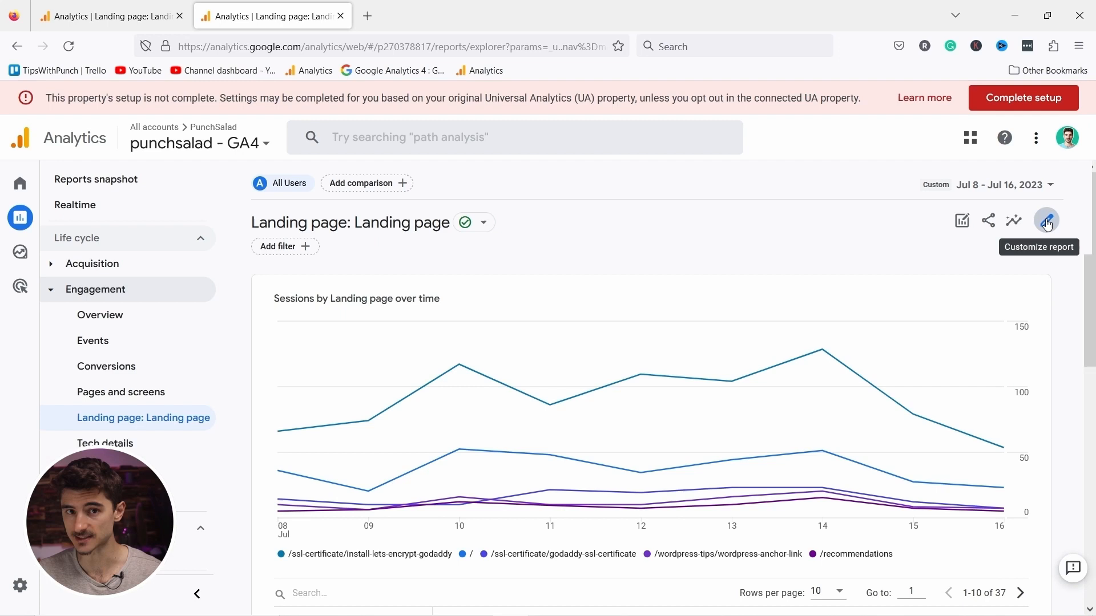
# Customise the Landing page report's metrics and search 'convers' to add conversion metrics.
pyautogui.click(1045, 221)
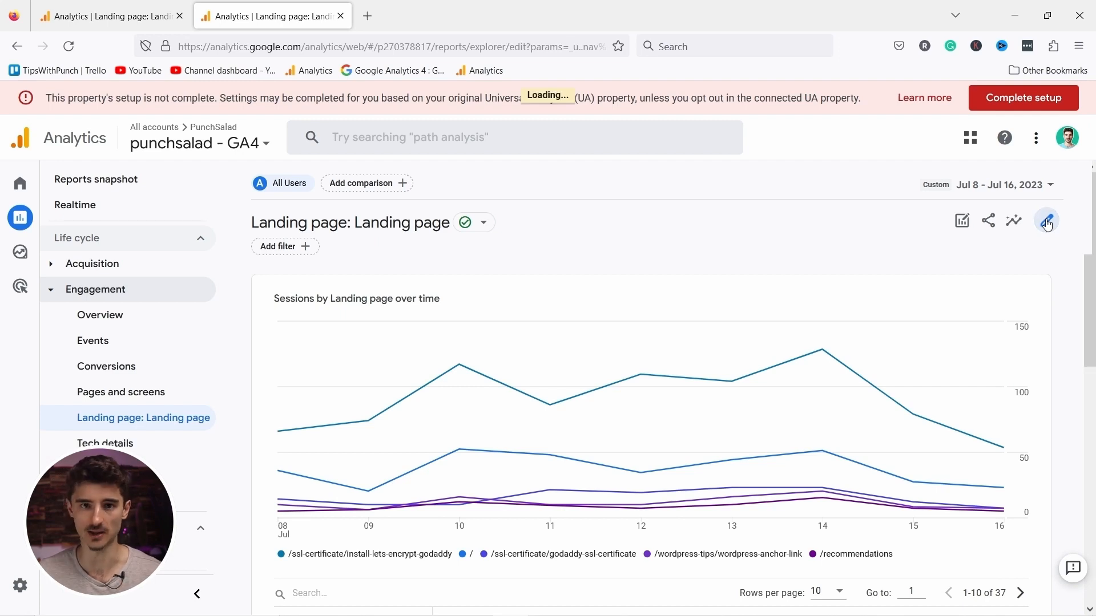
pyautogui.click(1046, 221)
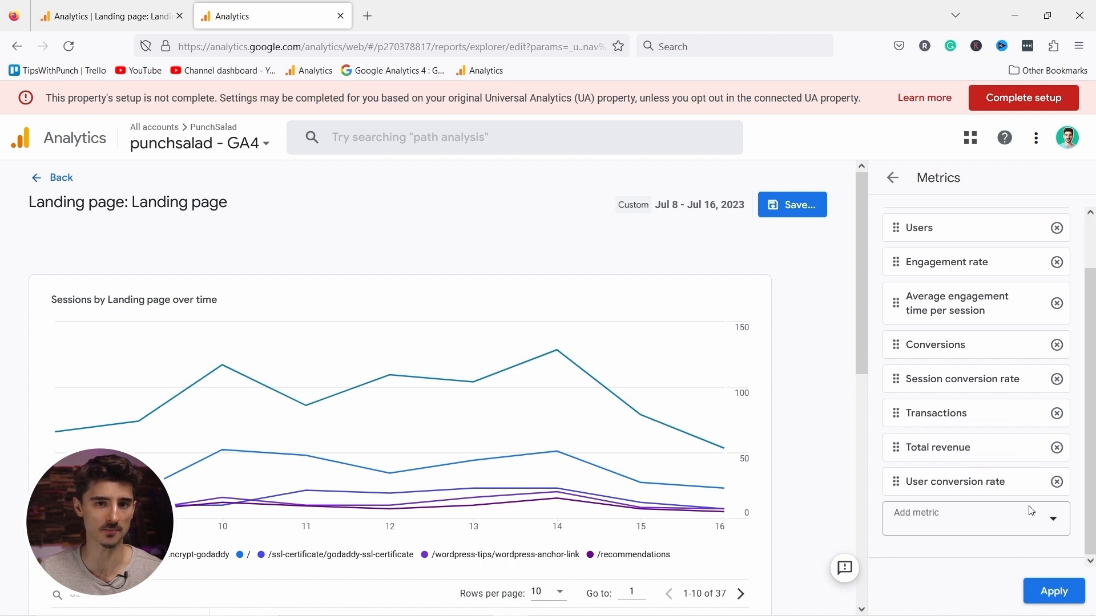
pyautogui.click(958, 512)
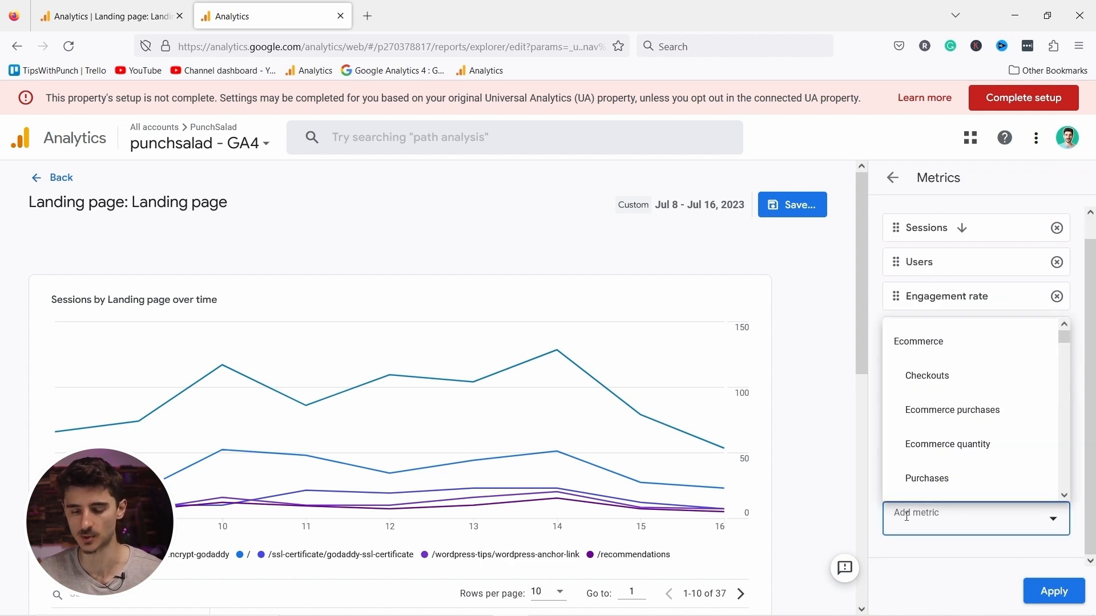
pyautogui.write('convers')
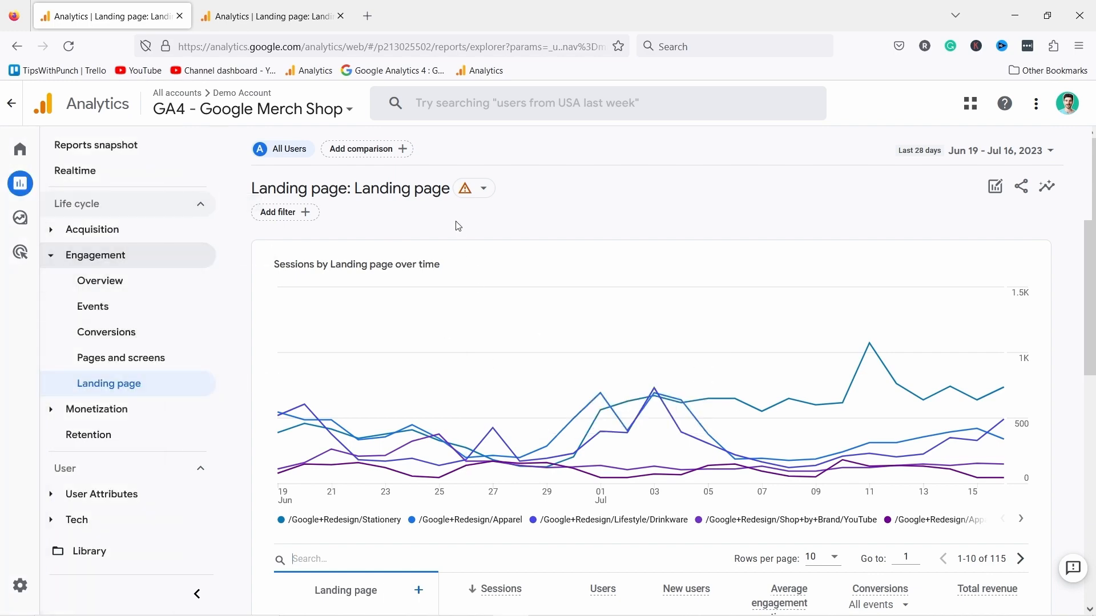
# Scroll down the Merch Shop Landing page report to its table of top pages.
pyautogui.scroll(-3)
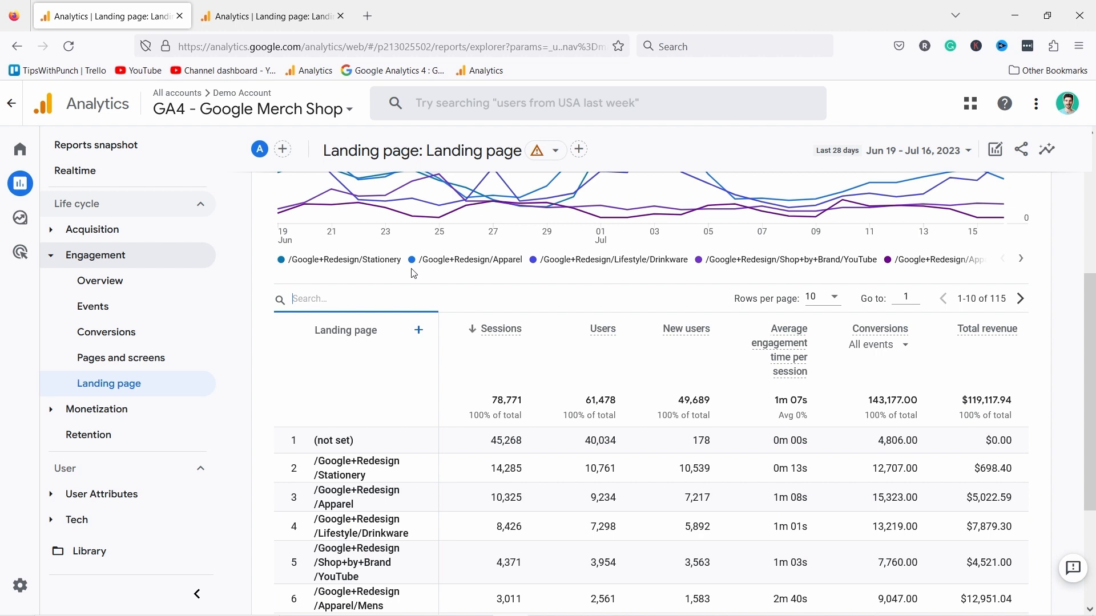
pyautogui.scroll(-3)
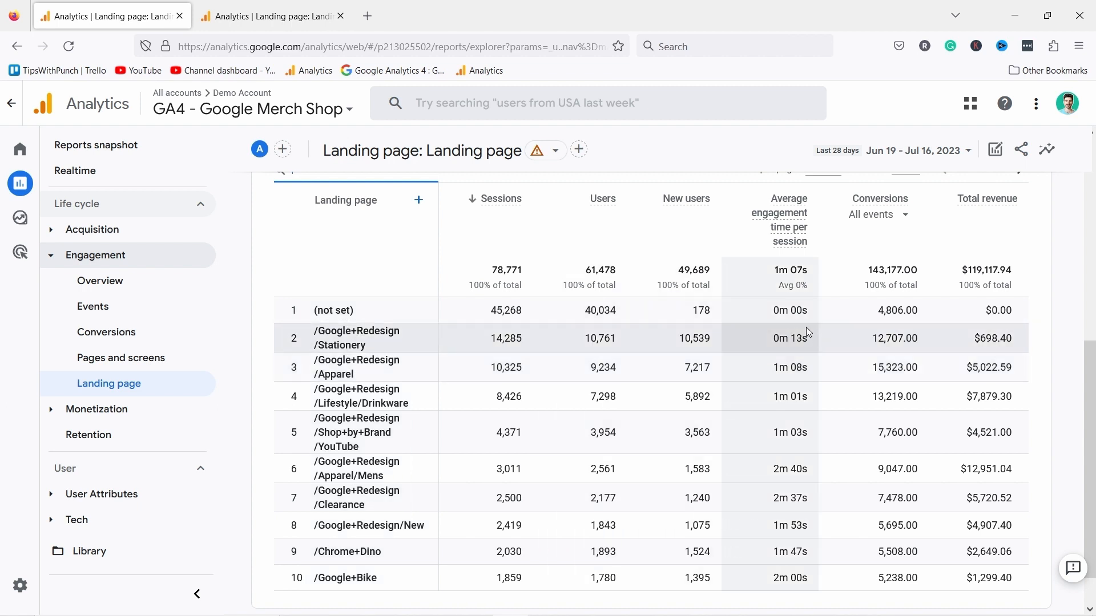
pyautogui.moveTo(787, 431)
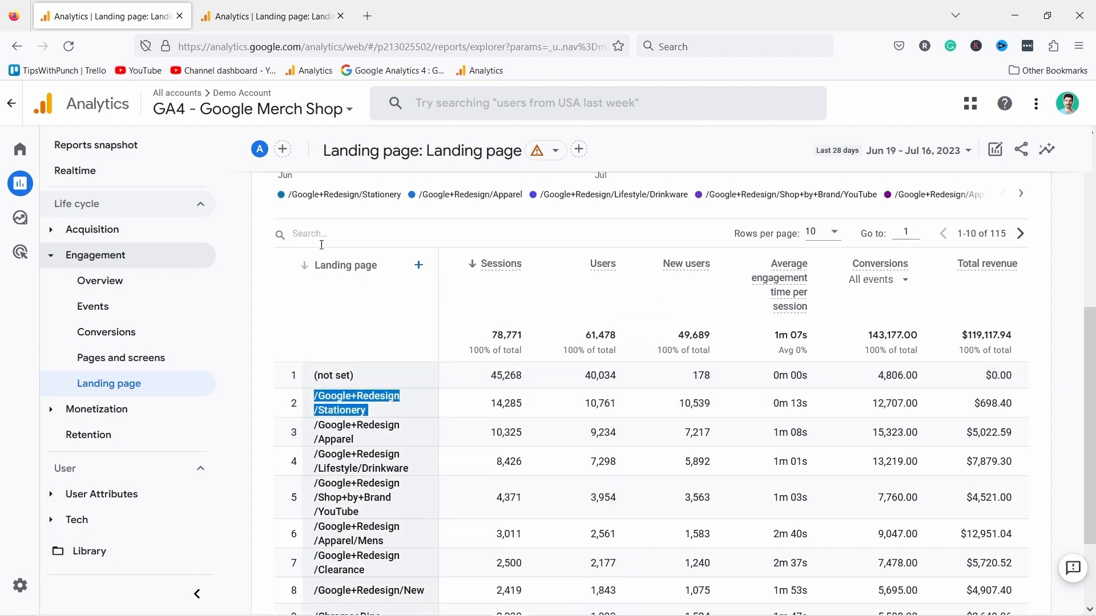
# Filter the table to /Google+Redesign/Stationery and search 'souce' for a second dimension.
pyautogui.write('/Google+Redesign/Stationery')
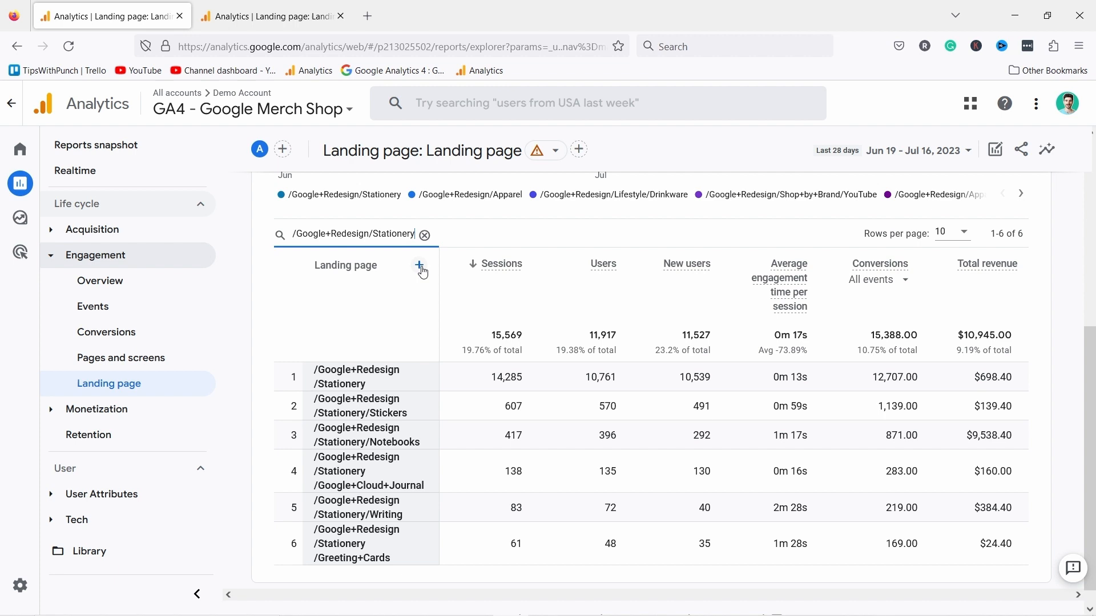
pyautogui.click(420, 267)
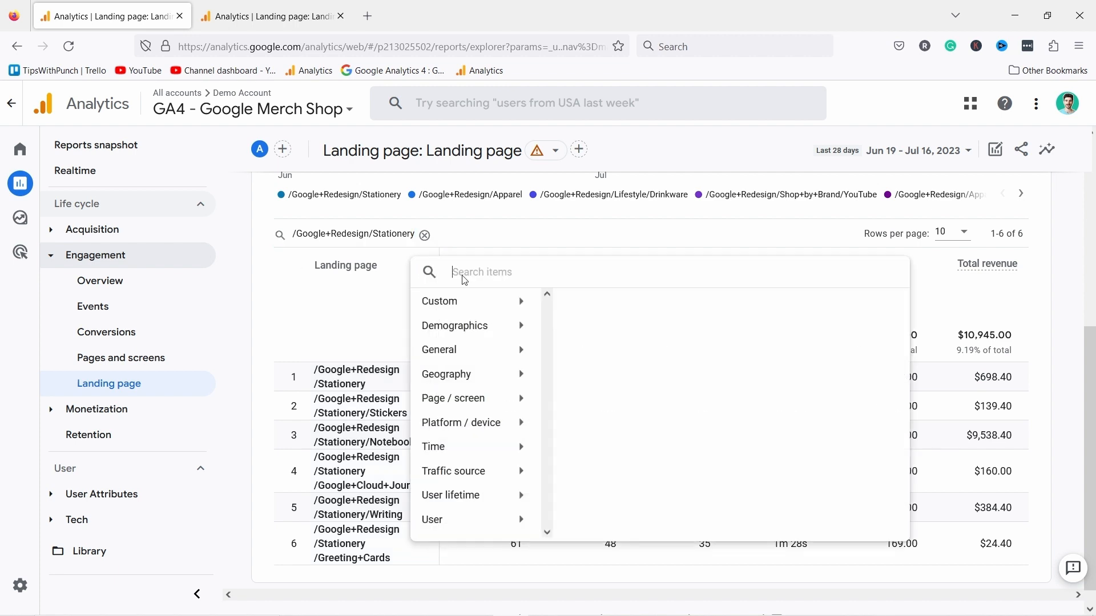
pyautogui.moveTo(487, 272)
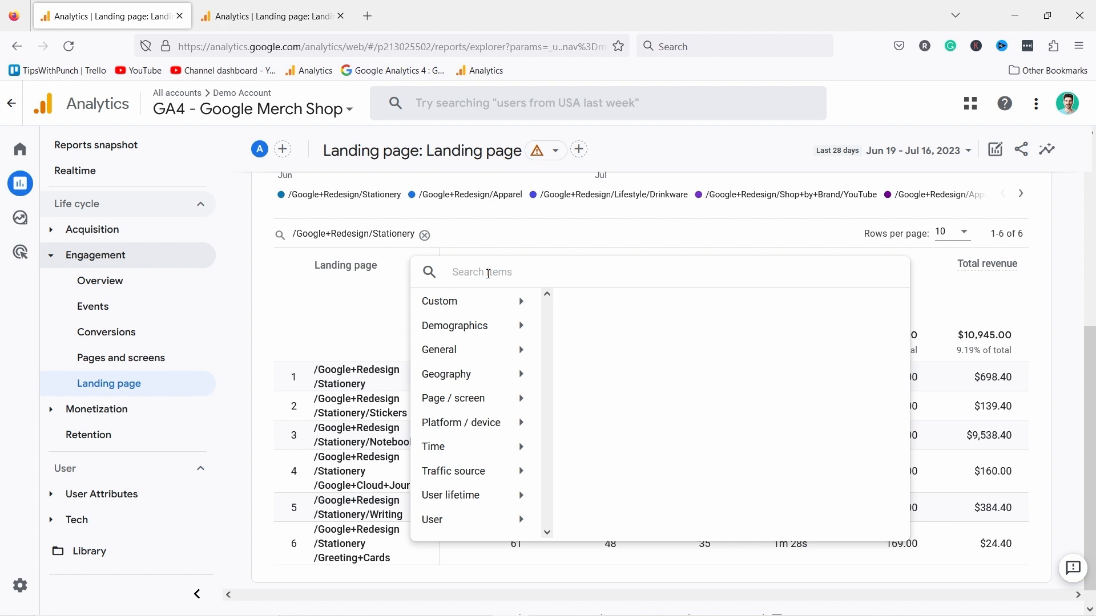
pyautogui.write('souce')
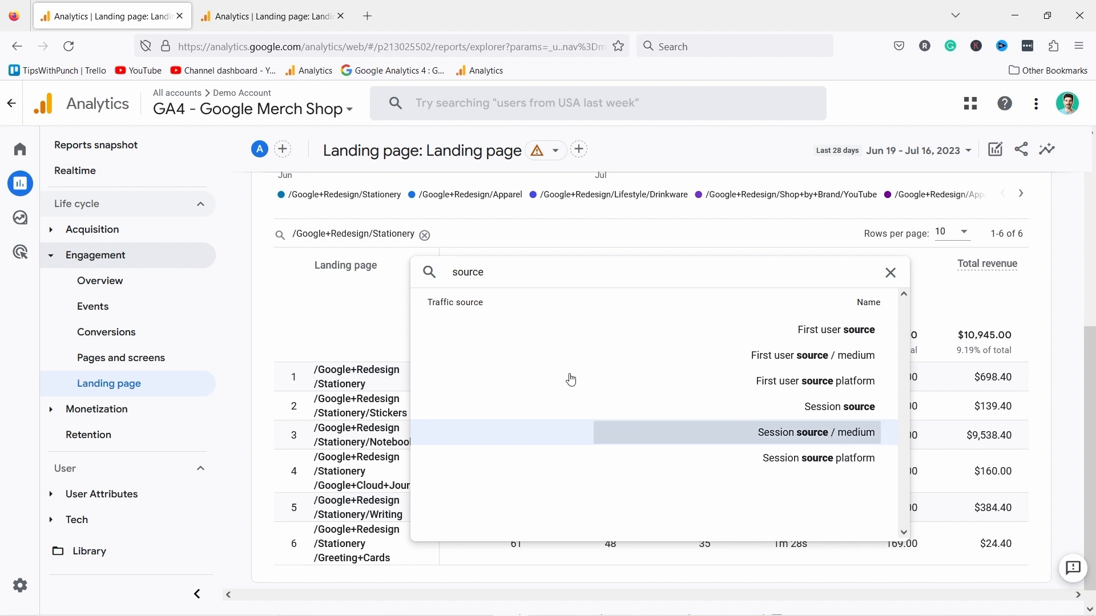
# Split the Stationery landing pages by Session source / medium and scroll the rows.
pyautogui.click(815, 432)
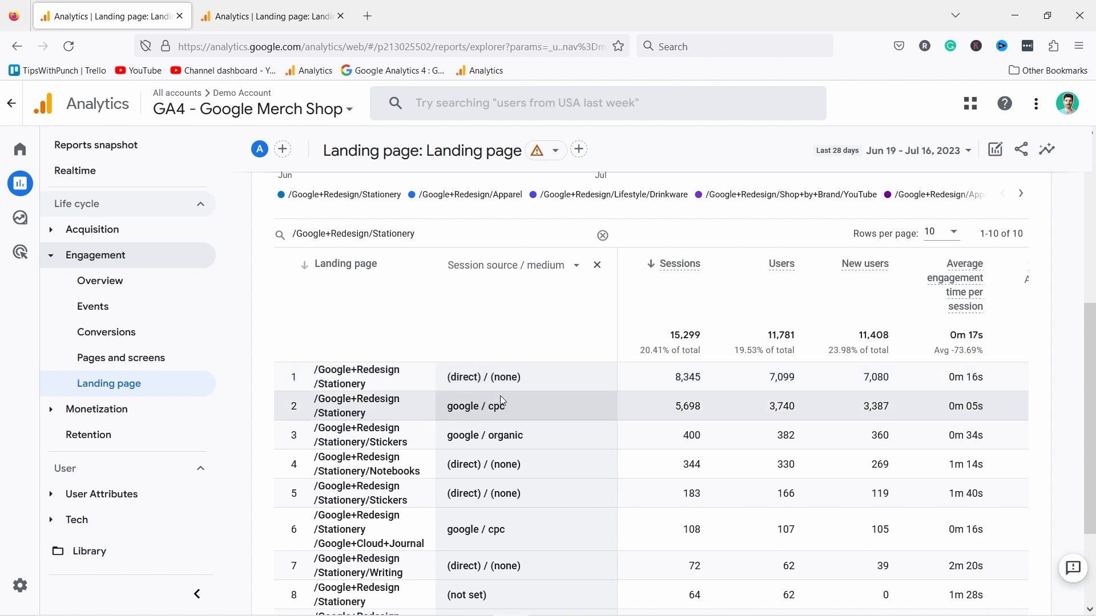
pyautogui.moveTo(489, 405)
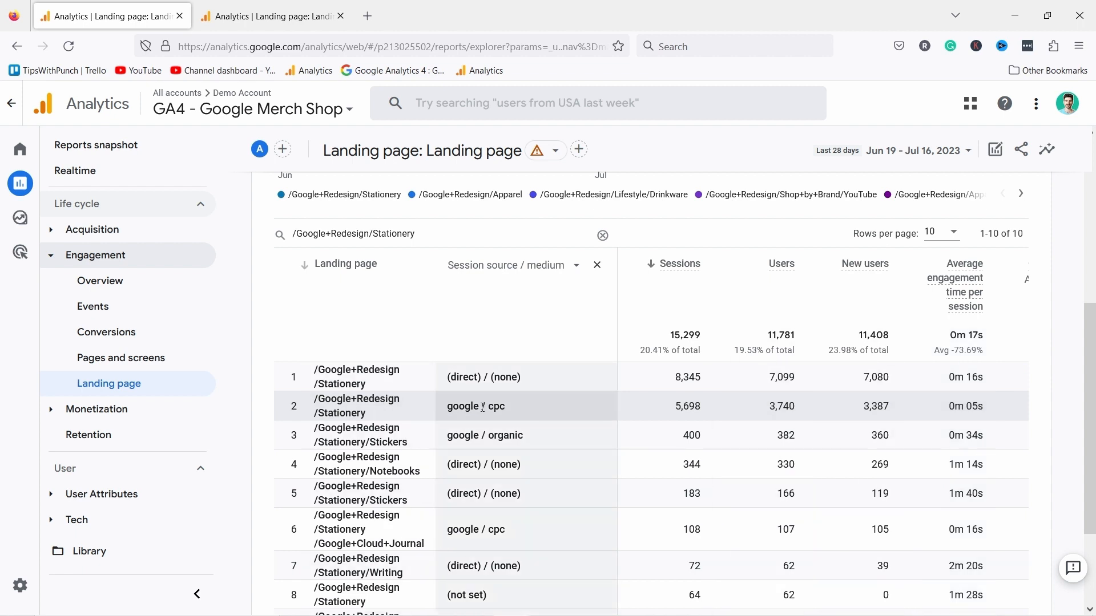
pyautogui.scroll(-3)
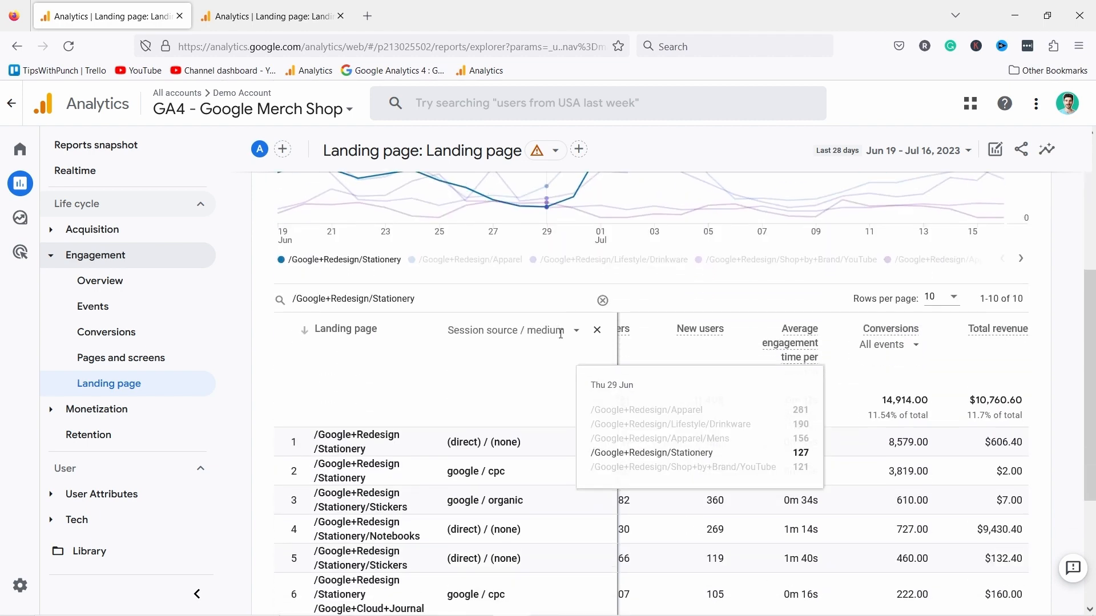
# Remove the Stationery filter and source breakdown, then scroll the 115-page table.
pyautogui.click(601, 300)
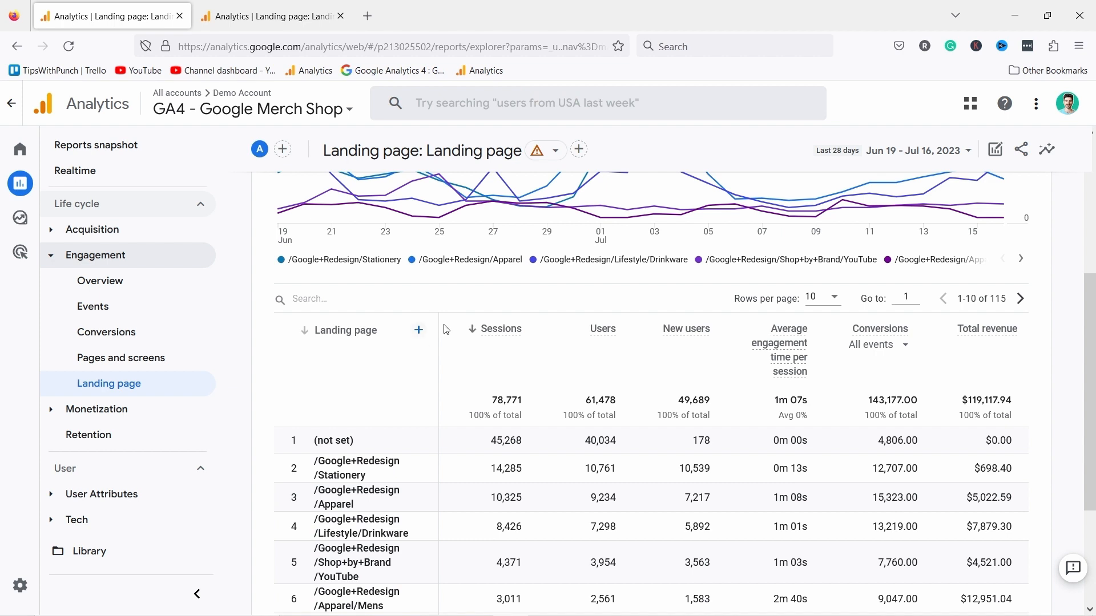
pyautogui.scroll(-3)
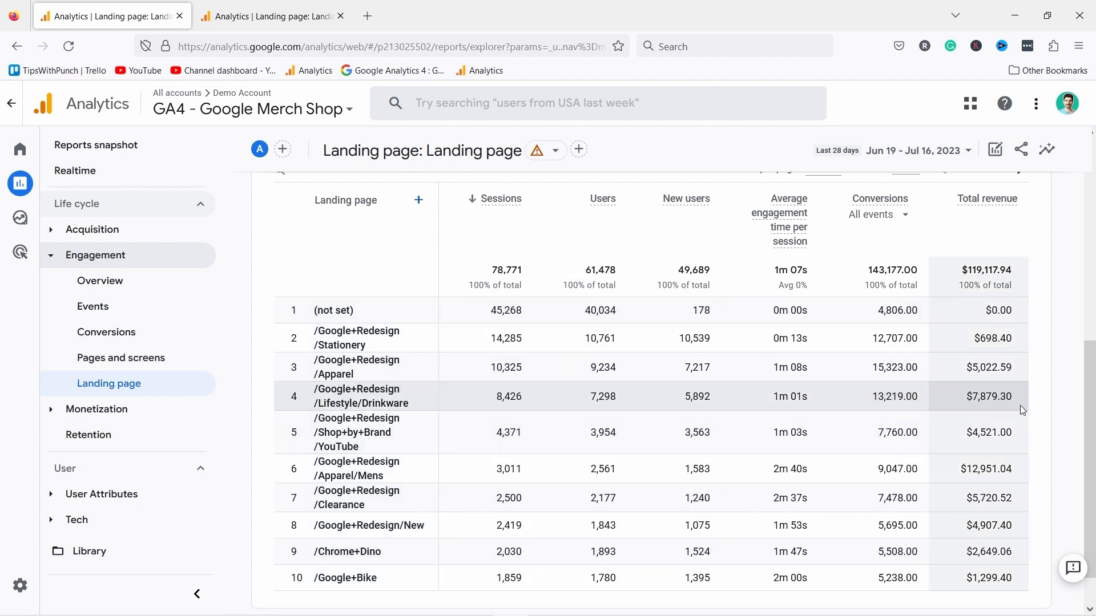
pyautogui.moveTo(989, 410)
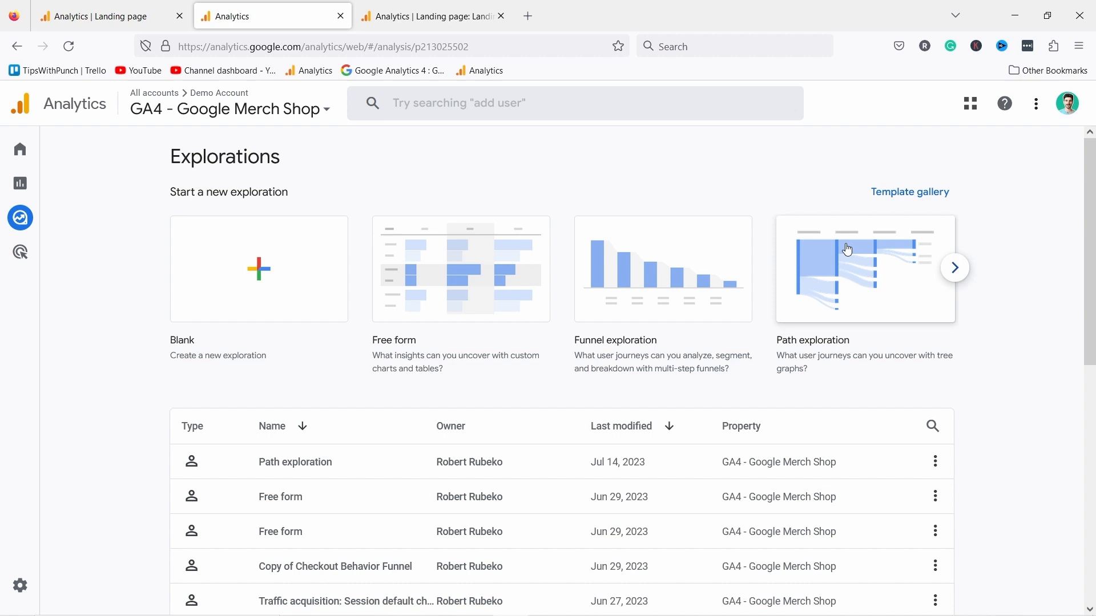
pyautogui.moveTo(827, 283)
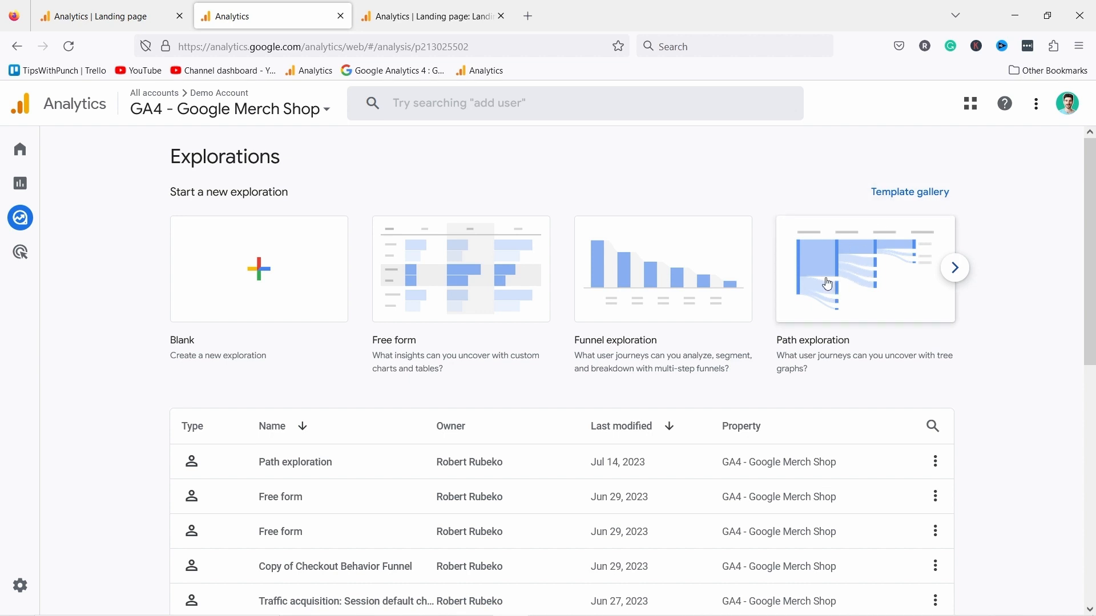
# Start a Path exploration tracing session_start into page_view and later events.
pyautogui.click(865, 268)
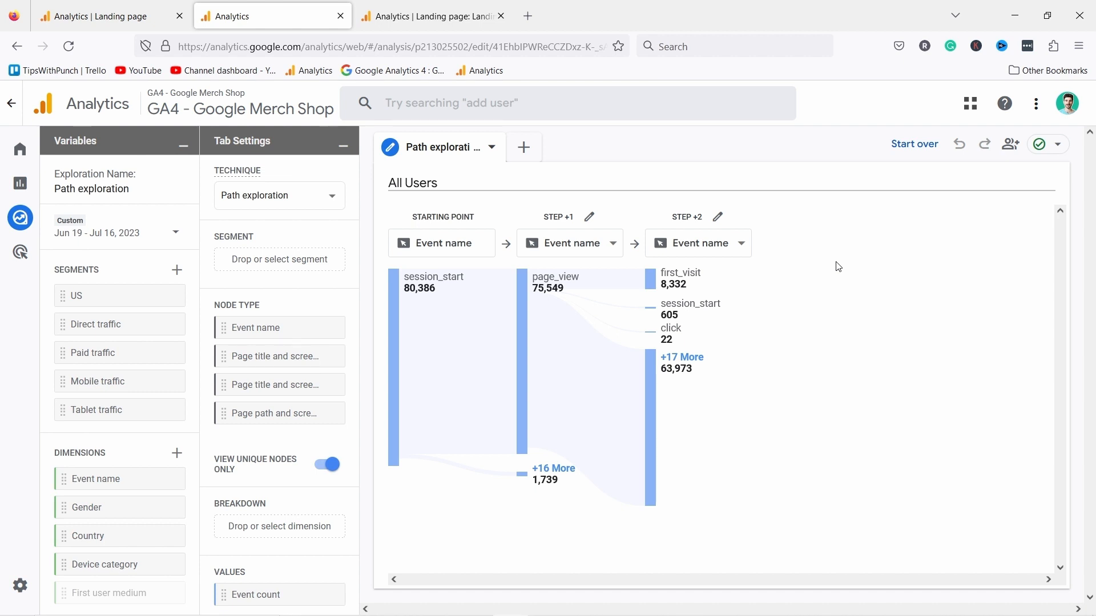
pyautogui.moveTo(645, 263)
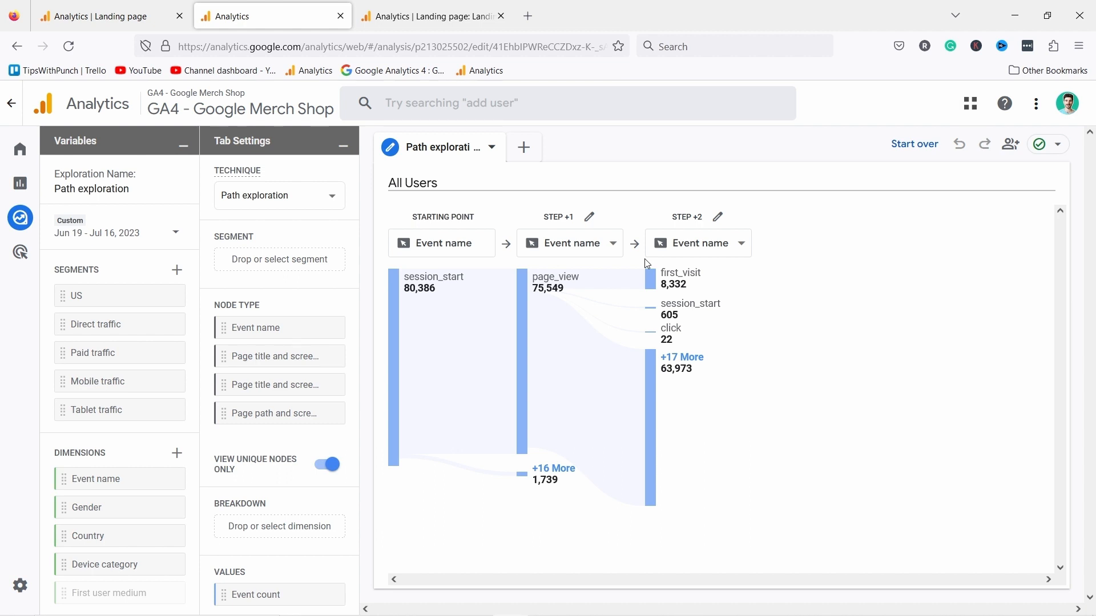
pyautogui.moveTo(510, 205)
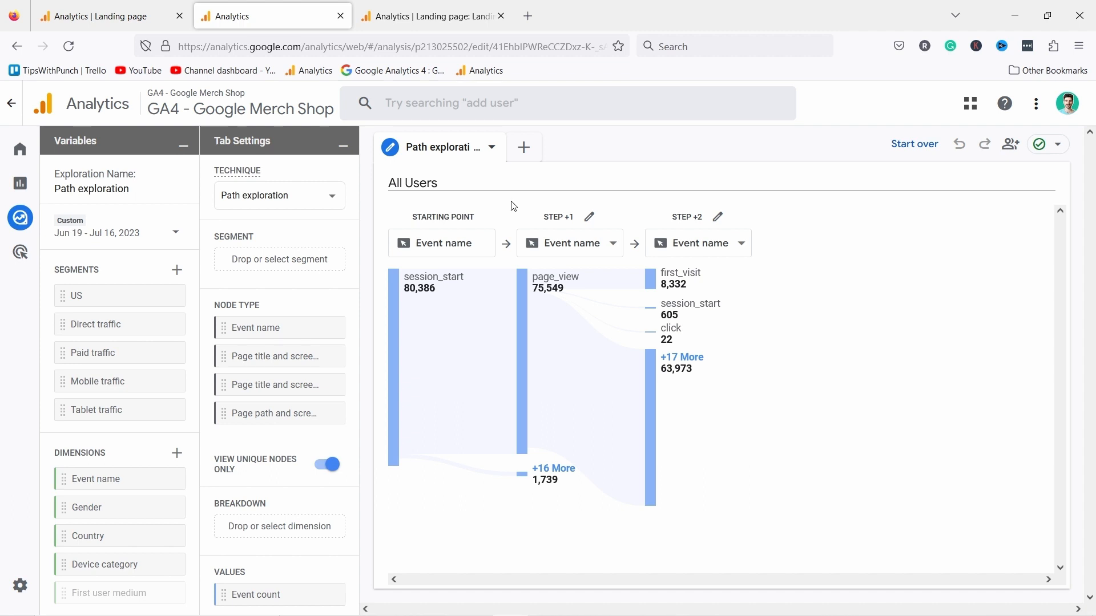
pyautogui.moveTo(556, 248)
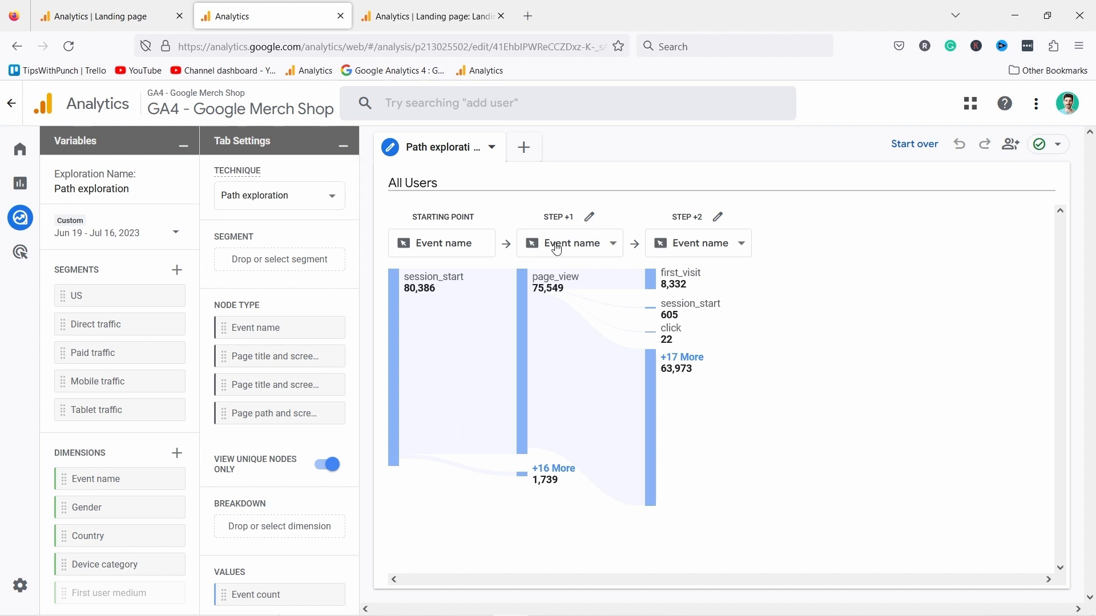
pyautogui.moveTo(467, 243)
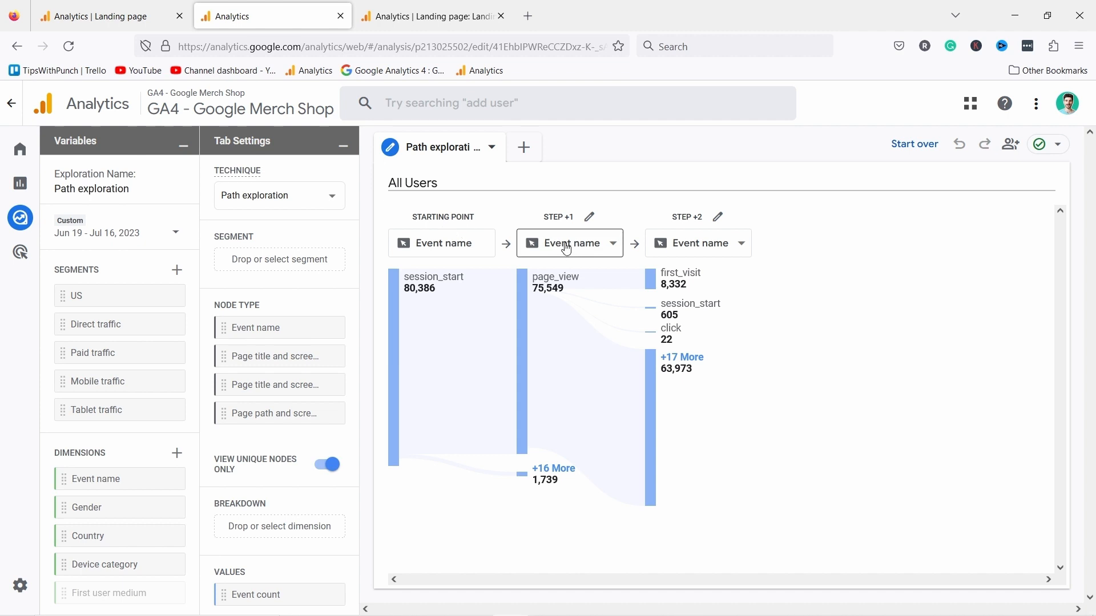
# Show Step +1 nodes as Page path and screen class, led by Stationery at 14,403.
pyautogui.click(568, 243)
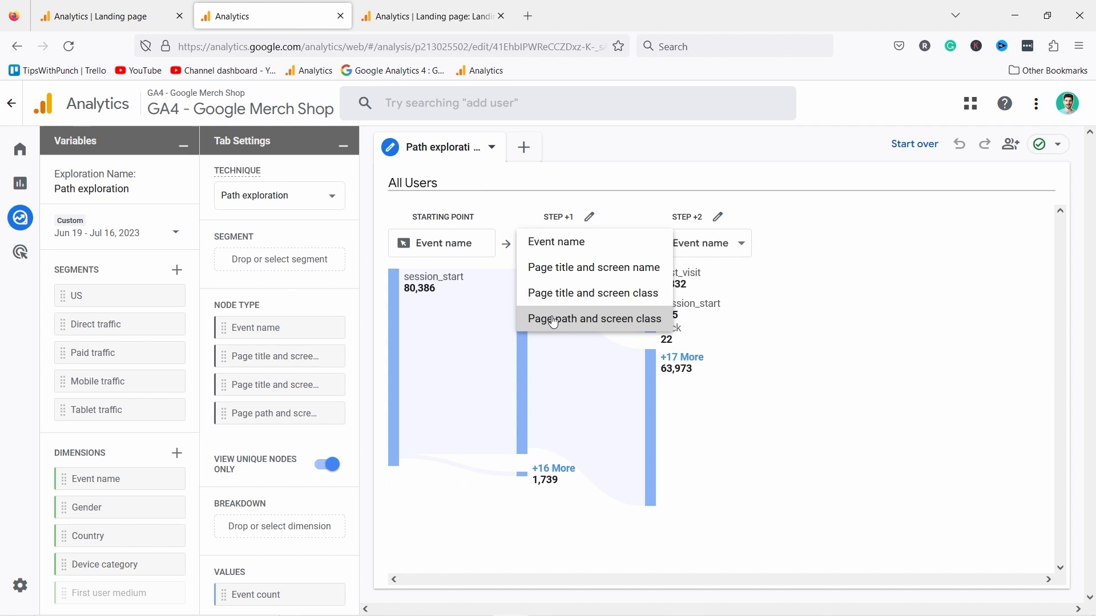
pyautogui.click(593, 318)
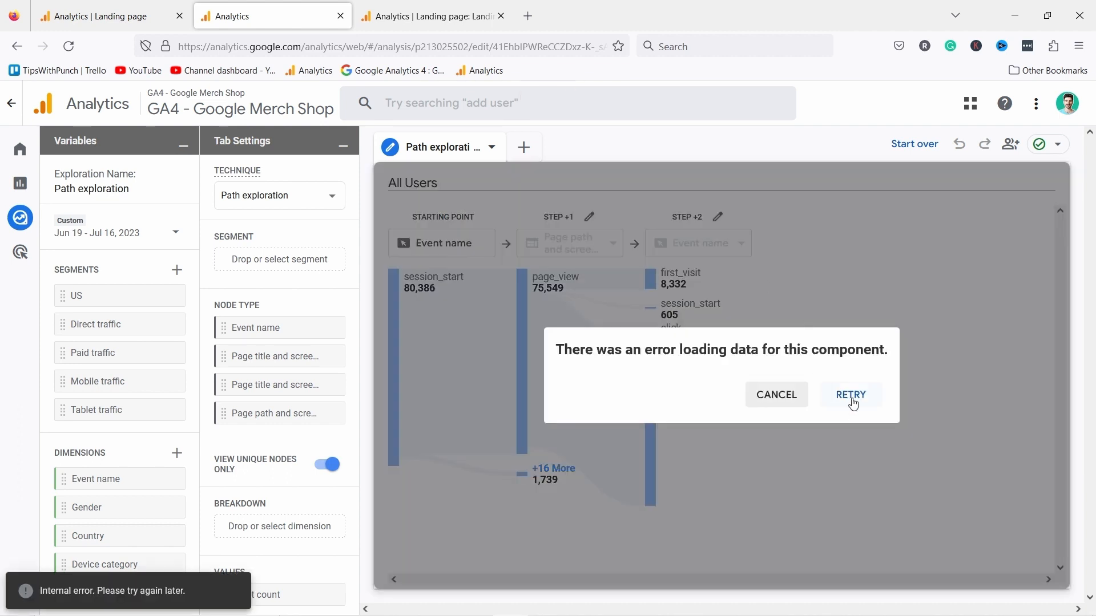
pyautogui.click(850, 395)
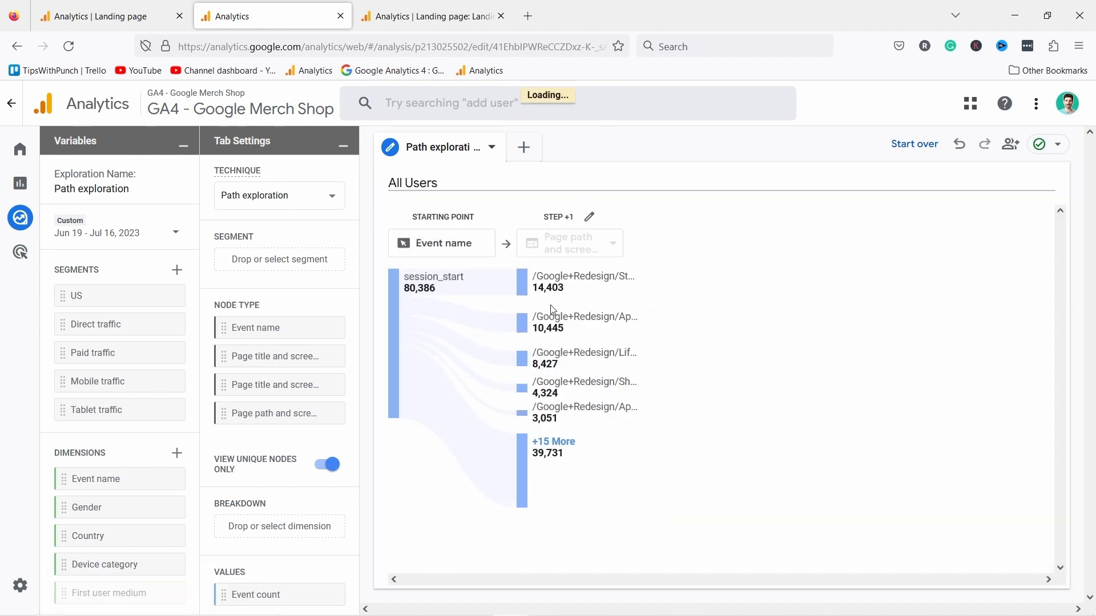
pyautogui.moveTo(552, 323)
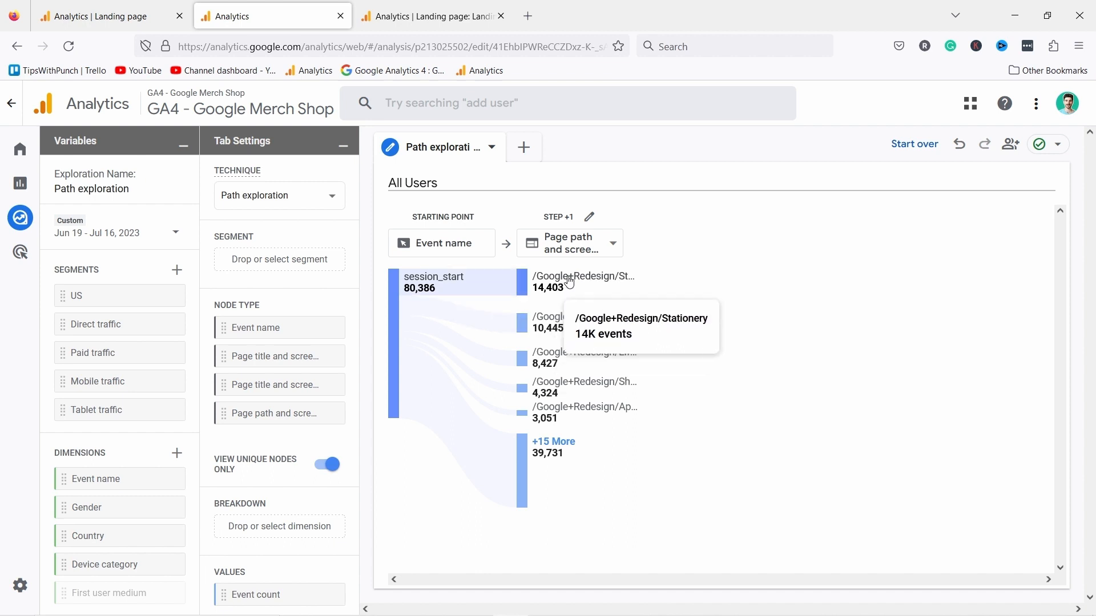
pyautogui.moveTo(591, 379)
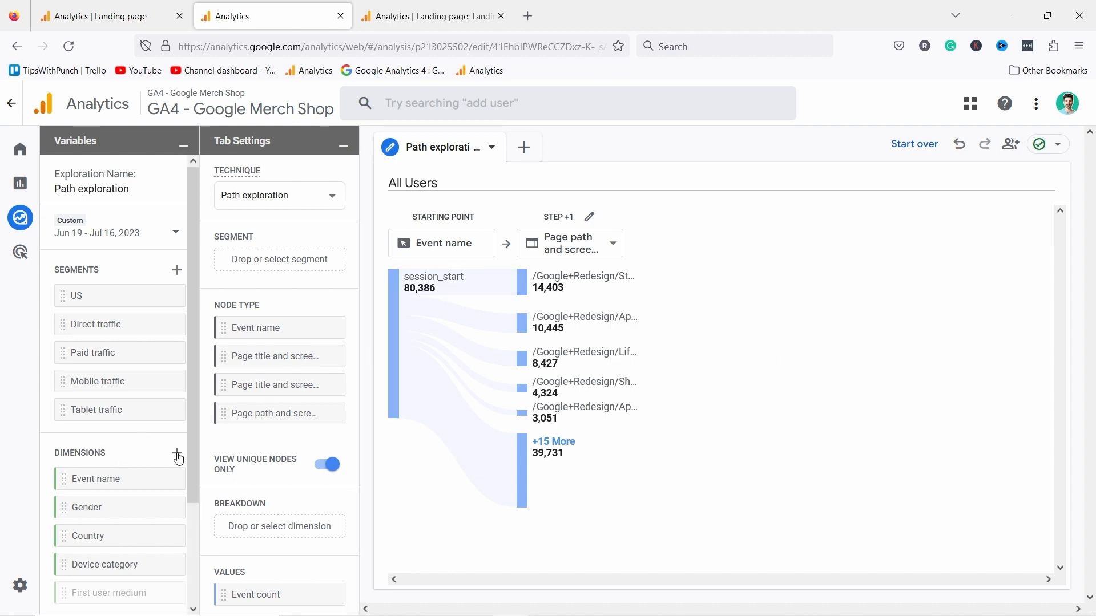
# Import the Landing page + query string dimension into the exploration.
pyautogui.click(177, 453)
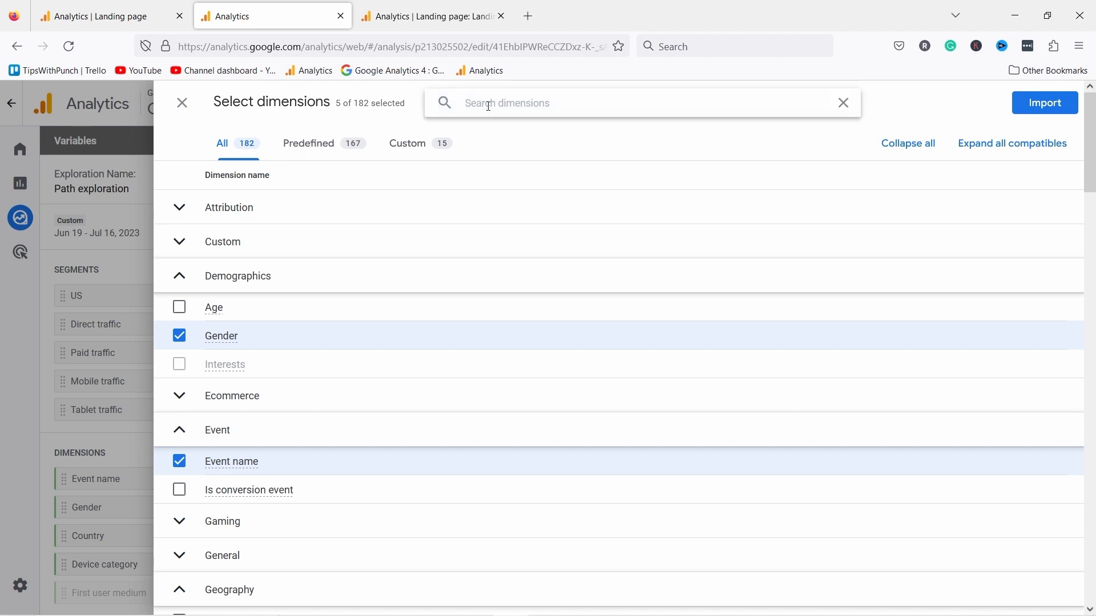
pyautogui.write('landing')
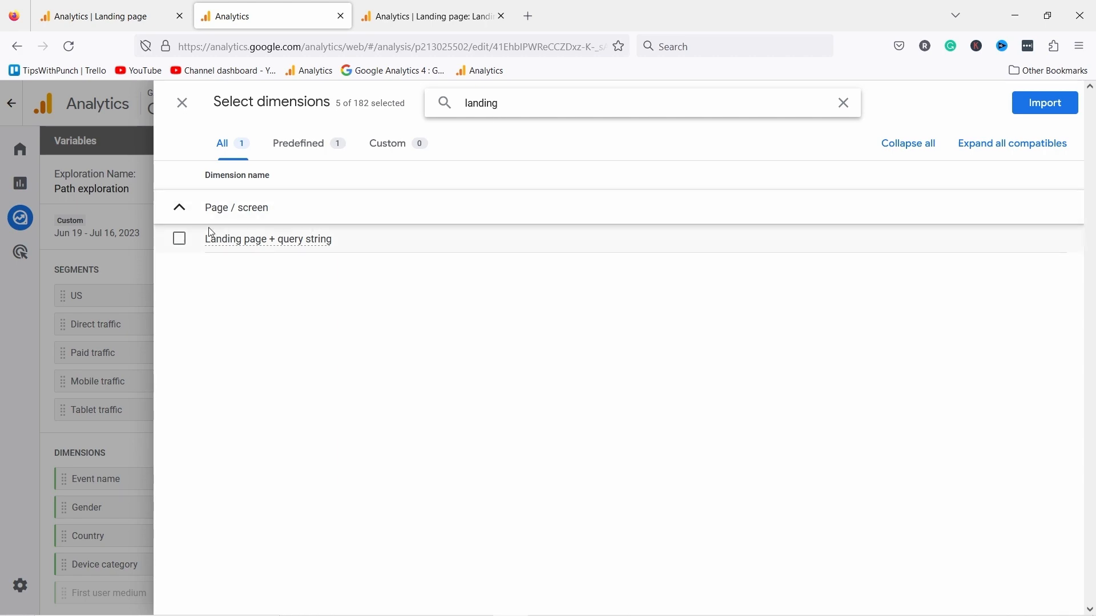
pyautogui.click(178, 238)
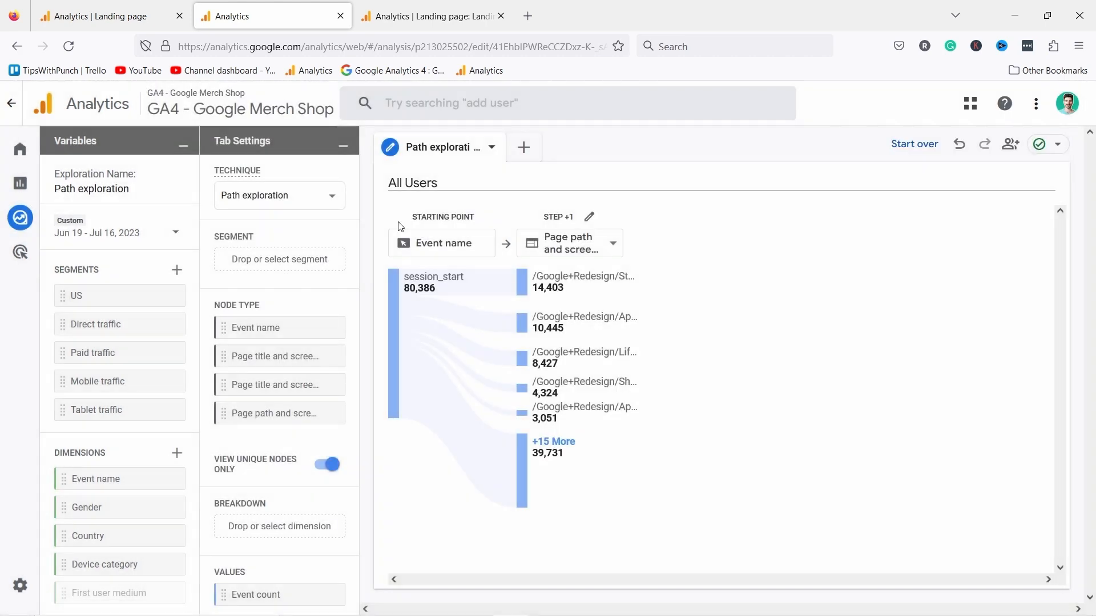
pyautogui.scroll(-3)
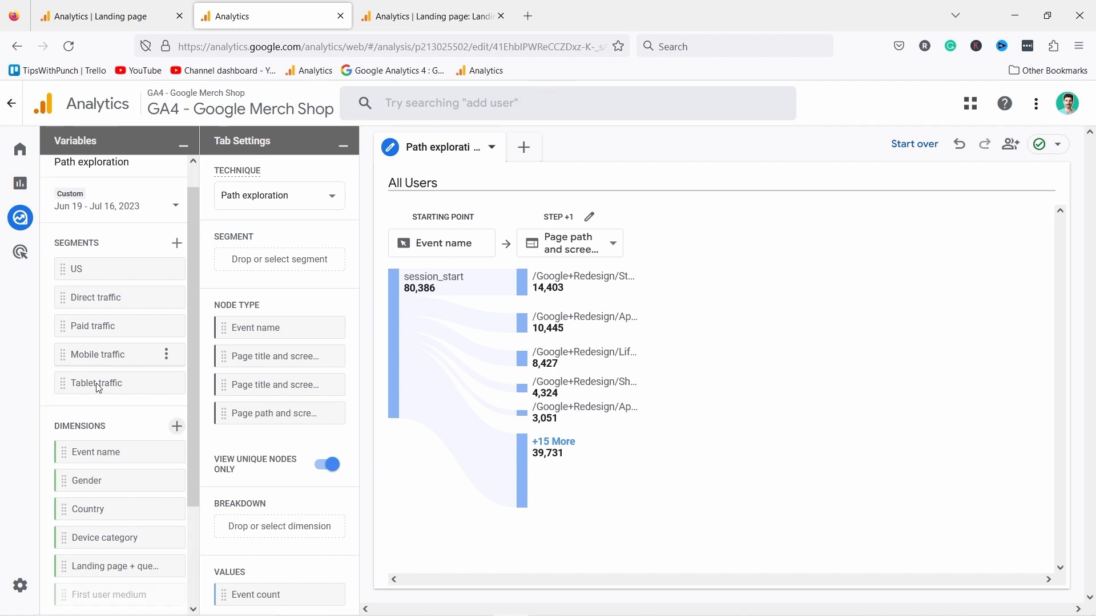
pyautogui.scroll(-3)
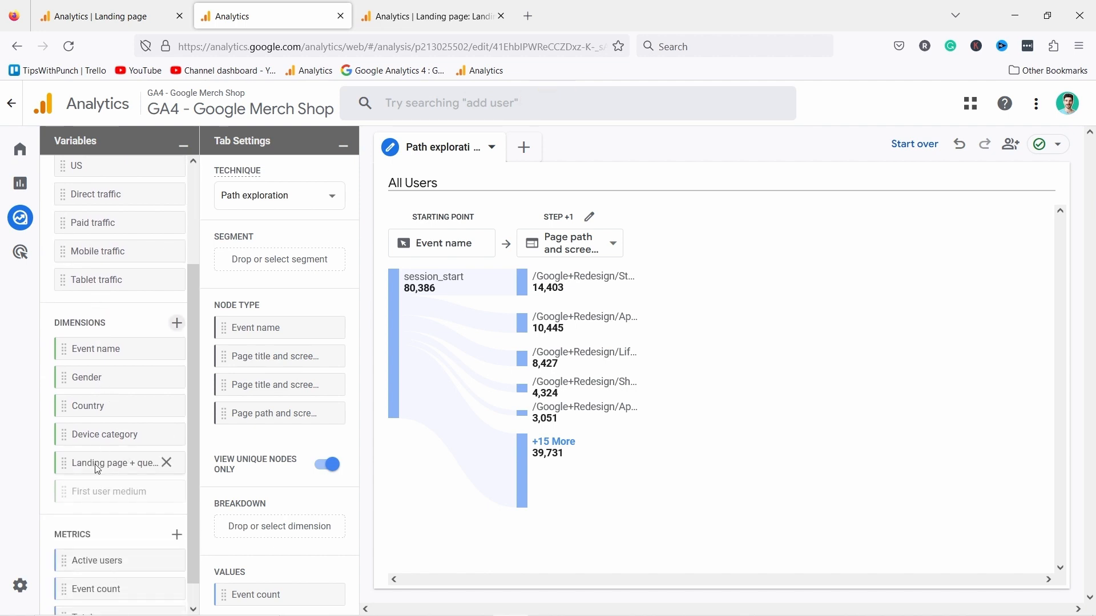
# Filter the exploration to landing page exactly matching /Google+Redesign/Apparel.
pyautogui.moveTo(116, 463); pyautogui.dragTo(122, 471)
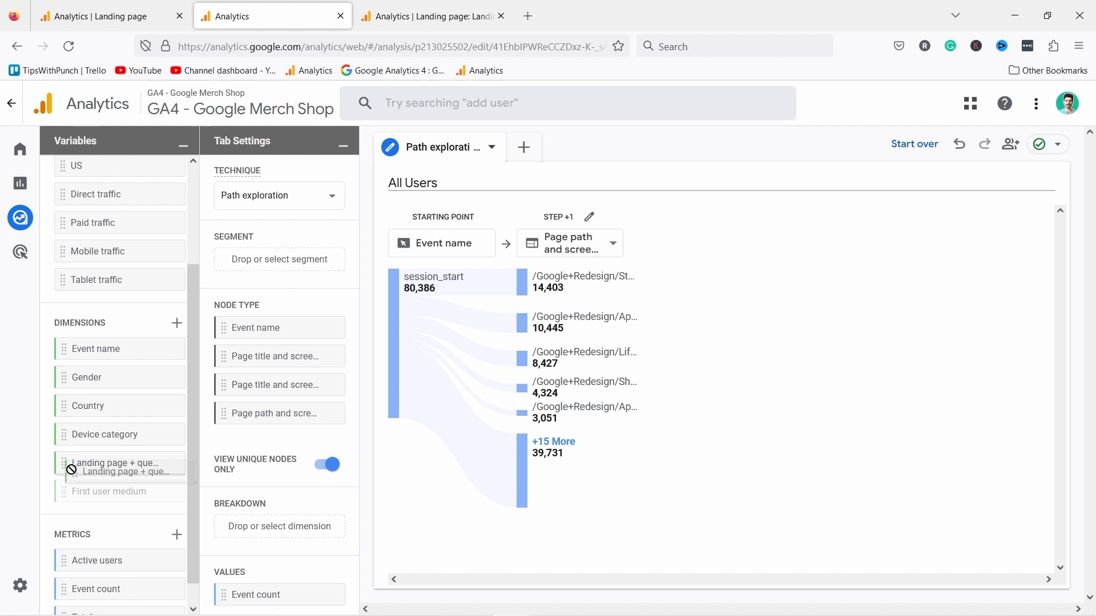
pyautogui.moveTo(119, 463); pyautogui.dragTo(280, 525)
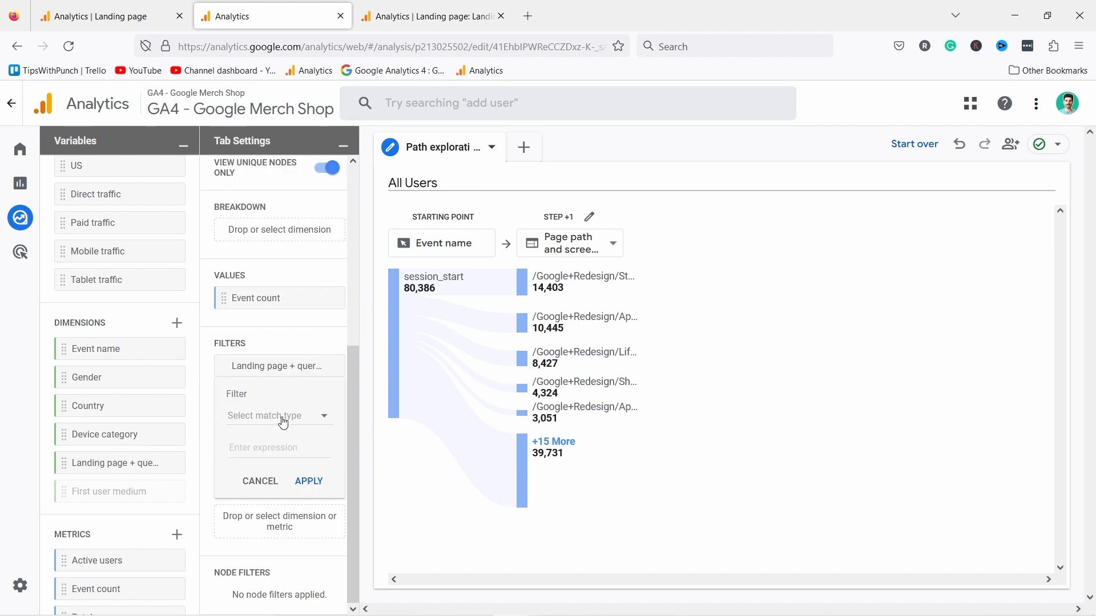
pyautogui.click(278, 416)
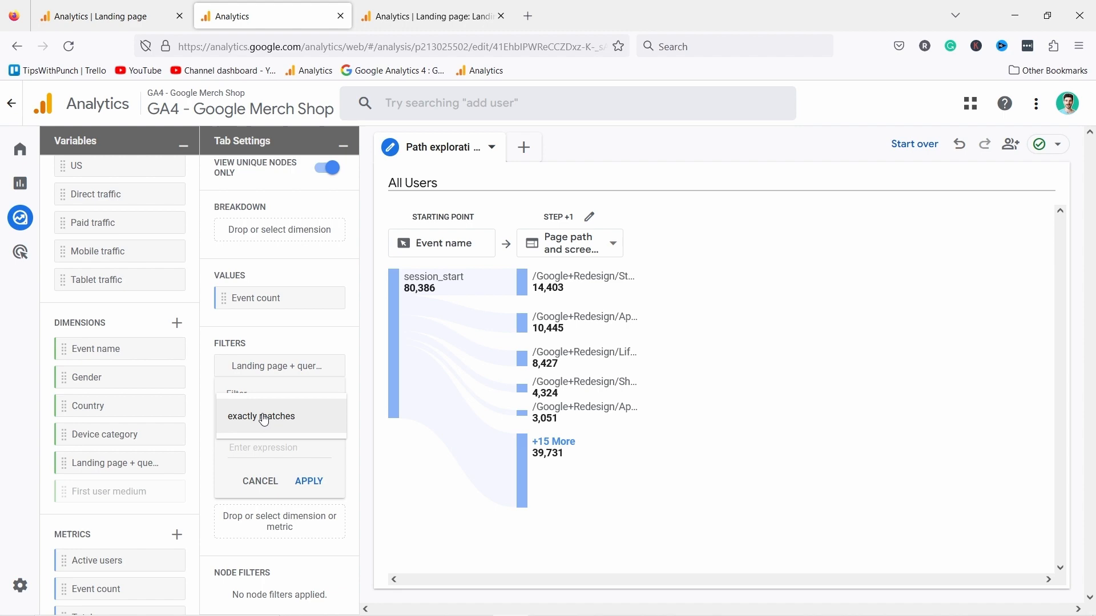
pyautogui.click(262, 416)
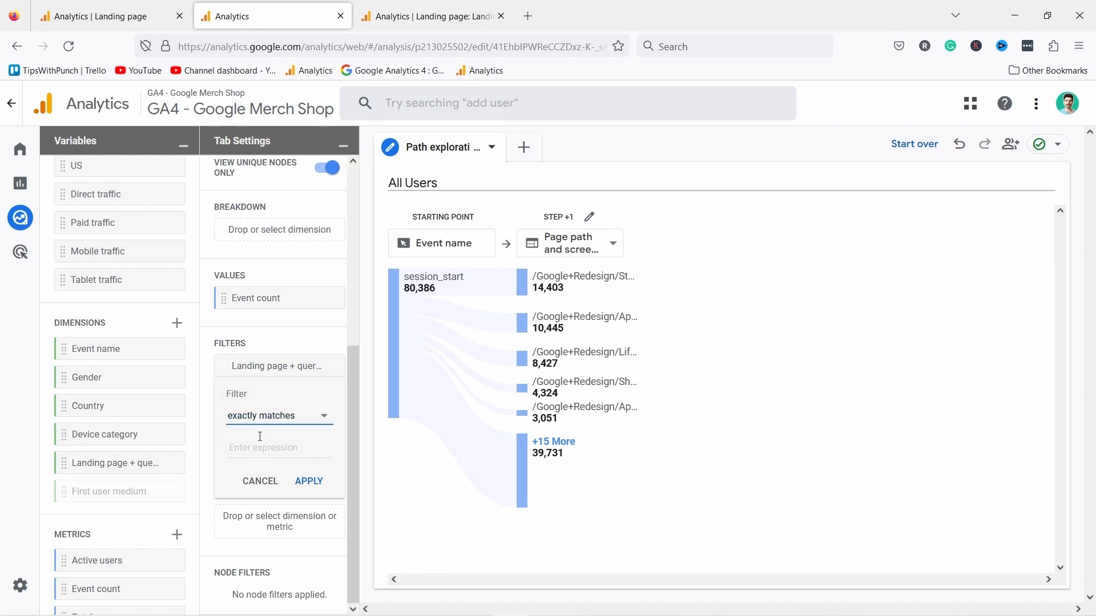
pyautogui.click(105, 16)
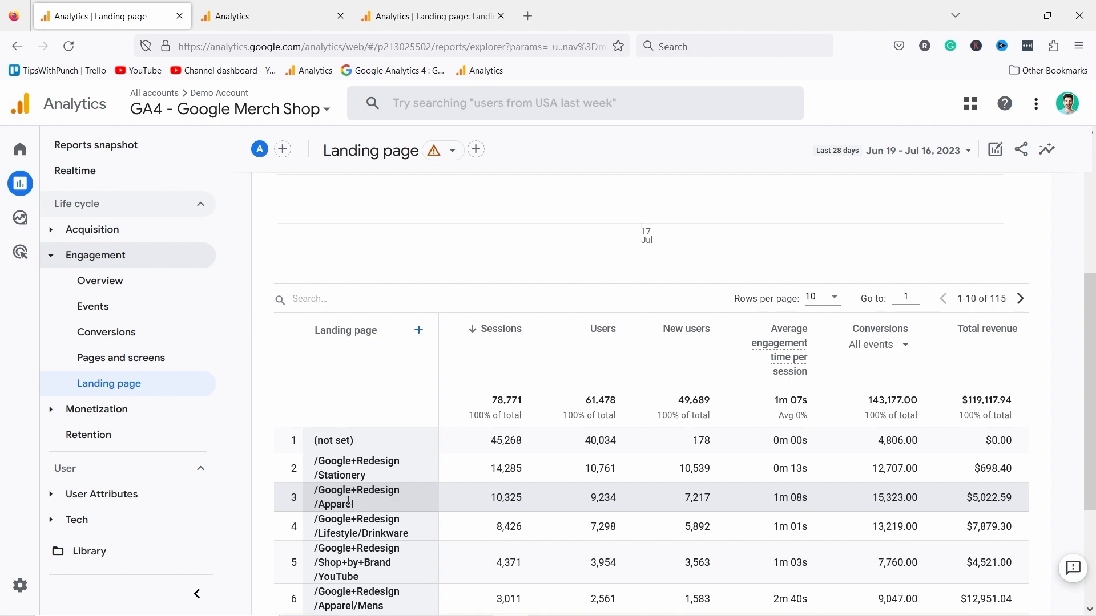
pyautogui.rightClick(333, 497)
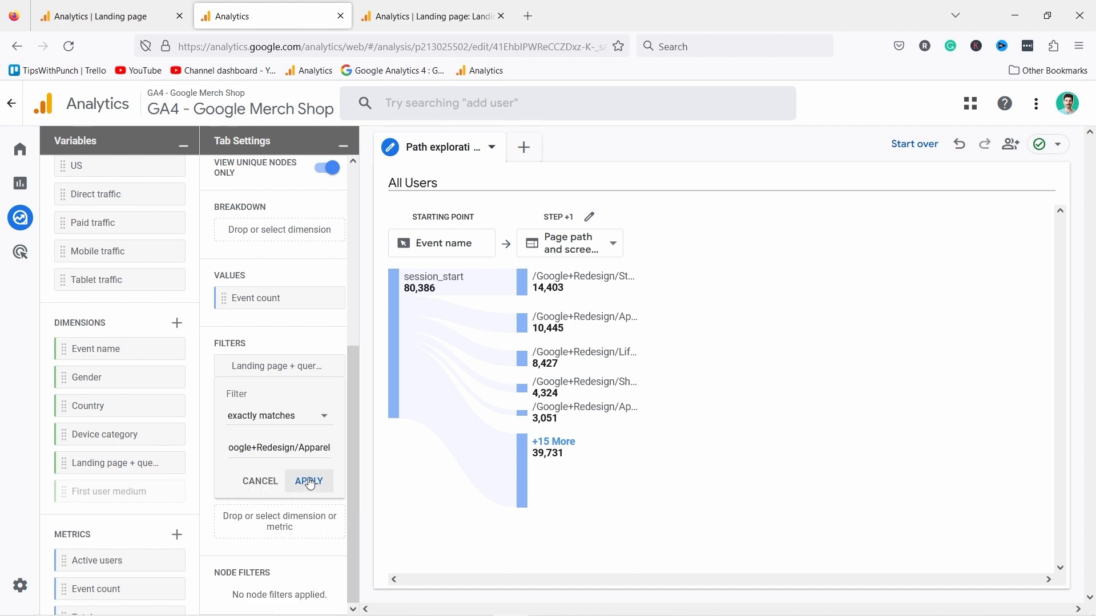
pyautogui.click(308, 481)
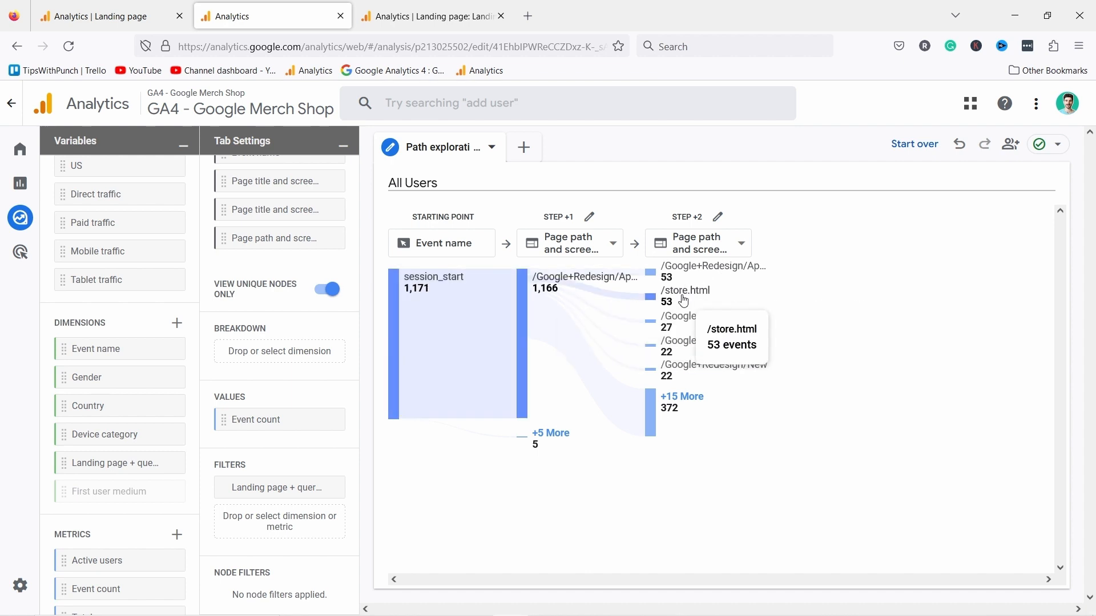
pyautogui.moveTo(687, 299)
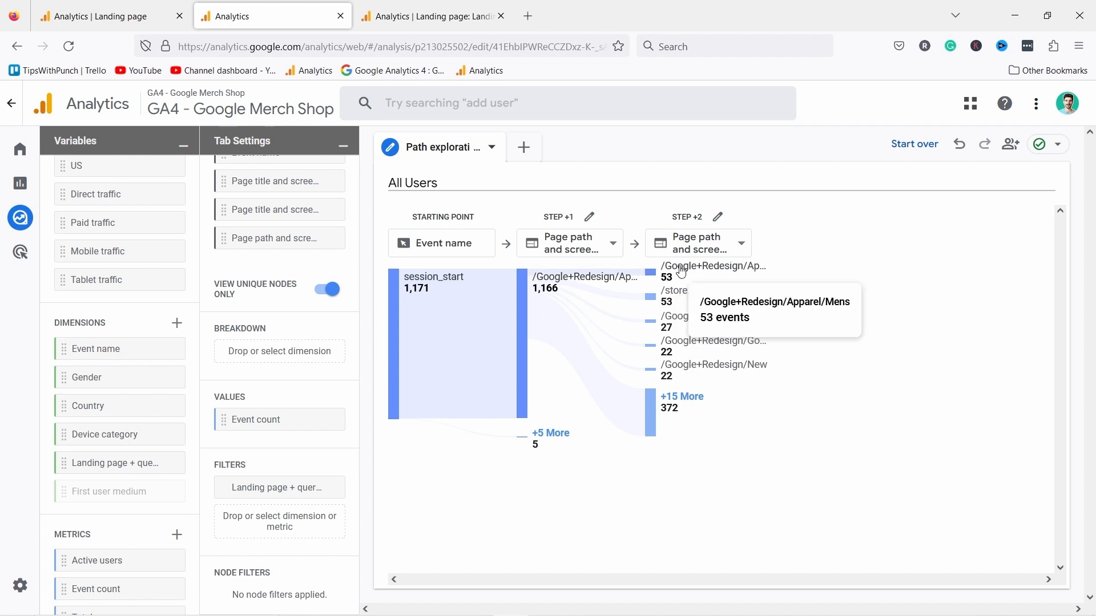
pyautogui.moveTo(667, 273)
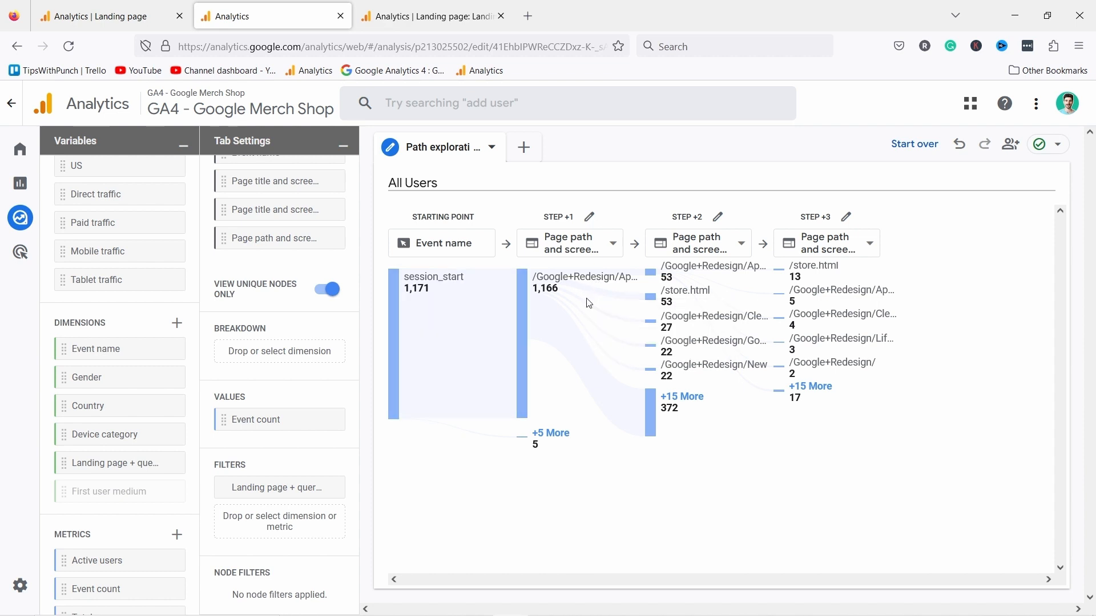
pyautogui.moveTo(609, 354)
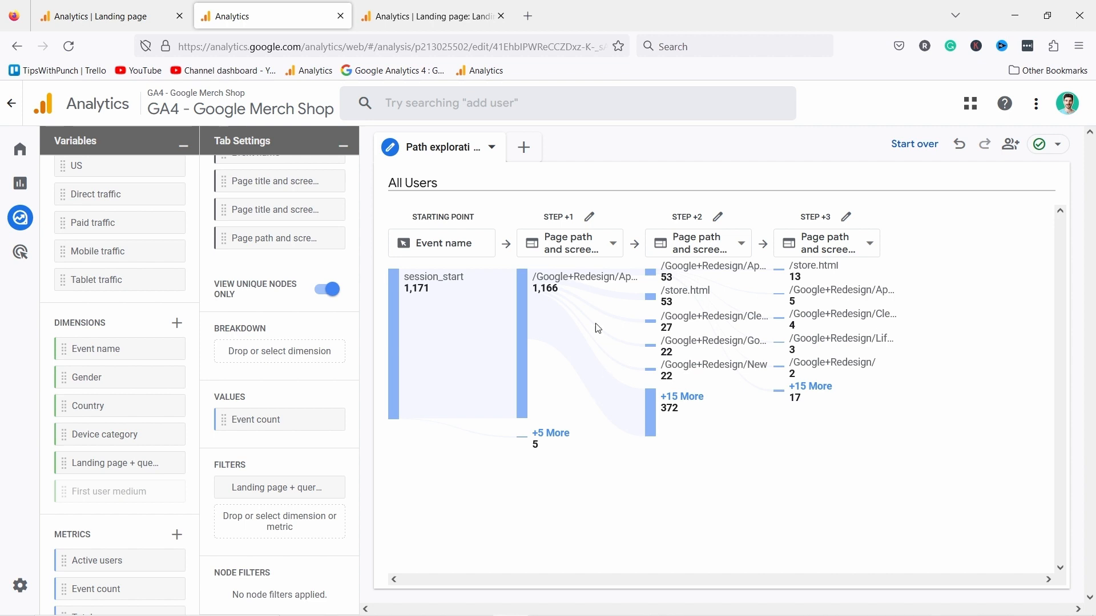
pyautogui.moveTo(683, 278)
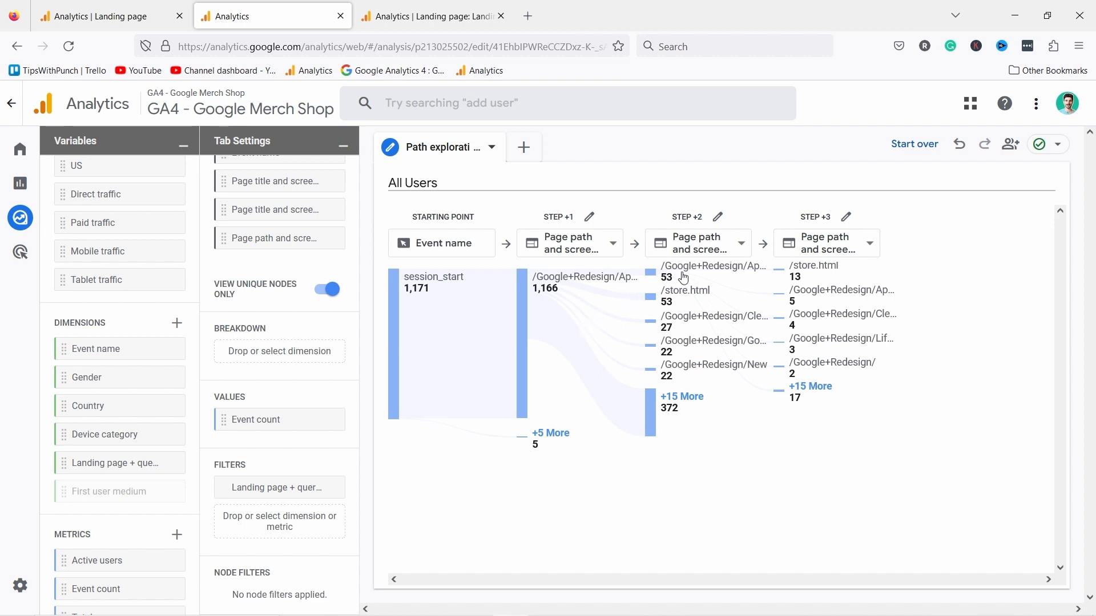
pyautogui.moveTo(830, 271)
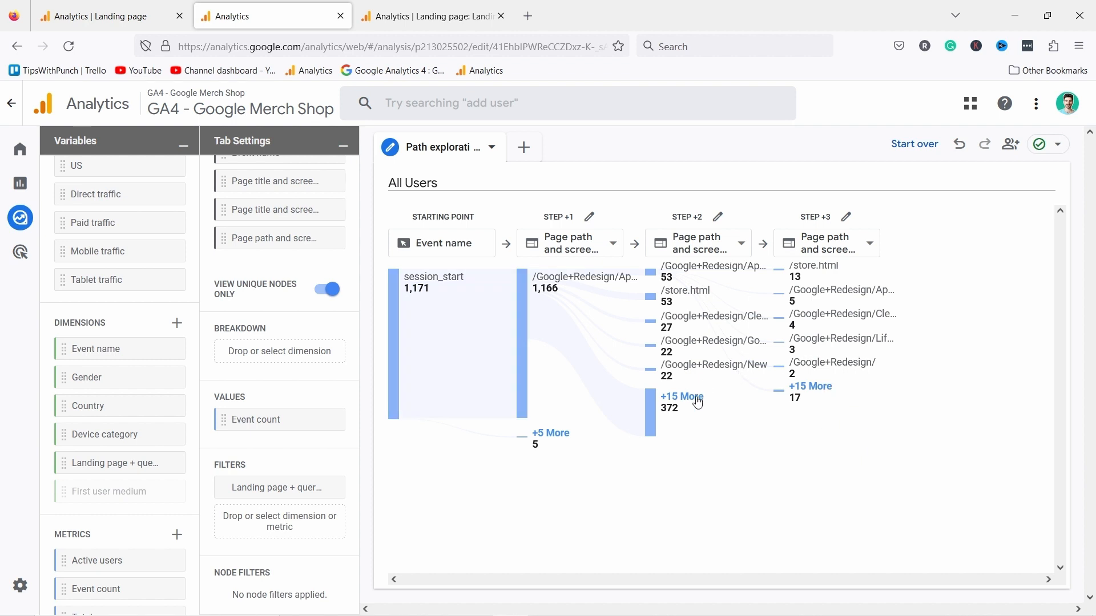
pyautogui.click(682, 396)
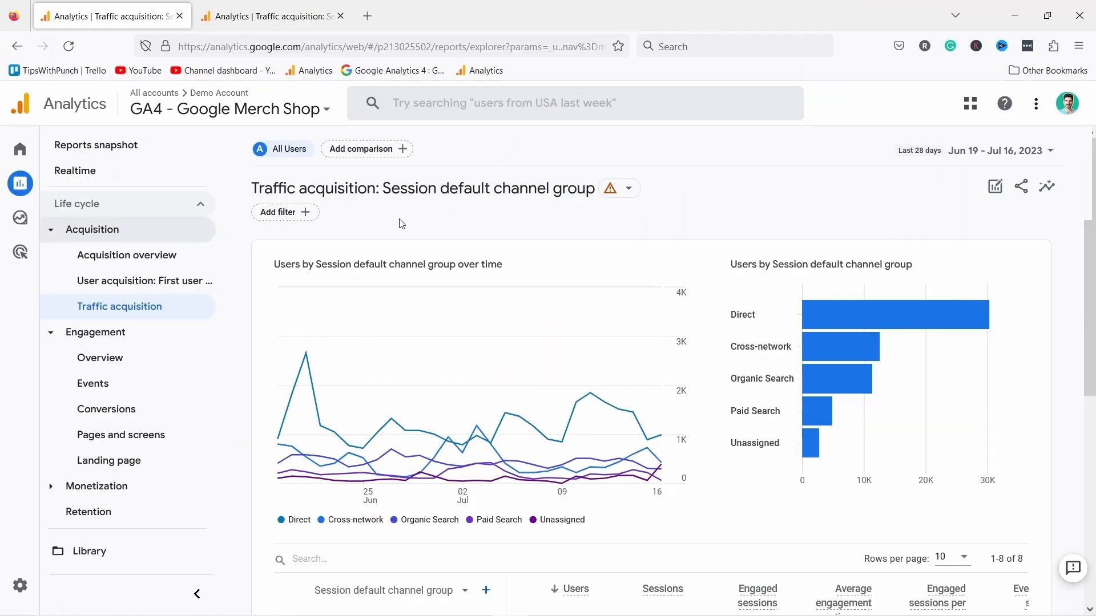
pyautogui.moveTo(49, 182)
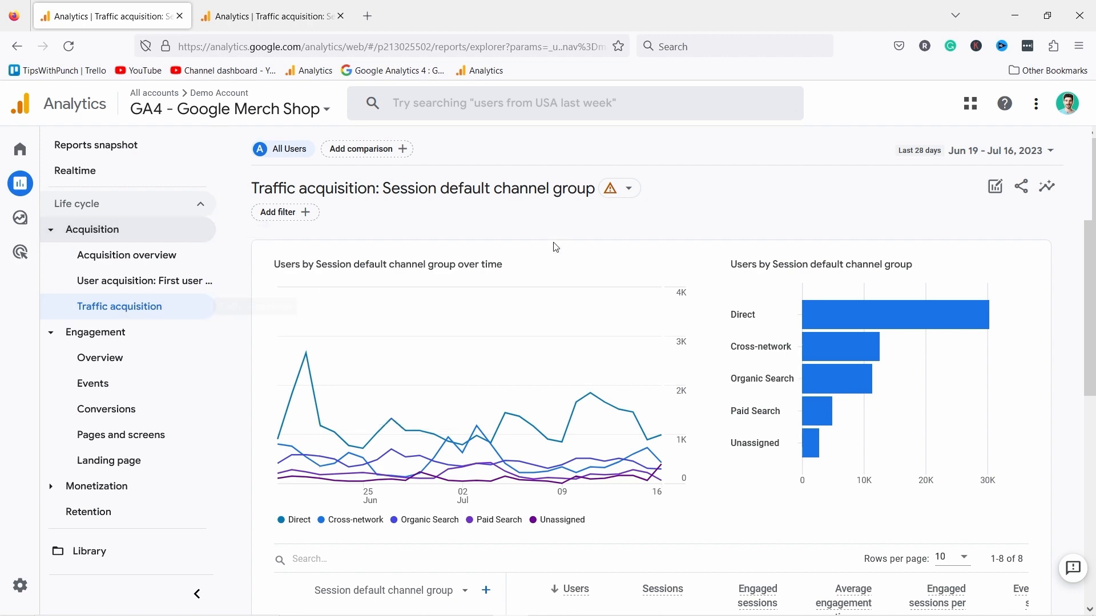
pyautogui.moveTo(538, 276)
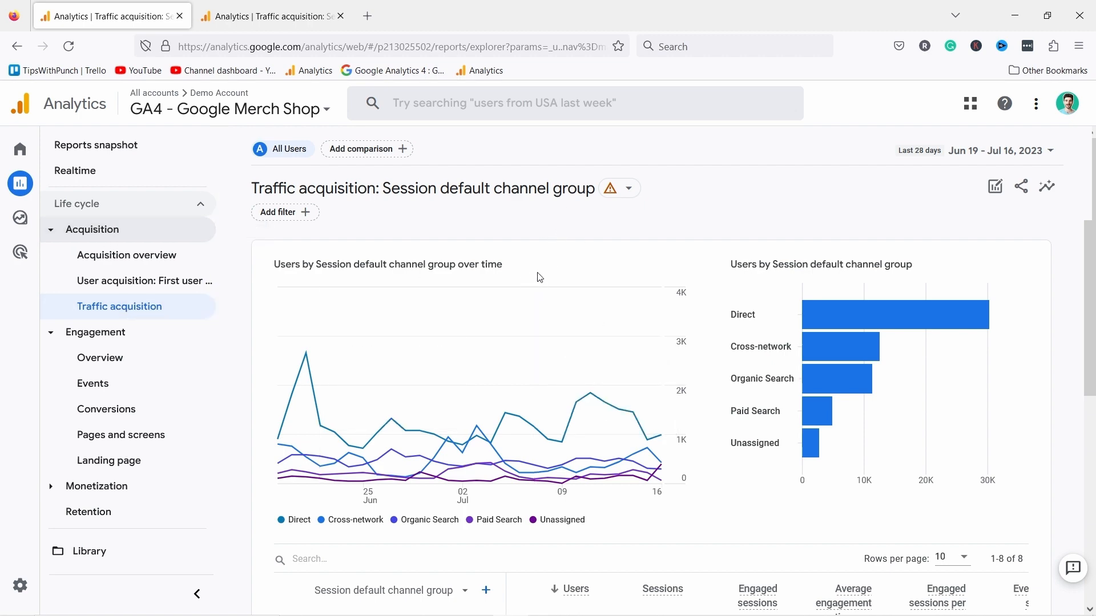
# Scroll to the channel group table, where Direct leads with 30,309 users.
pyautogui.scroll(-3)
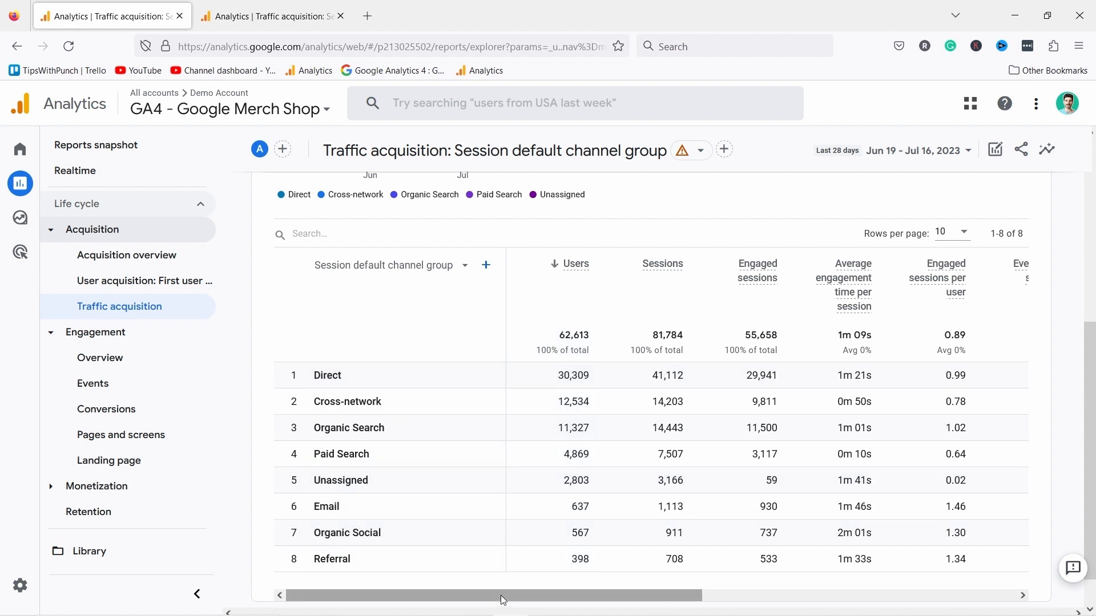
pyautogui.moveTo(500, 595); pyautogui.dragTo(692, 594)
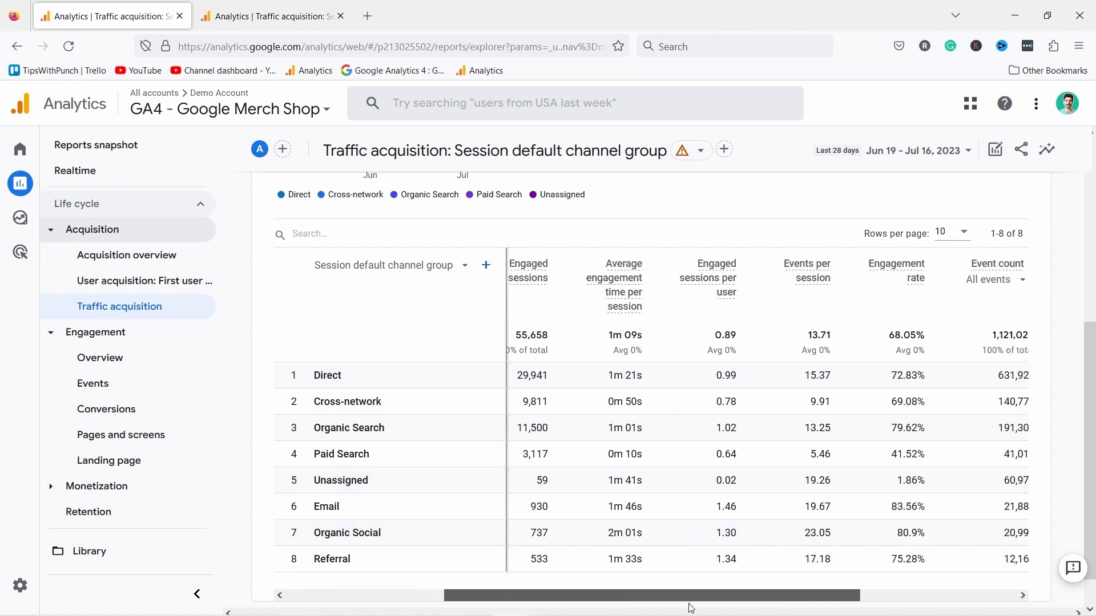
pyautogui.hscroll(3)
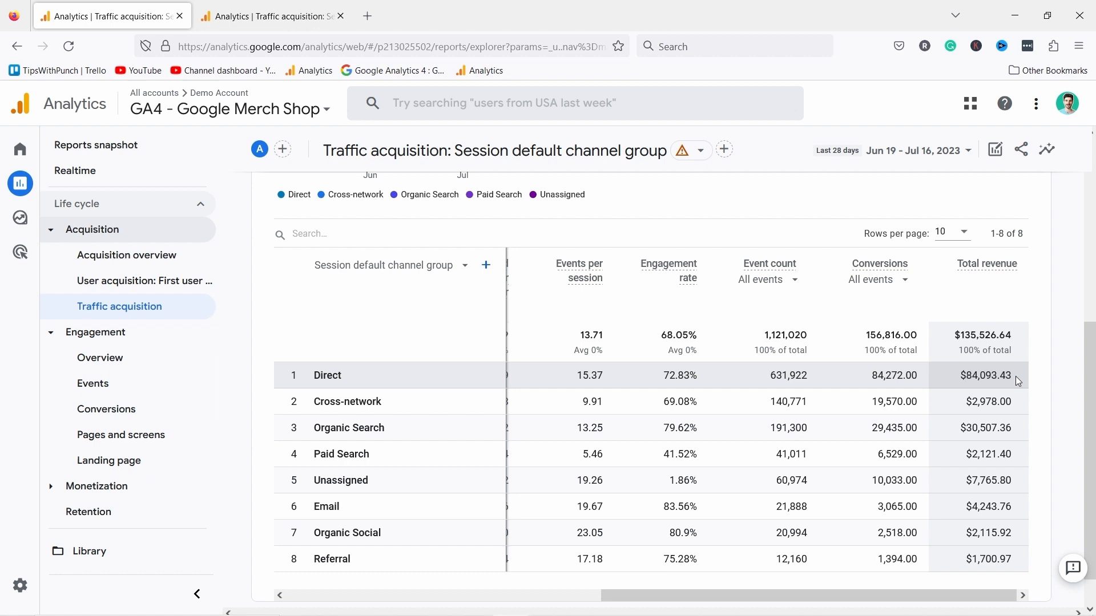
pyautogui.moveTo(978, 427)
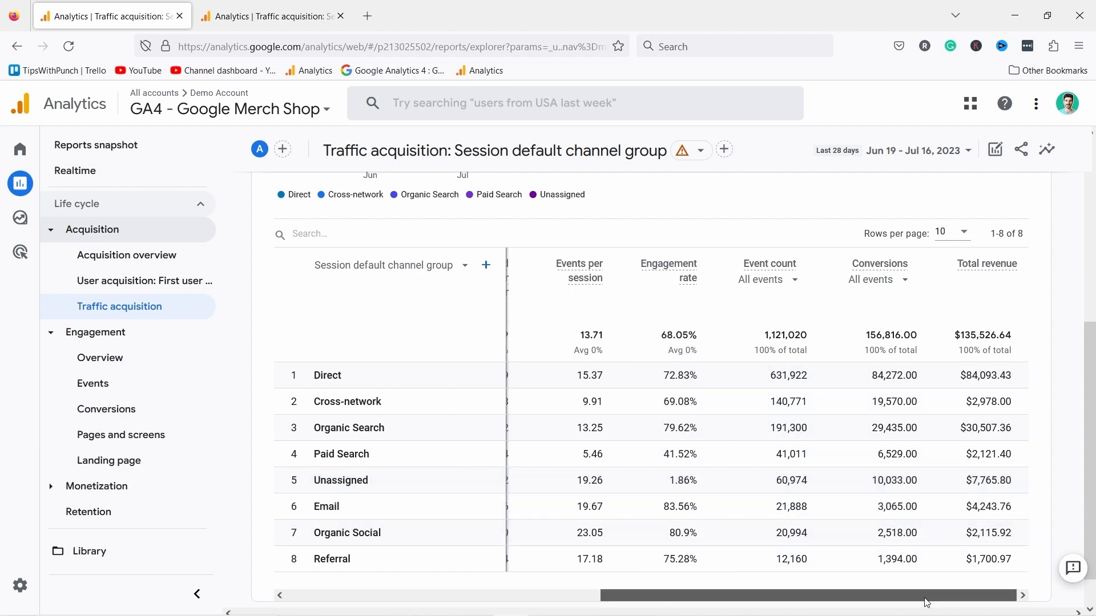
pyautogui.hscroll(-3)
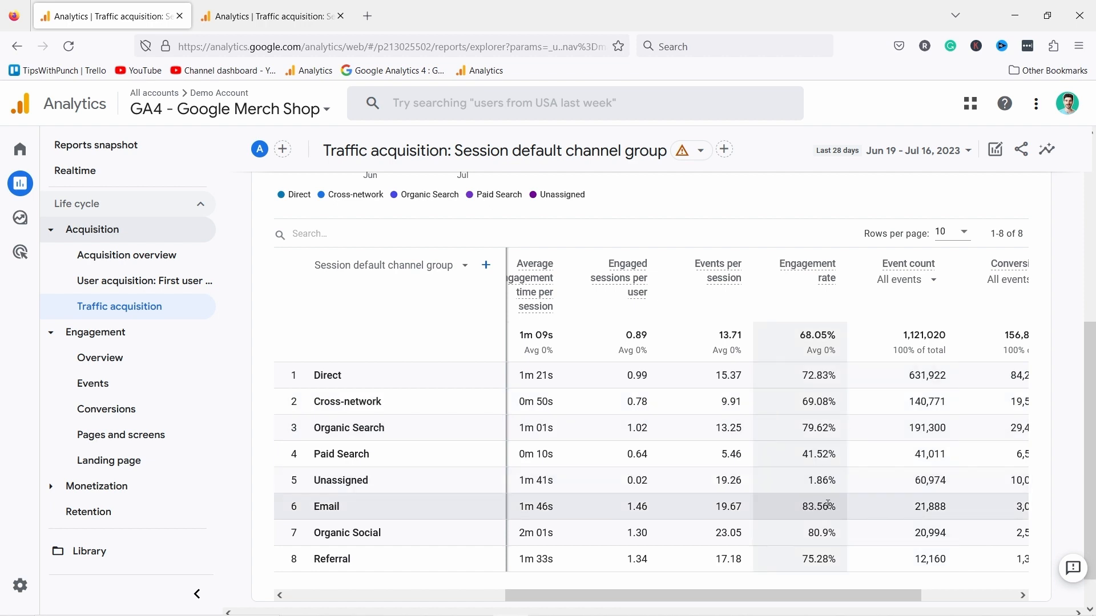
pyautogui.moveTo(573, 497)
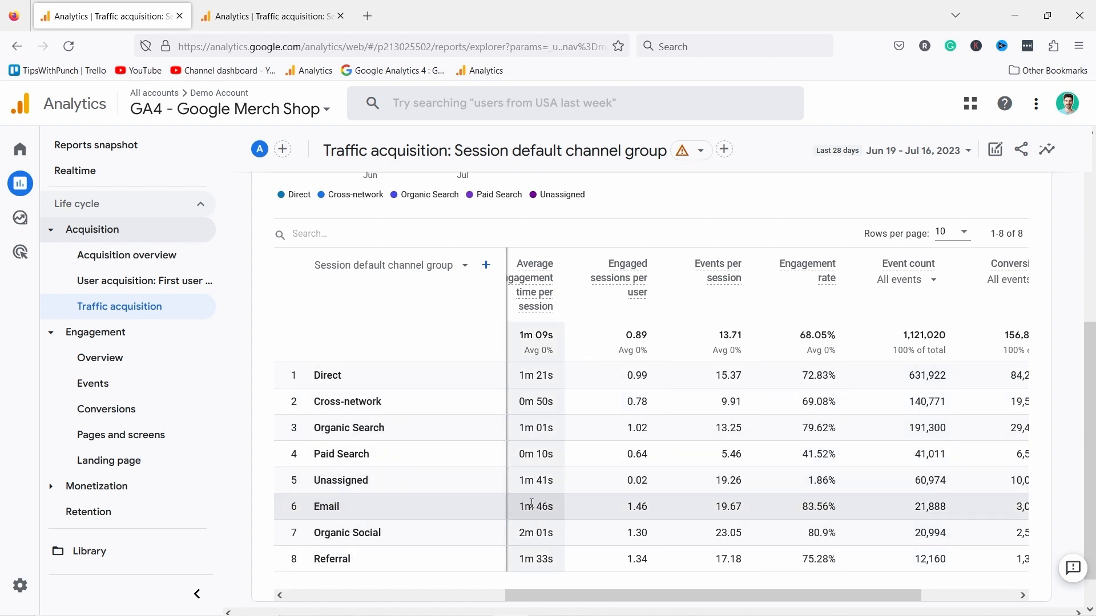
pyautogui.moveTo(513, 507)
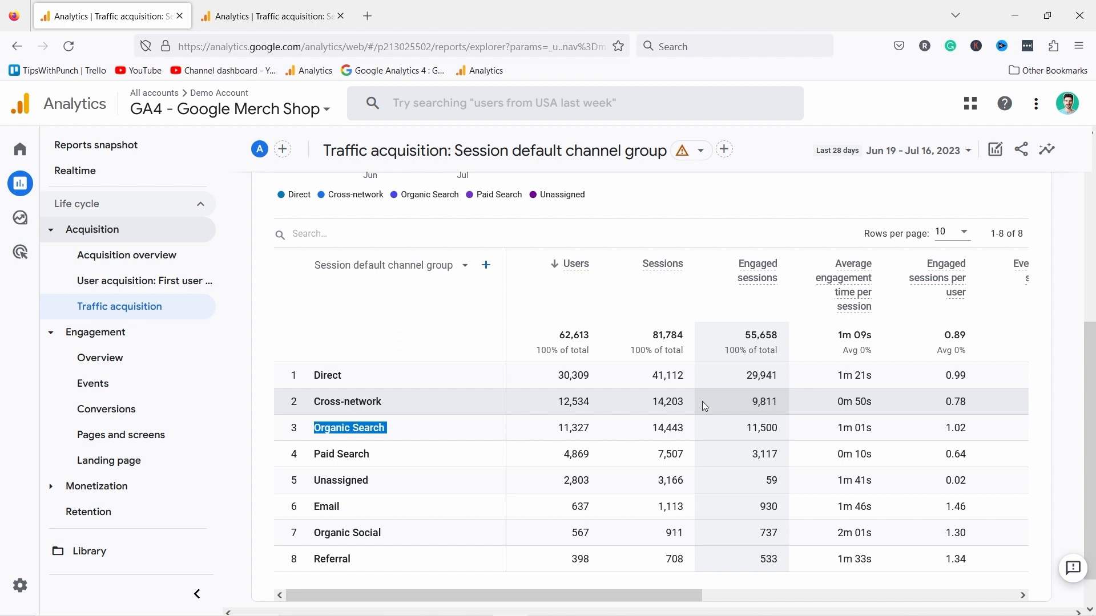
# Open Monetization > Ecommerce purchases to see items viewed and added to cart.
pyautogui.click(130, 342)
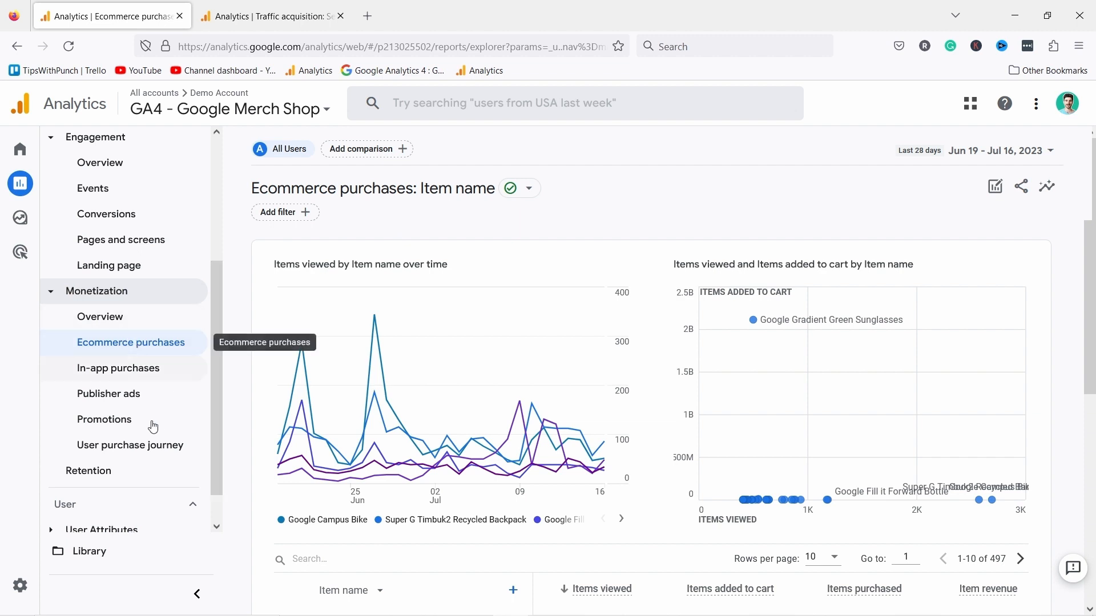
pyautogui.moveTo(28, 184)
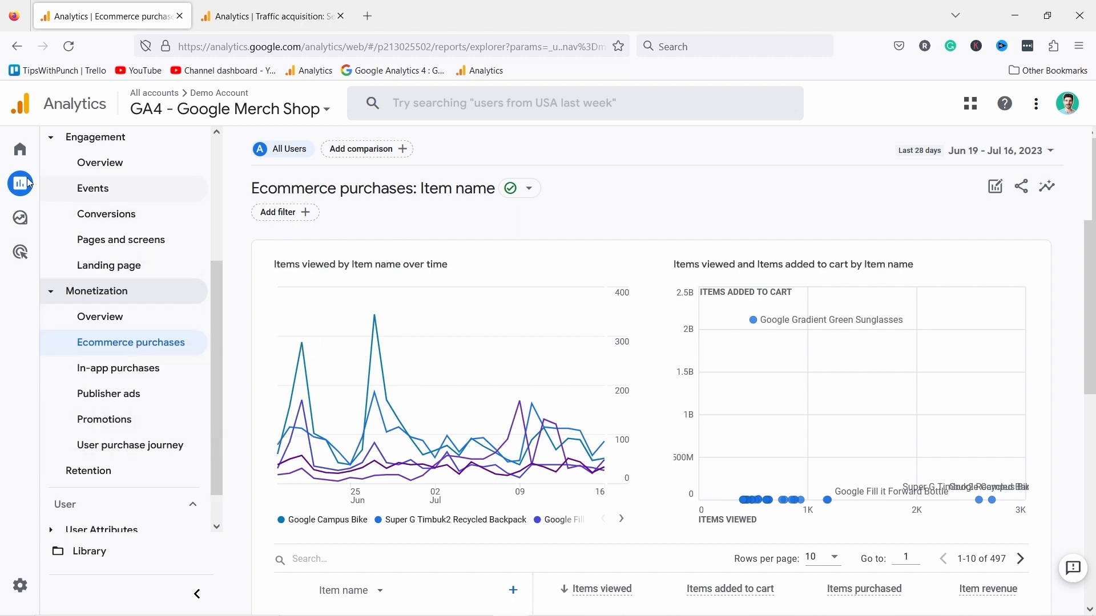
pyautogui.moveTo(96, 291)
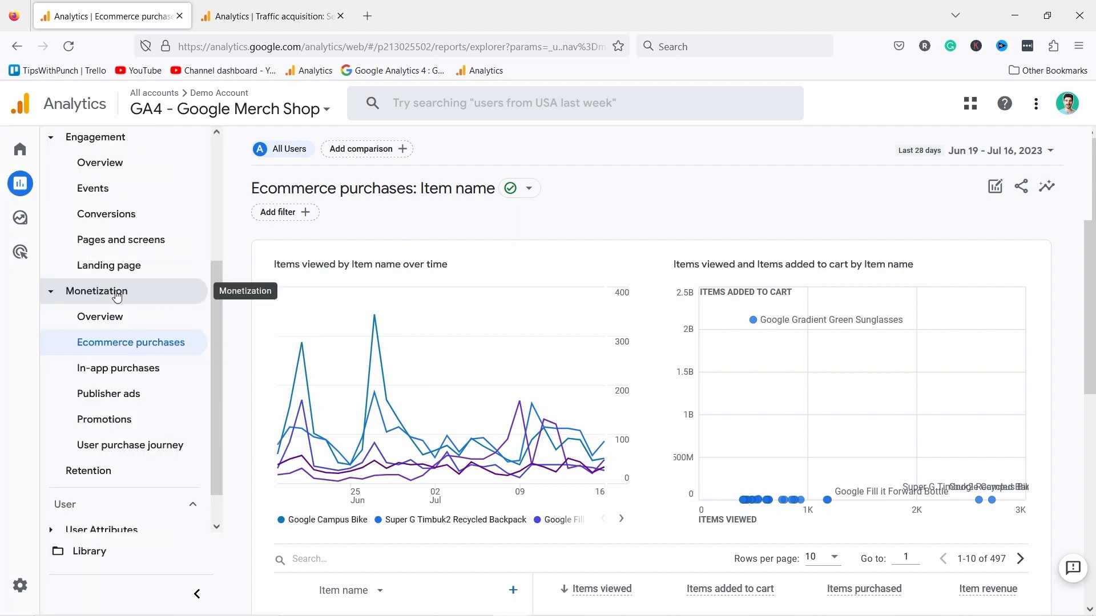
pyautogui.moveTo(507, 274)
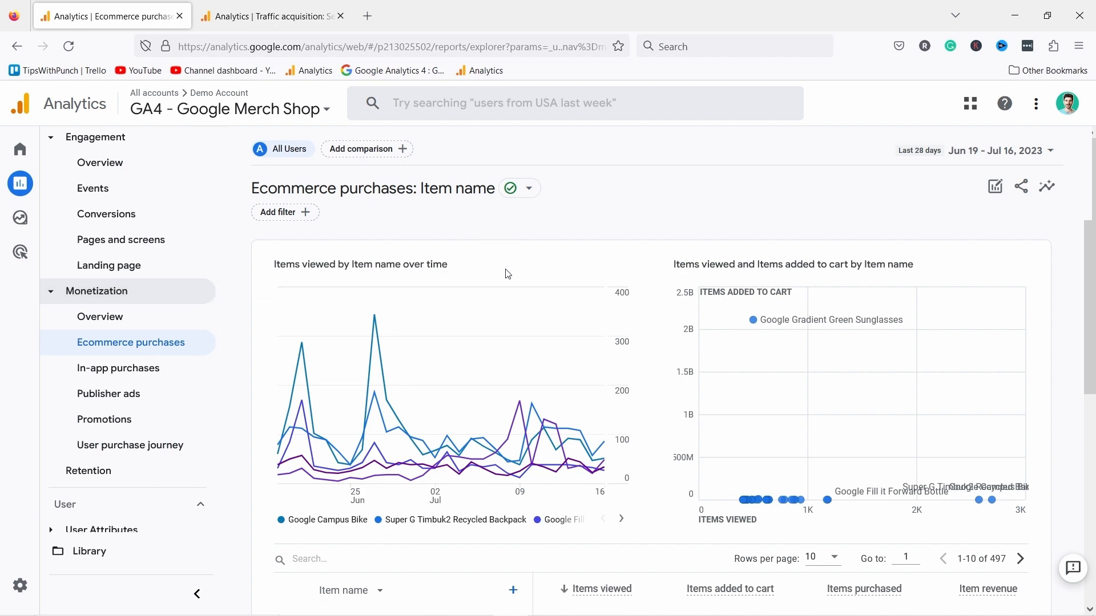
pyautogui.scroll(-3)
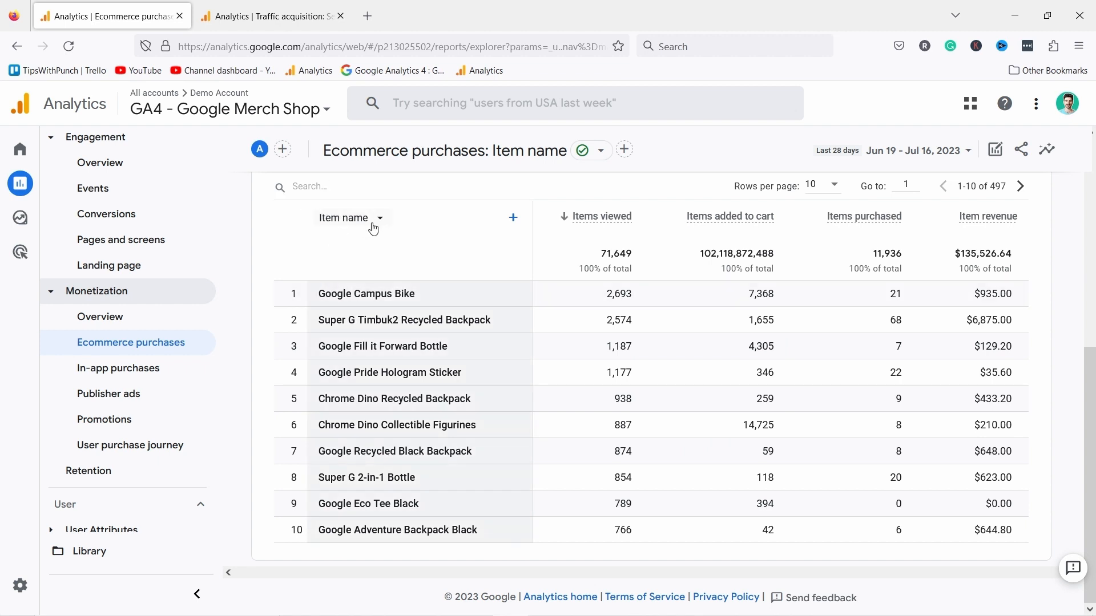
# Inspect the Item name column, then open Monetization's User purchase journey funnel report.
pyautogui.click(343, 217)
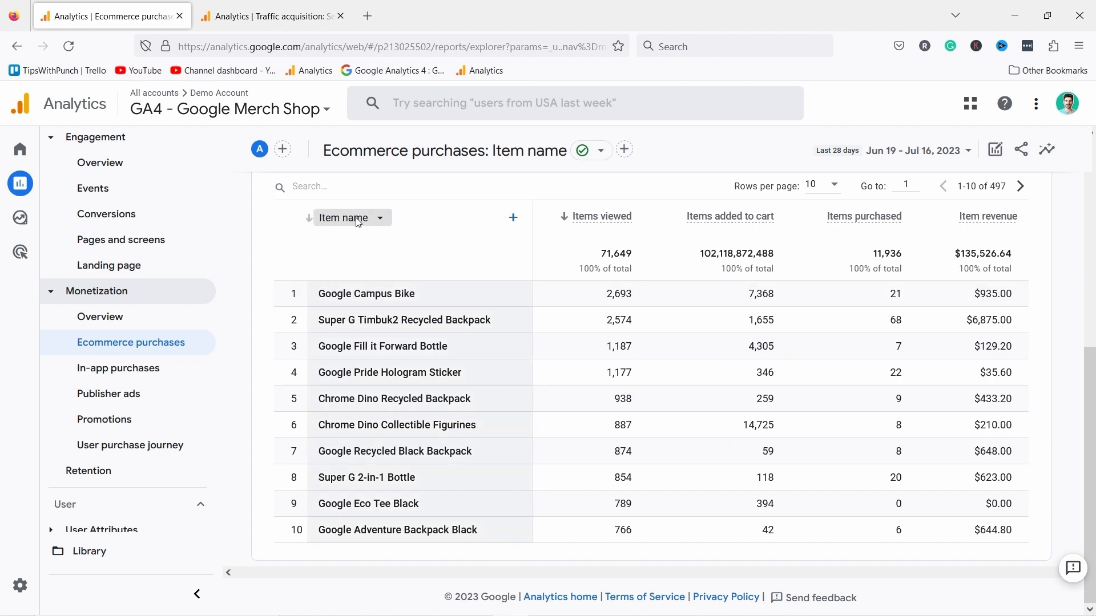
pyautogui.click(349, 217)
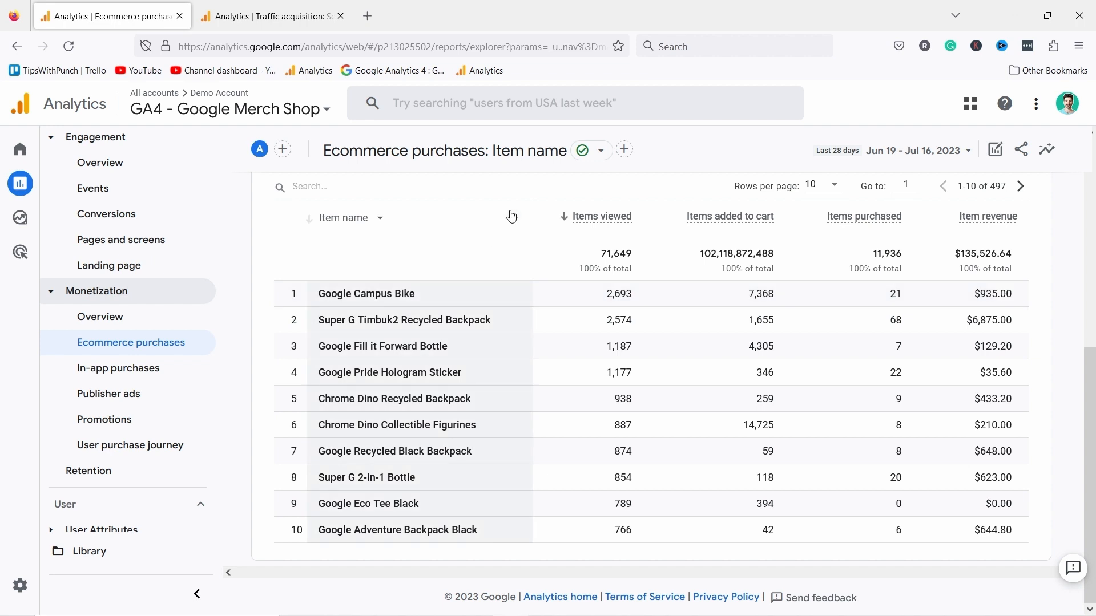
pyautogui.moveTo(503, 258)
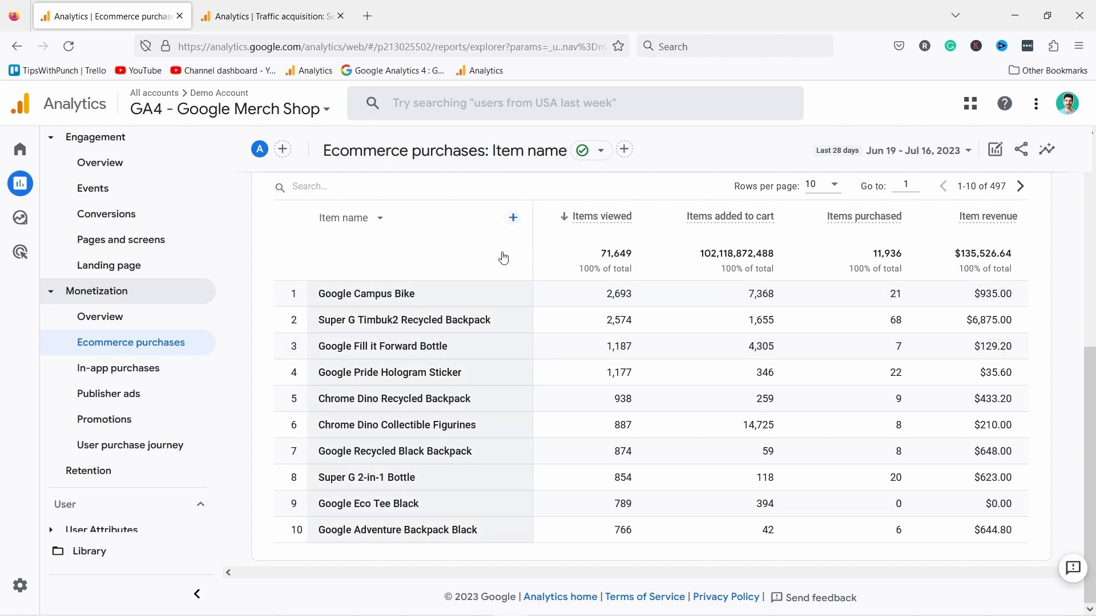
pyautogui.moveTo(491, 230)
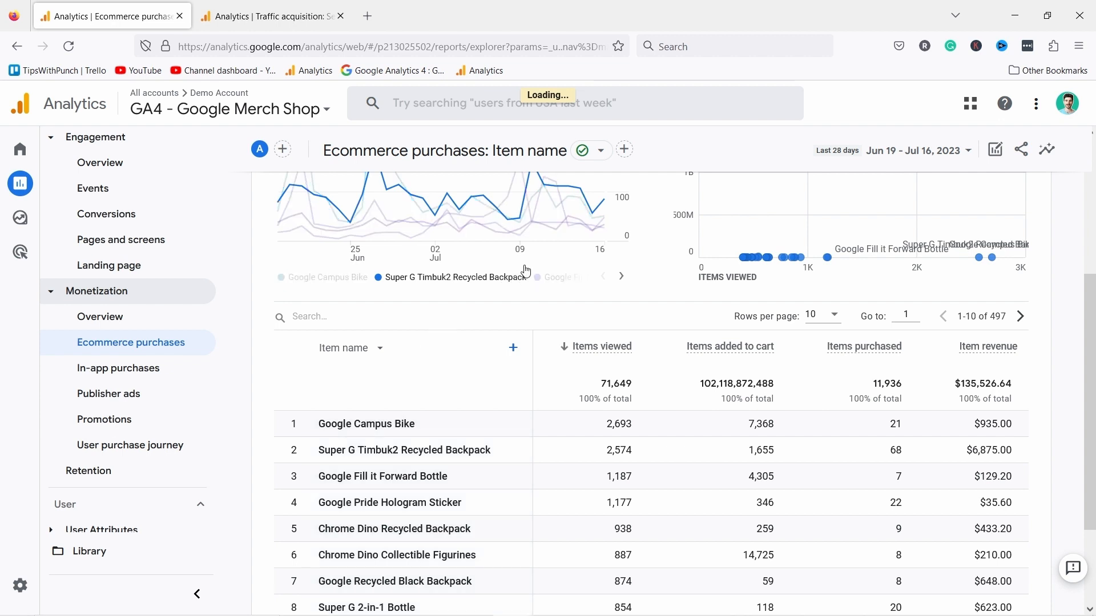
pyautogui.click(131, 444)
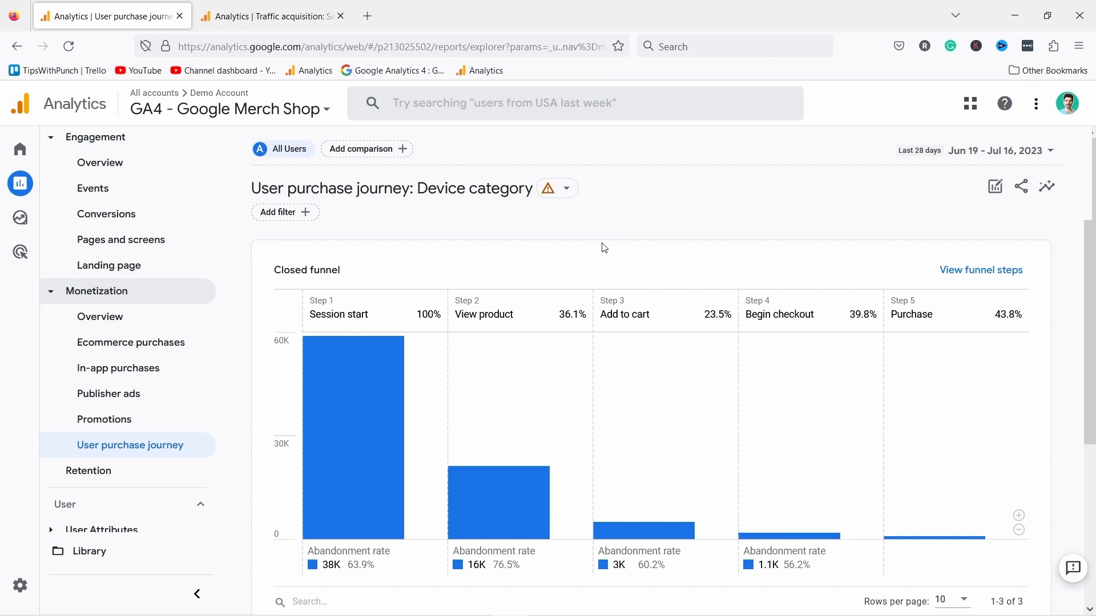
# Scroll to the device-category table: 58,948 session starts, 21,262 product views, 872 purchases.
pyautogui.scroll(-3)
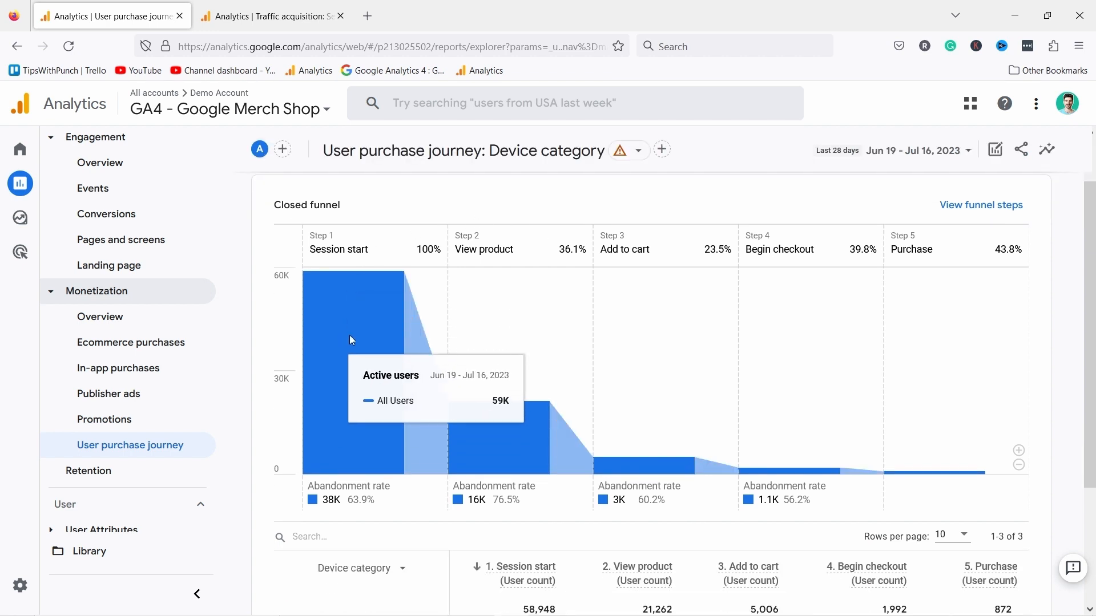
pyautogui.moveTo(570, 329)
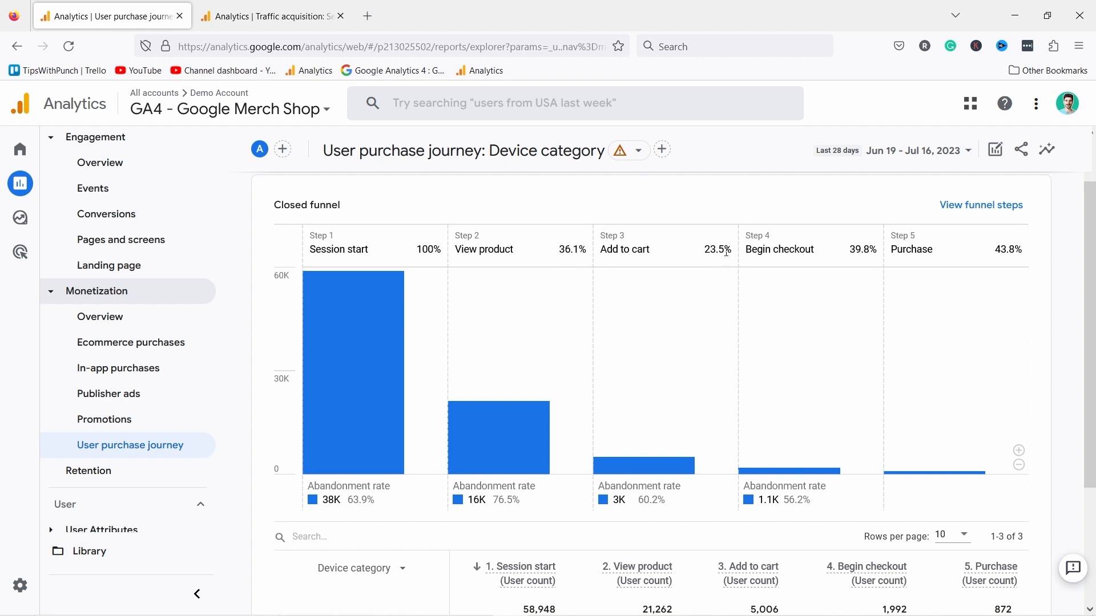
pyautogui.moveTo(644, 466)
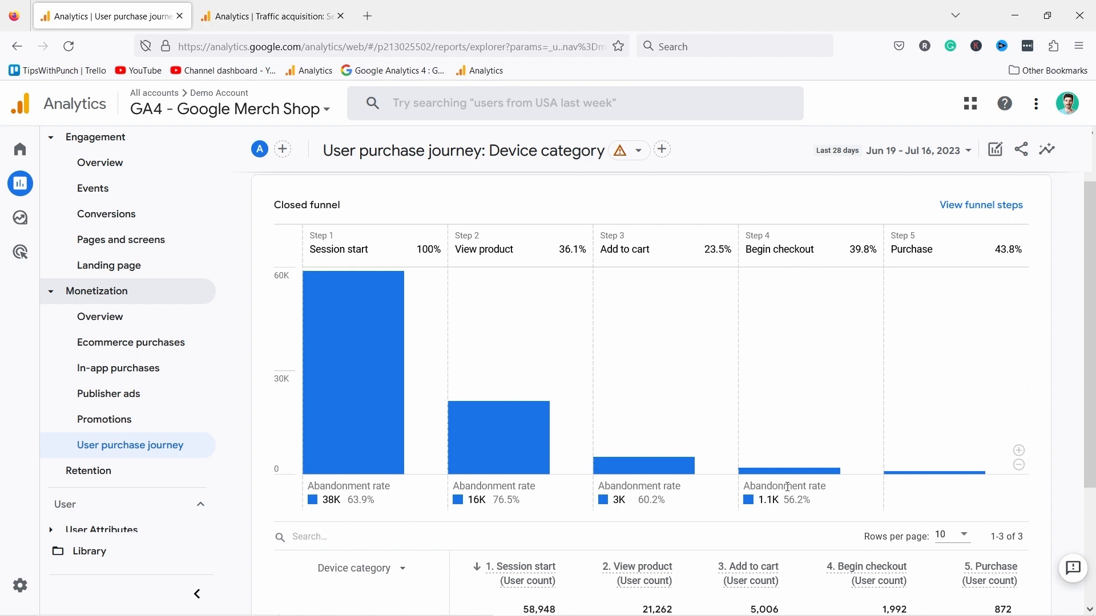
pyautogui.moveTo(856, 451)
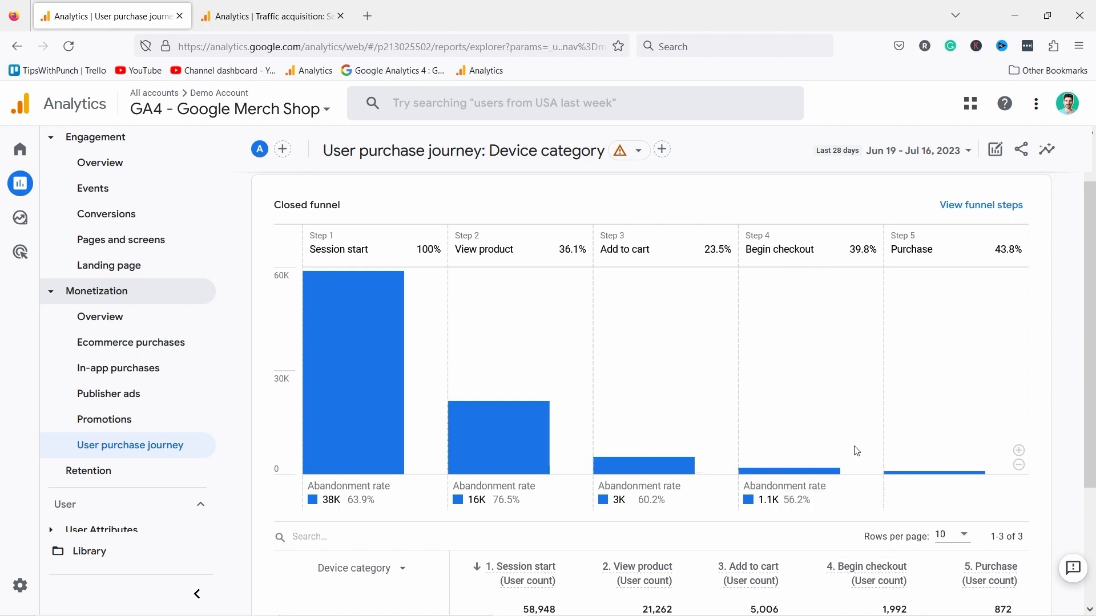
pyautogui.moveTo(1009, 272)
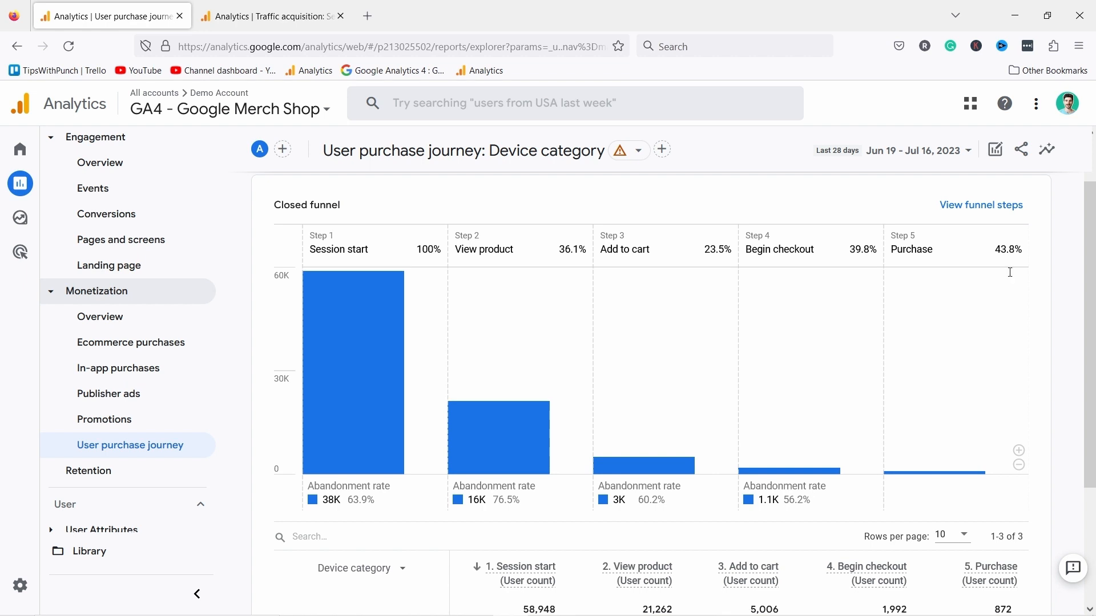
pyautogui.moveTo(669, 398)
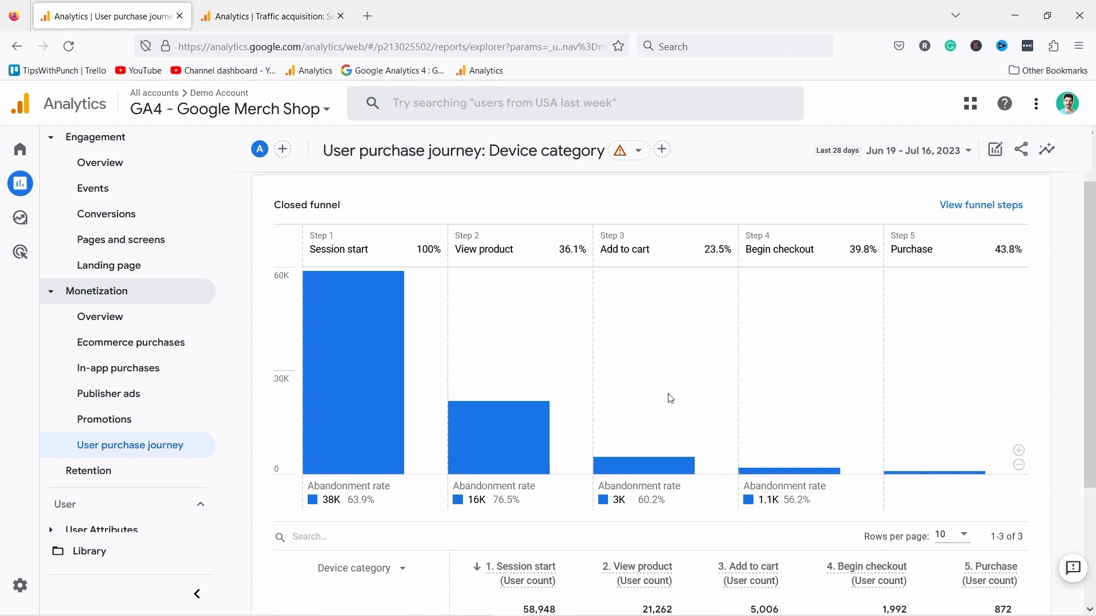
pyautogui.moveTo(546, 409)
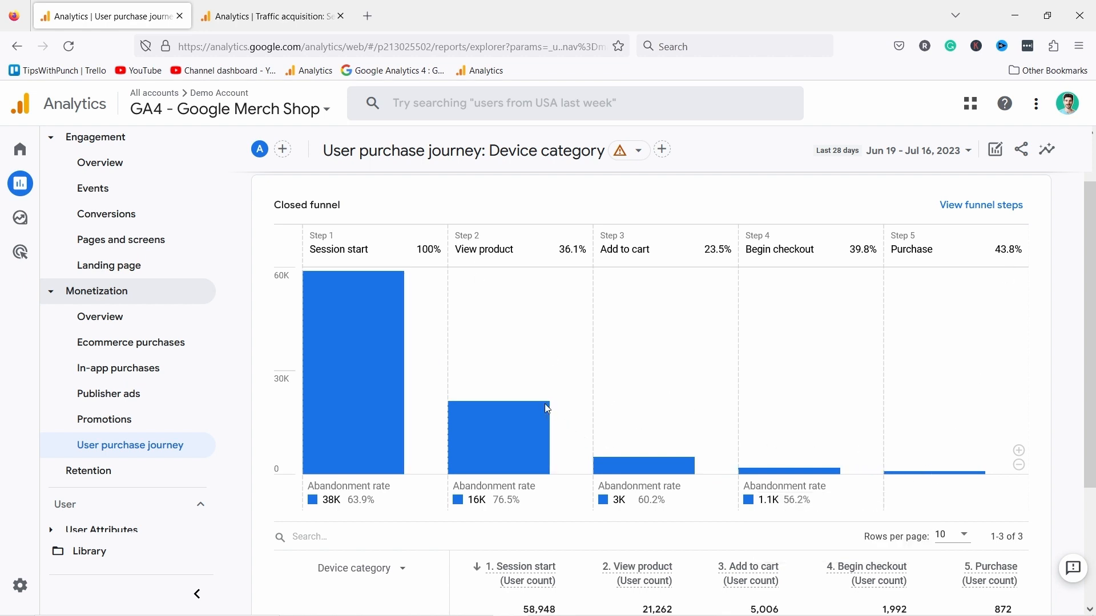
pyautogui.moveTo(653, 472)
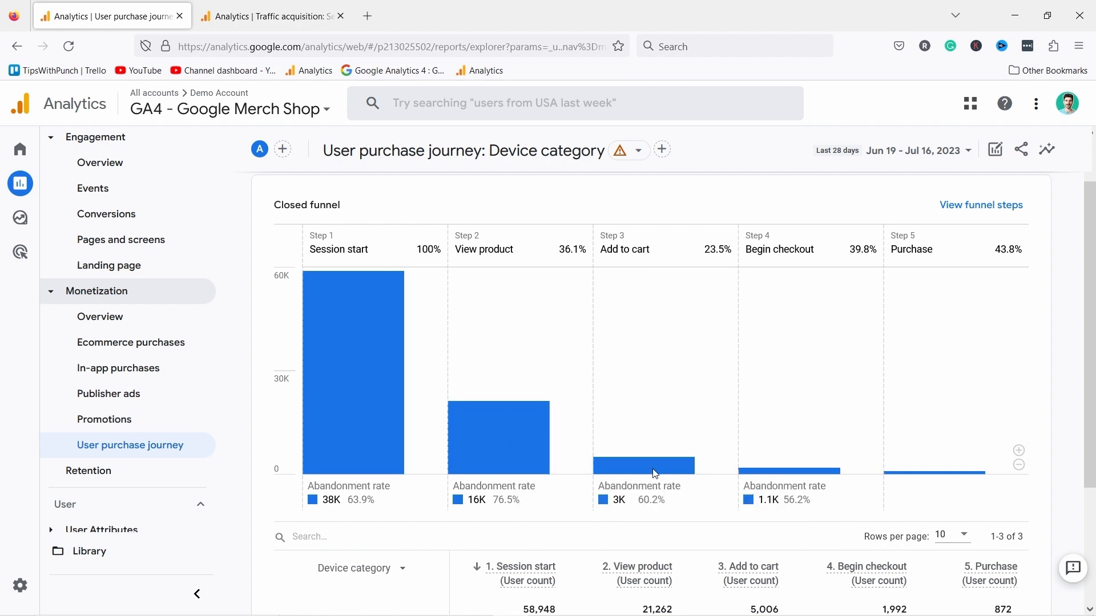
pyautogui.moveTo(714, 386)
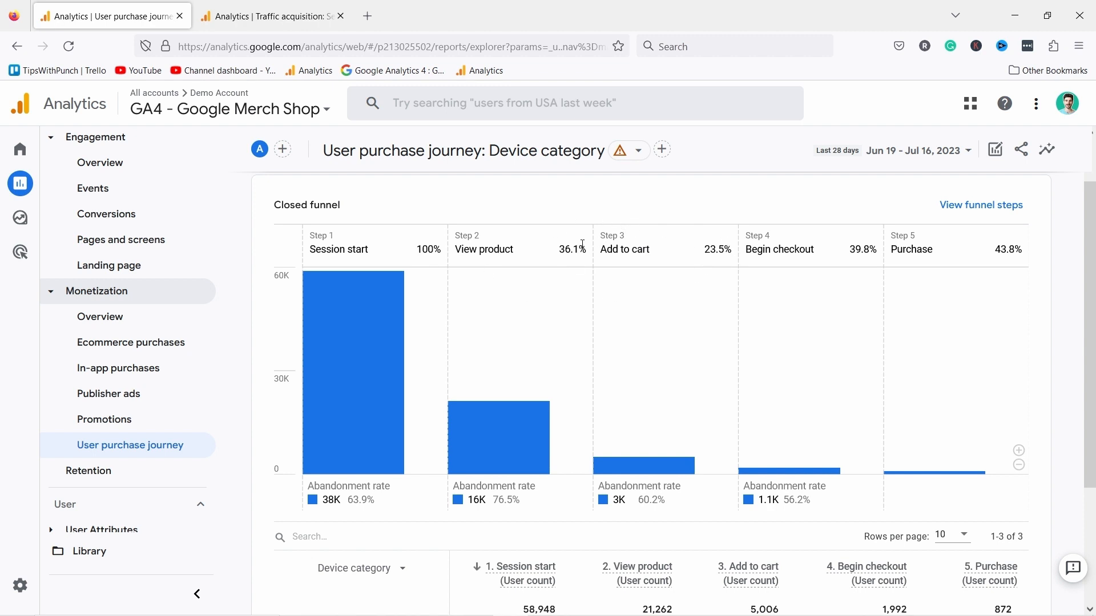
pyautogui.moveTo(718, 244)
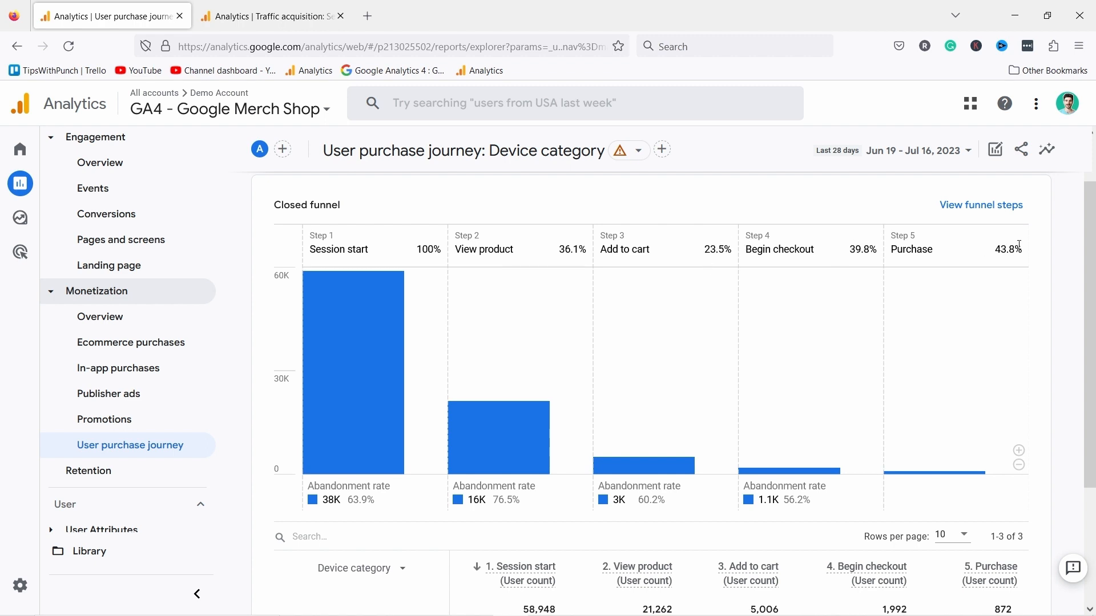
pyautogui.moveTo(715, 243)
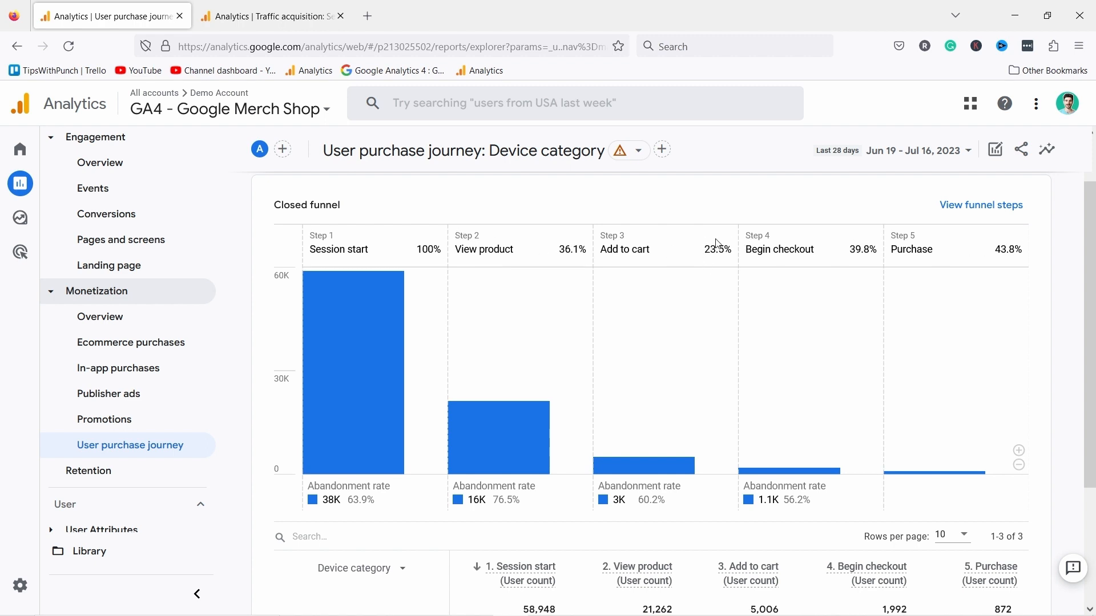
pyautogui.moveTo(629, 372)
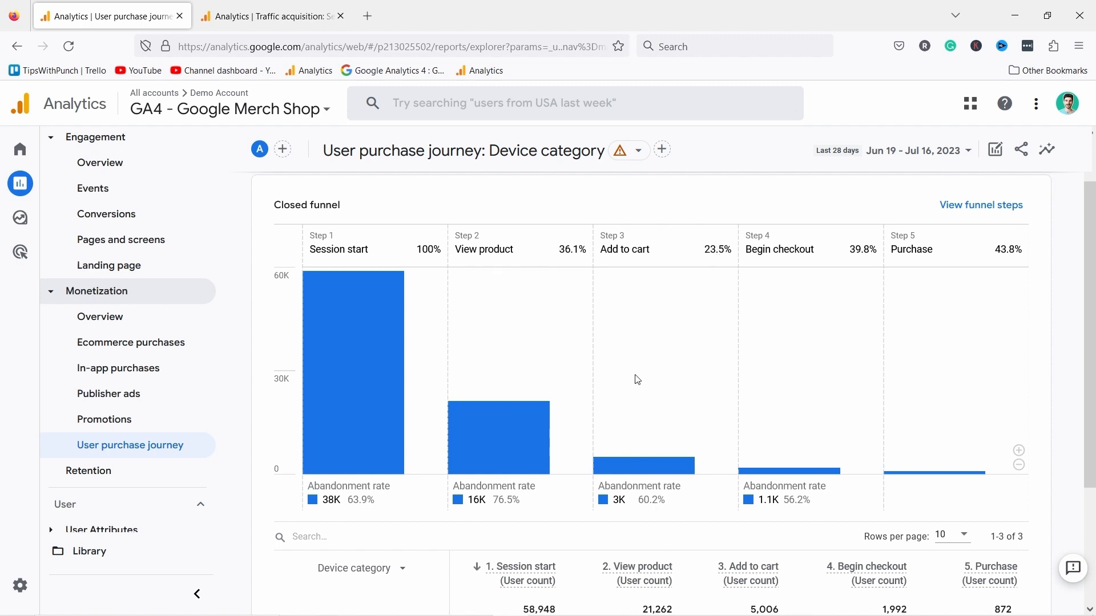
pyautogui.moveTo(642, 387)
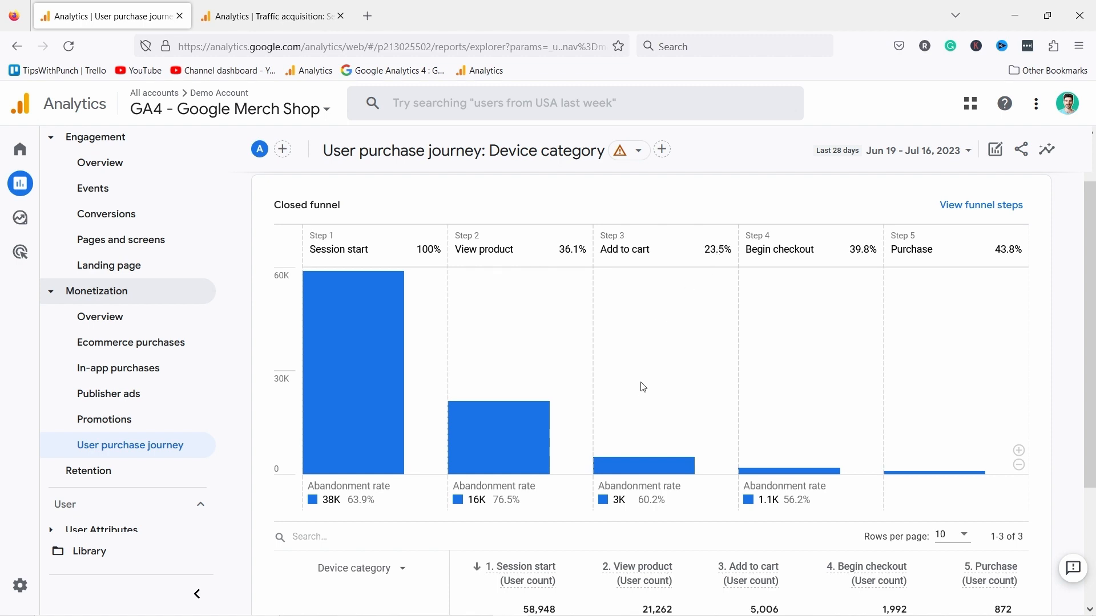
pyautogui.scroll(-3)
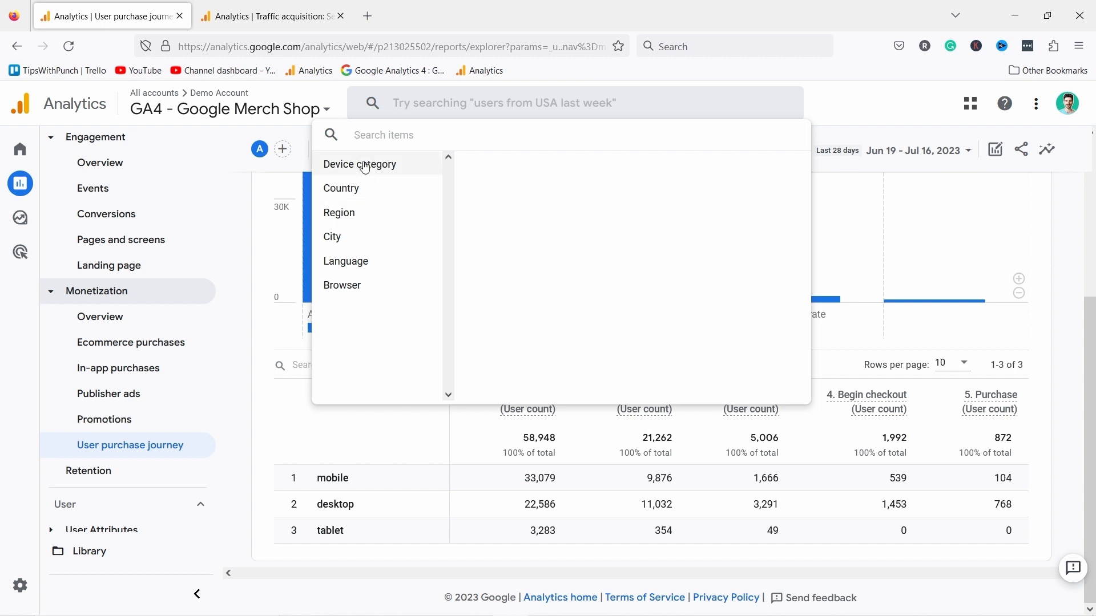
pyautogui.moveTo(381, 169)
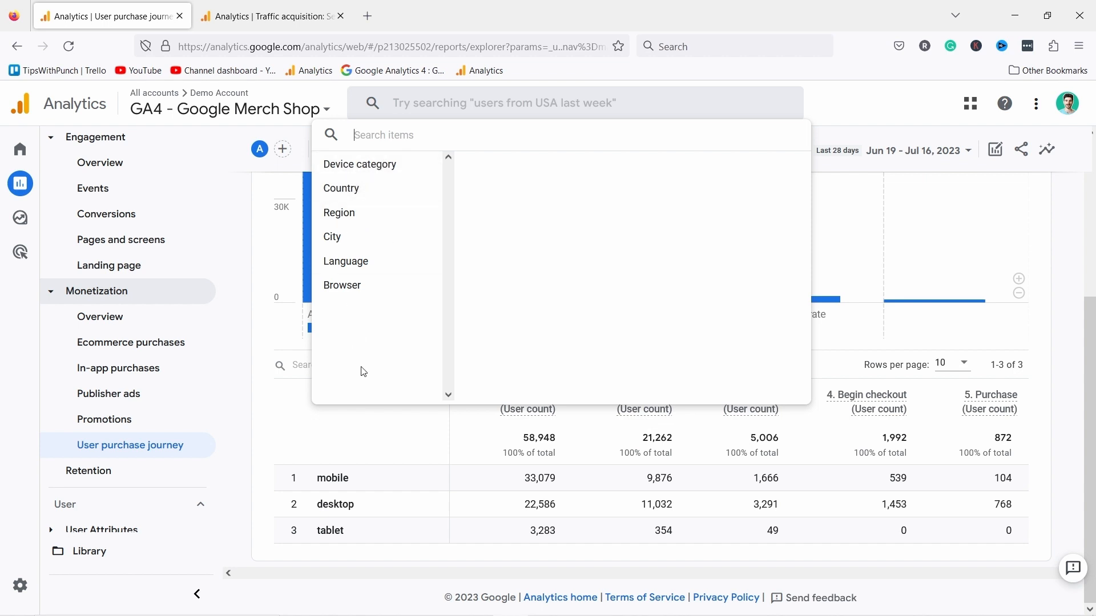
pyautogui.moveTo(379, 440)
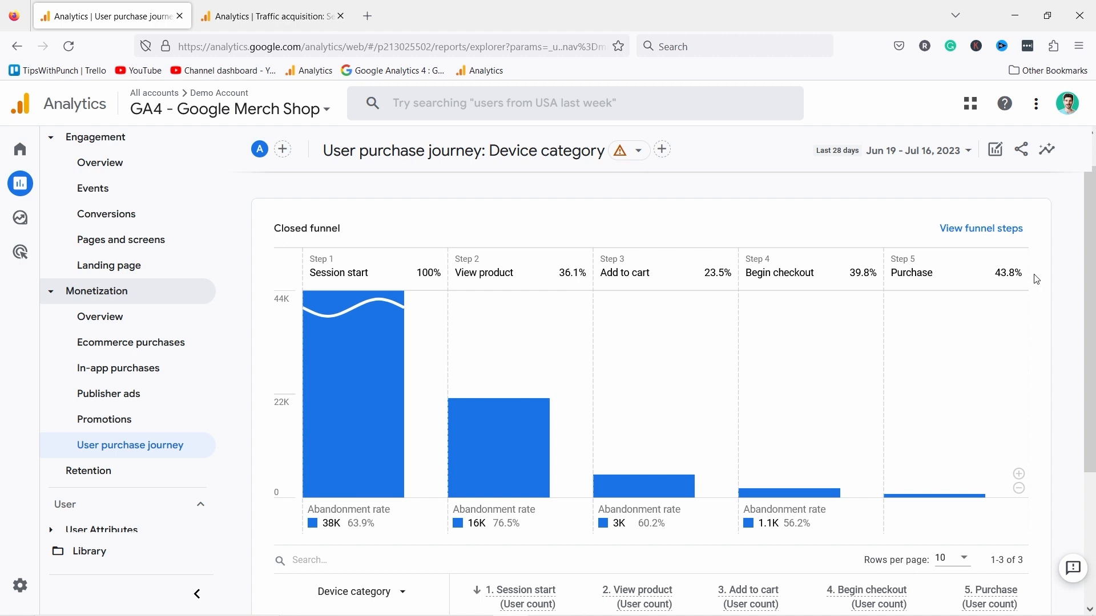
# Open User > Tech > Tech details and scroll to the browser table led by Chrome.
pyautogui.click(105, 515)
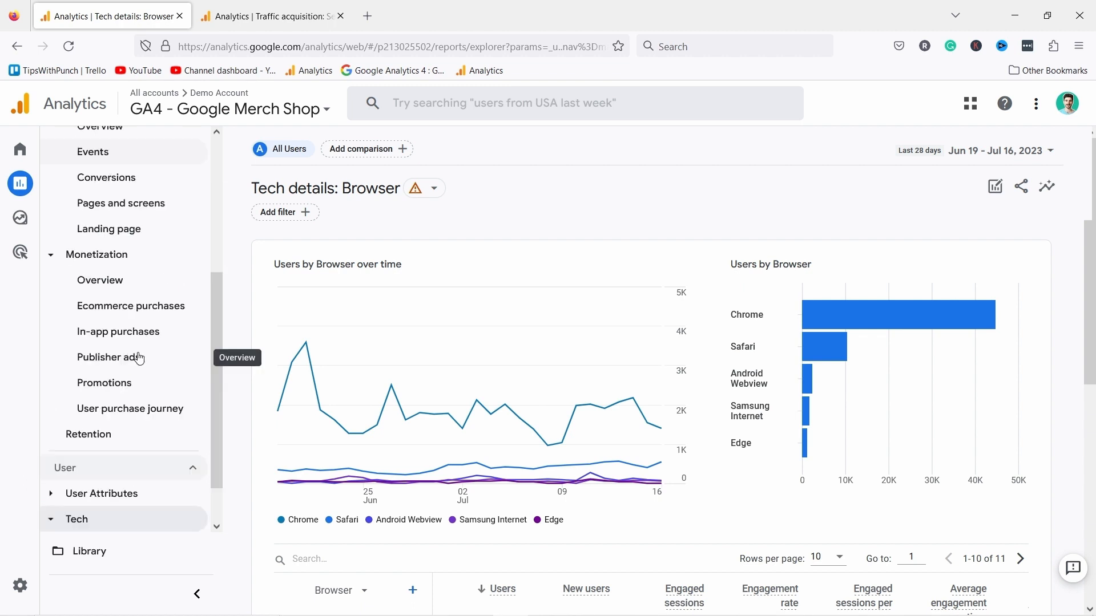
pyautogui.click(76, 519)
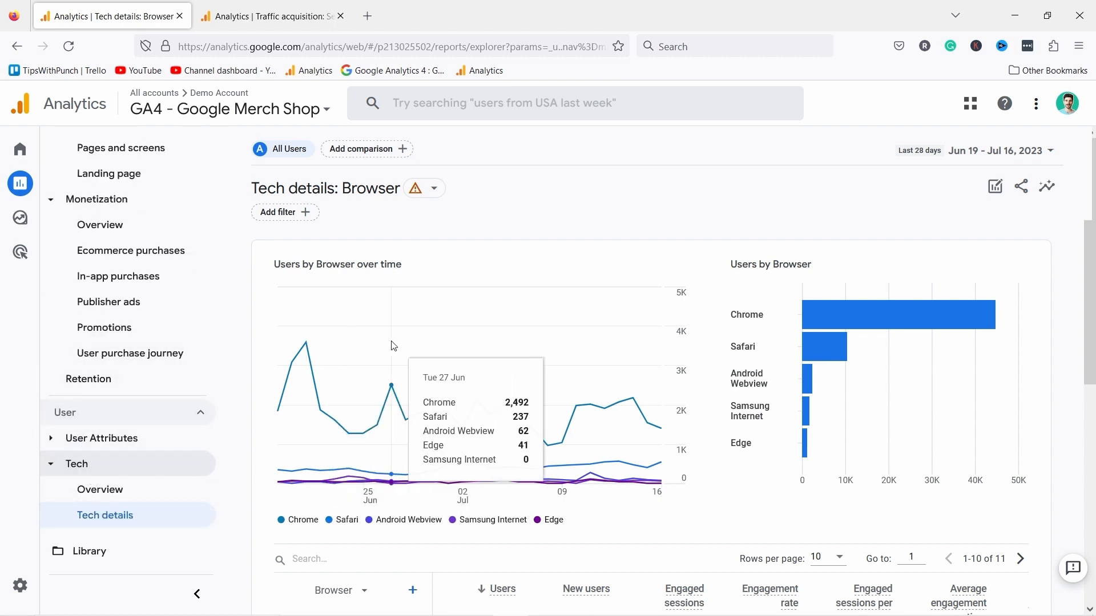
pyautogui.moveTo(459, 246)
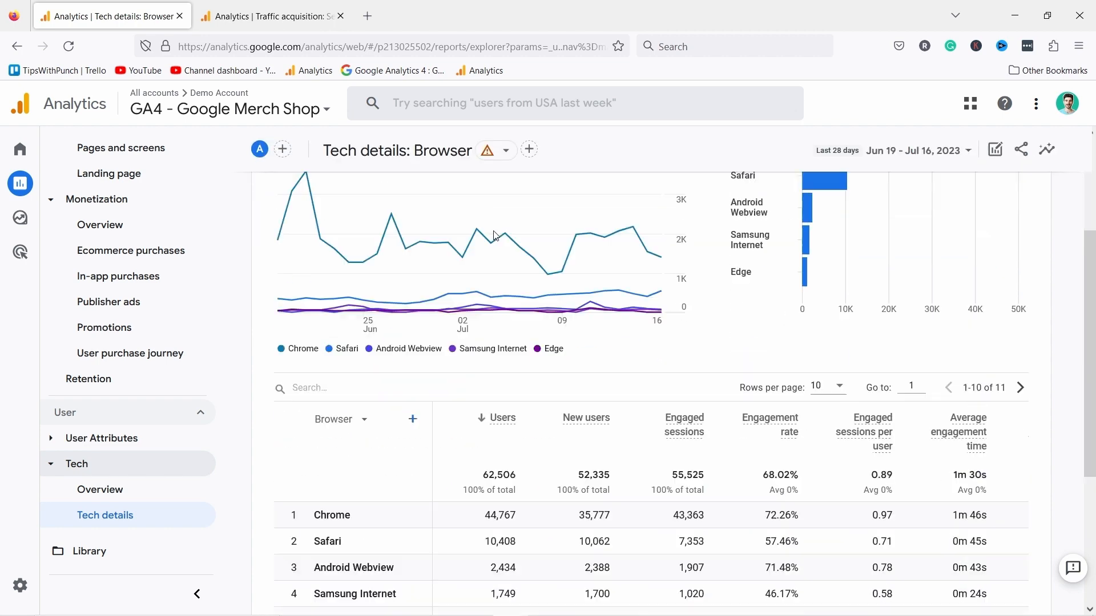
pyautogui.scroll(-3)
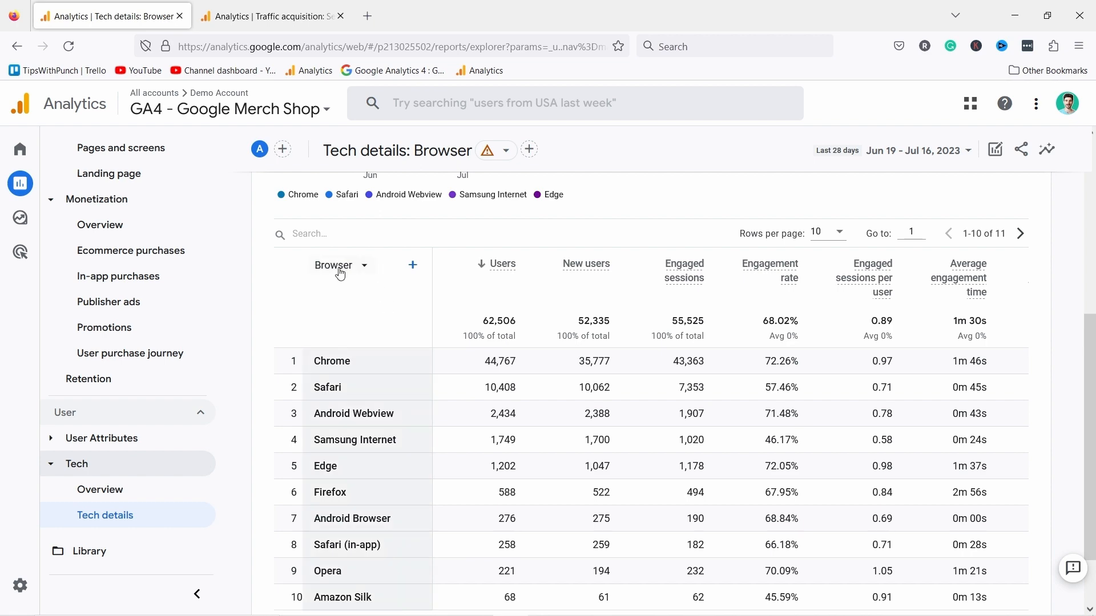
# Switch the table dimension to Device category: mobile 35,091, desktop 24,078, tablet 3,352.
pyautogui.click(339, 265)
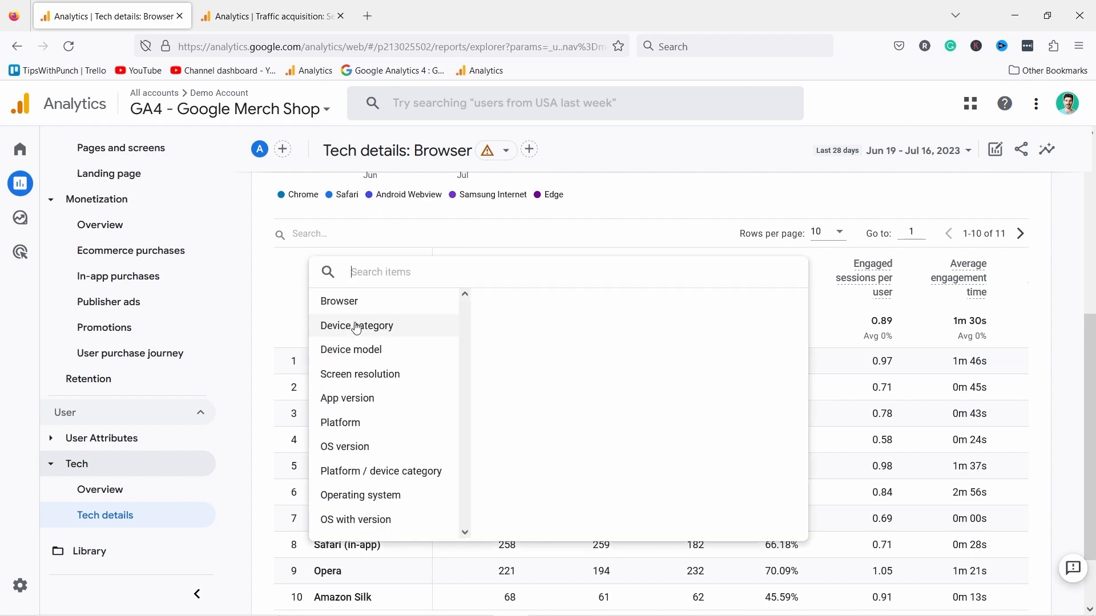
pyautogui.click(356, 326)
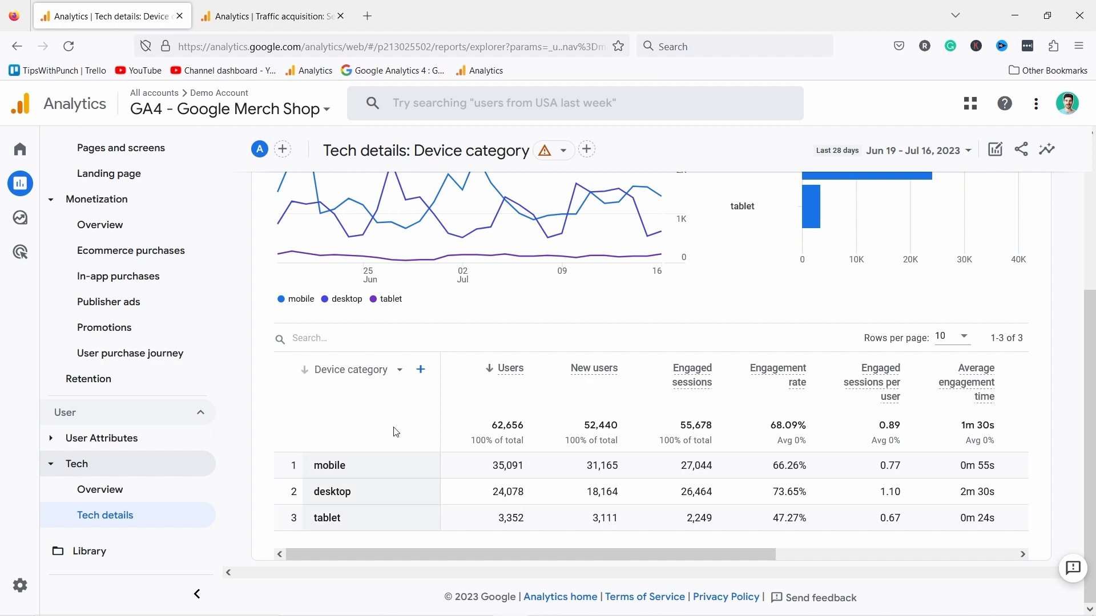
pyautogui.moveTo(343, 518)
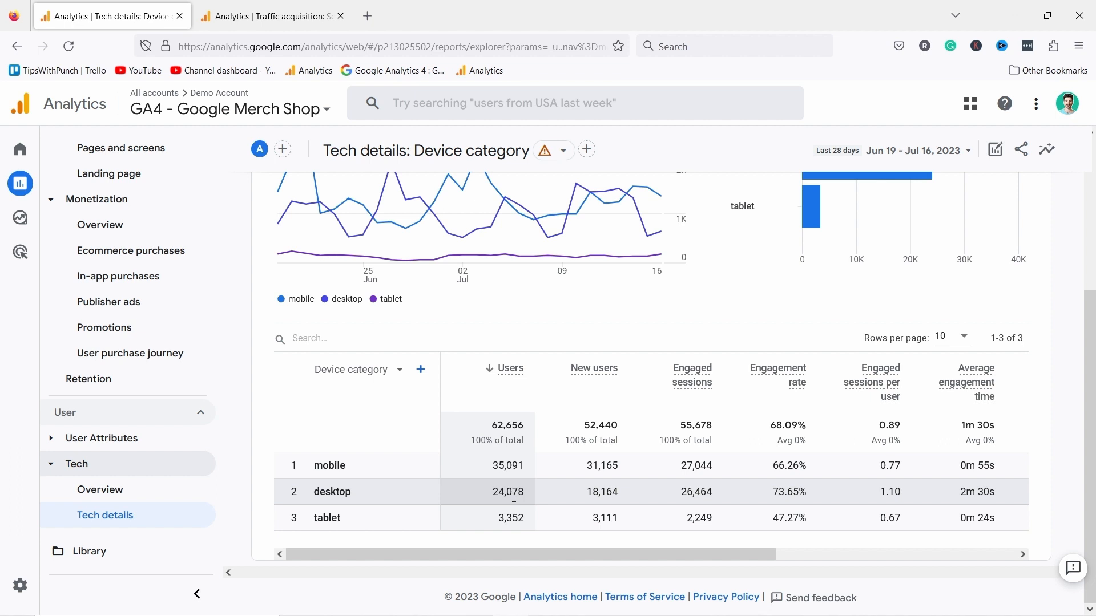
pyautogui.moveTo(510, 484)
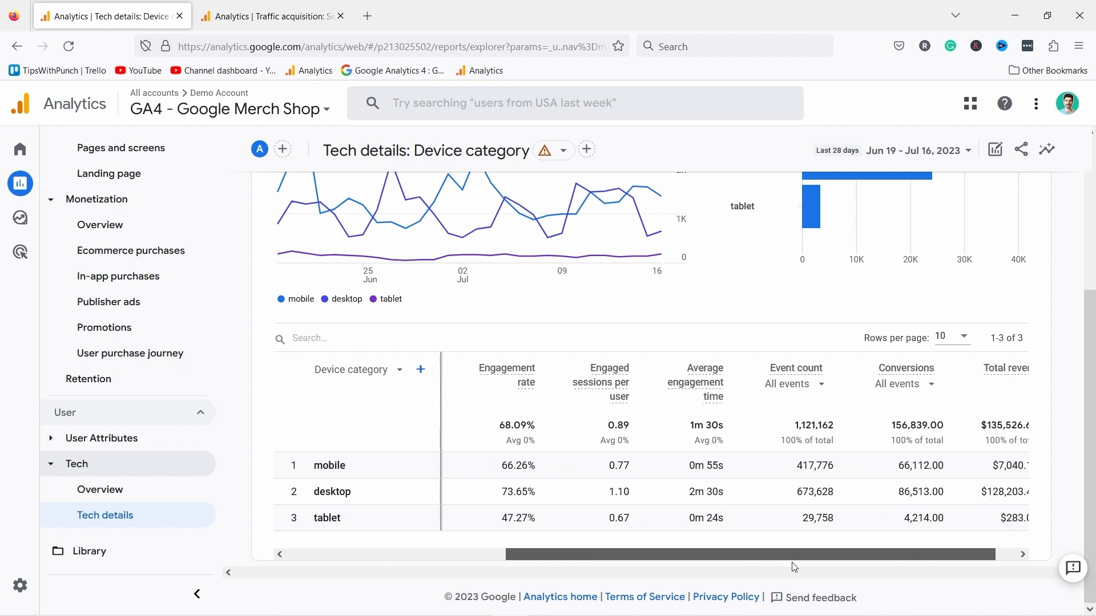
pyautogui.hscroll(3)
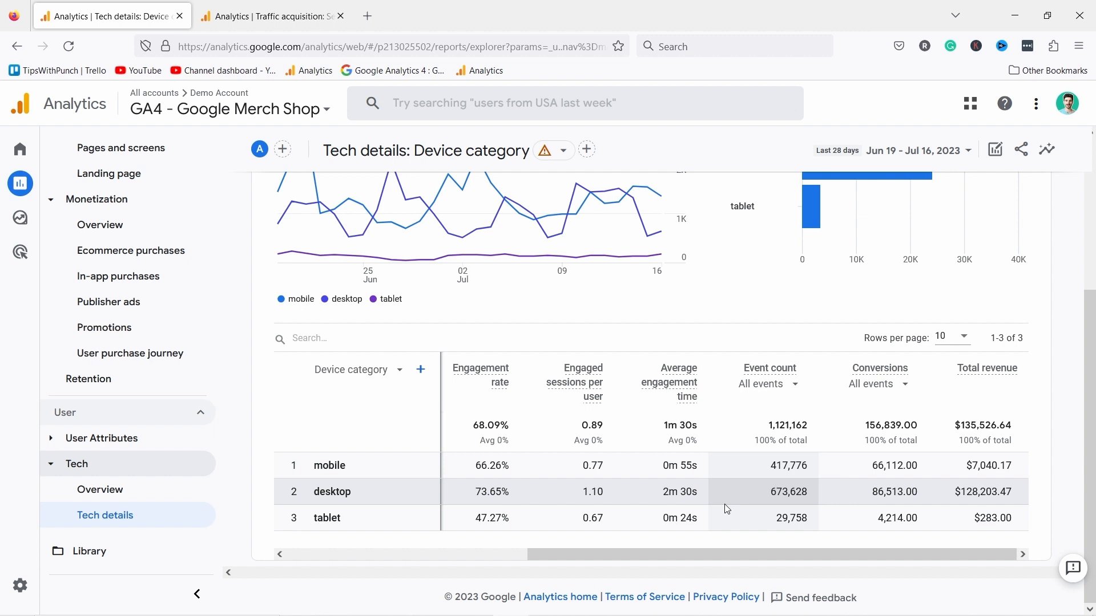
pyautogui.moveTo(1020, 485)
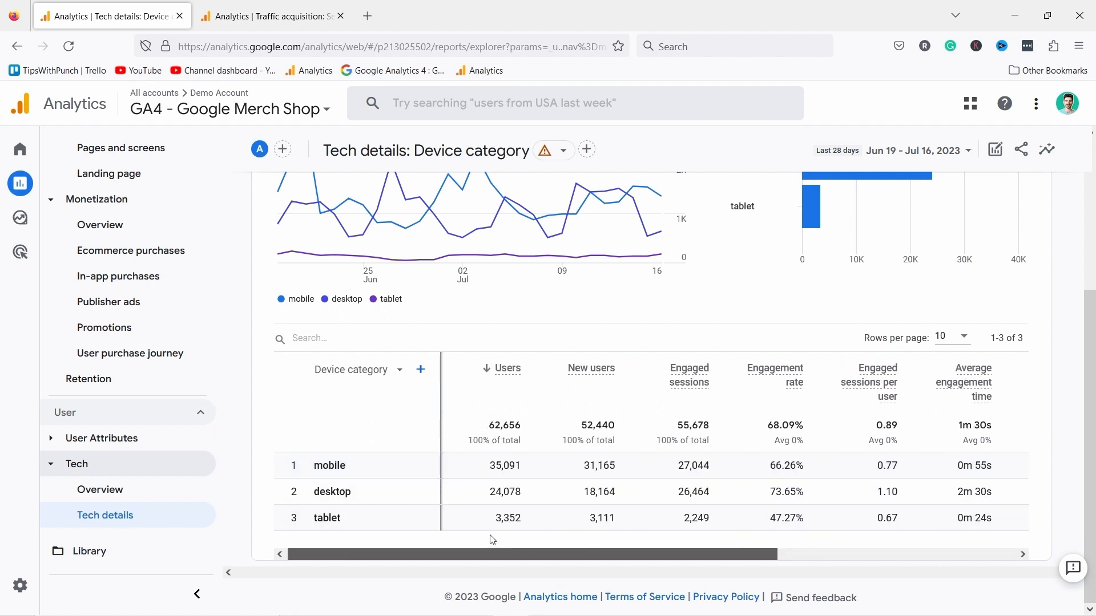
pyautogui.scroll(3)
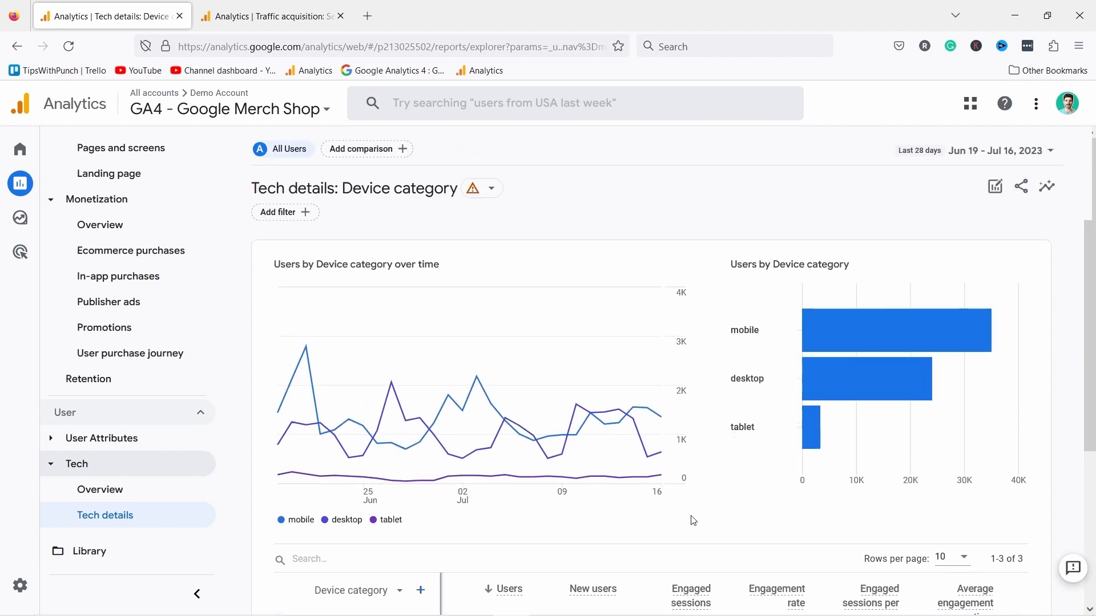
# Return the breakdown to Browser and scroll right to Chrome's $130,759.54 revenue.
pyautogui.scroll(-3)
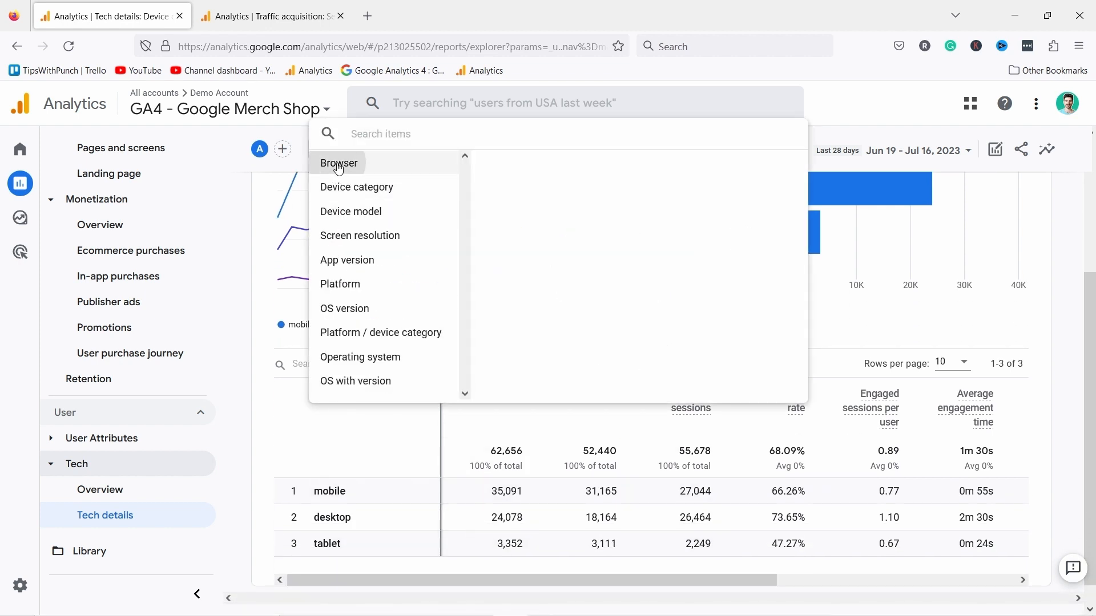
pyautogui.click(339, 162)
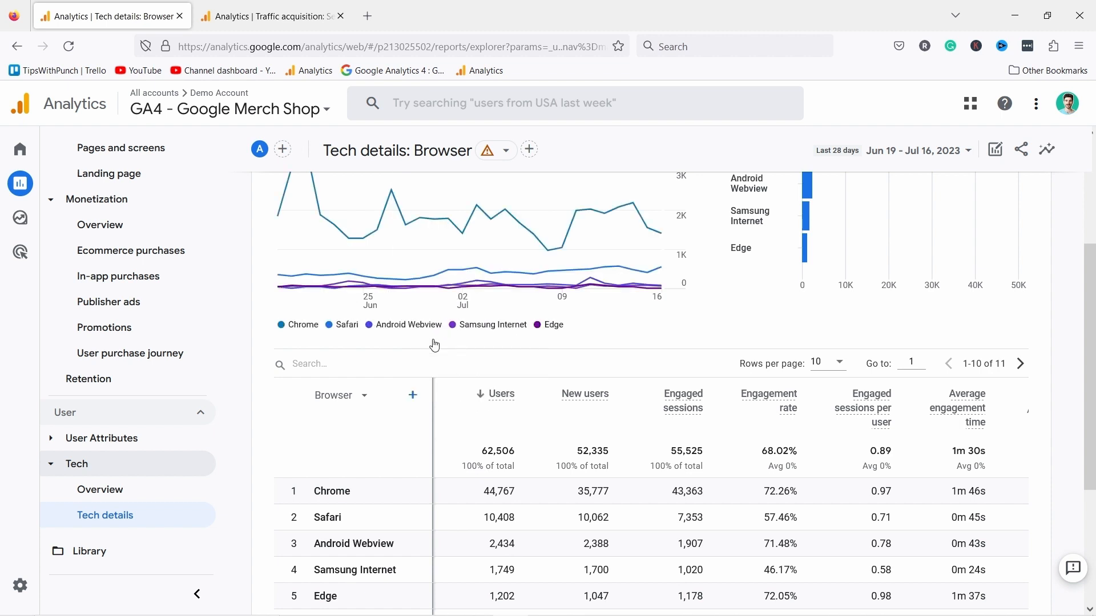
pyautogui.scroll(-3)
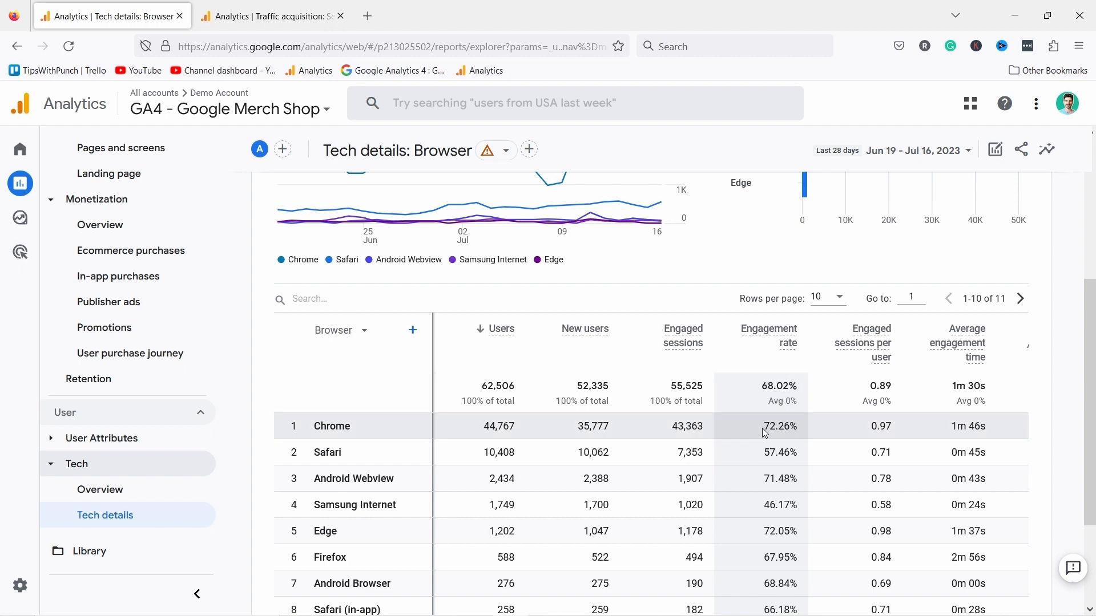
pyautogui.moveTo(767, 452)
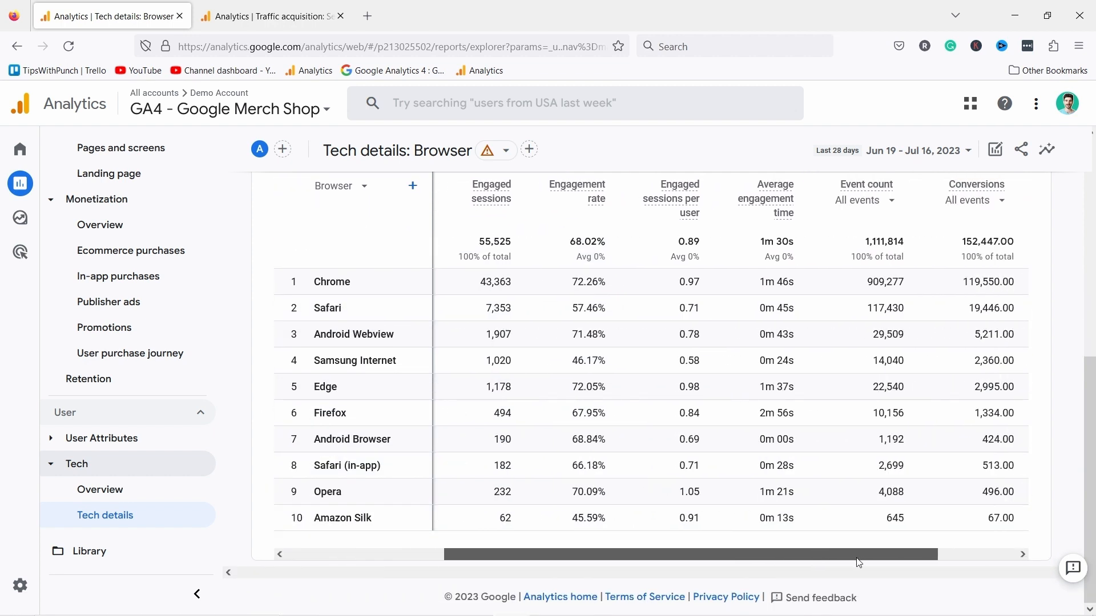
pyautogui.hscroll(3)
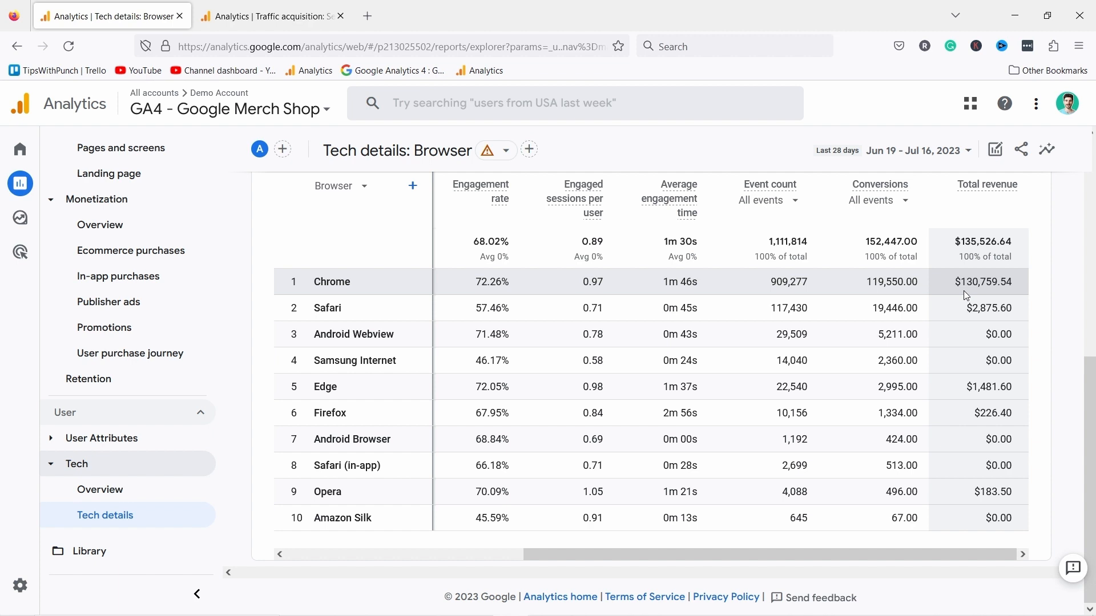
pyautogui.moveTo(957, 304)
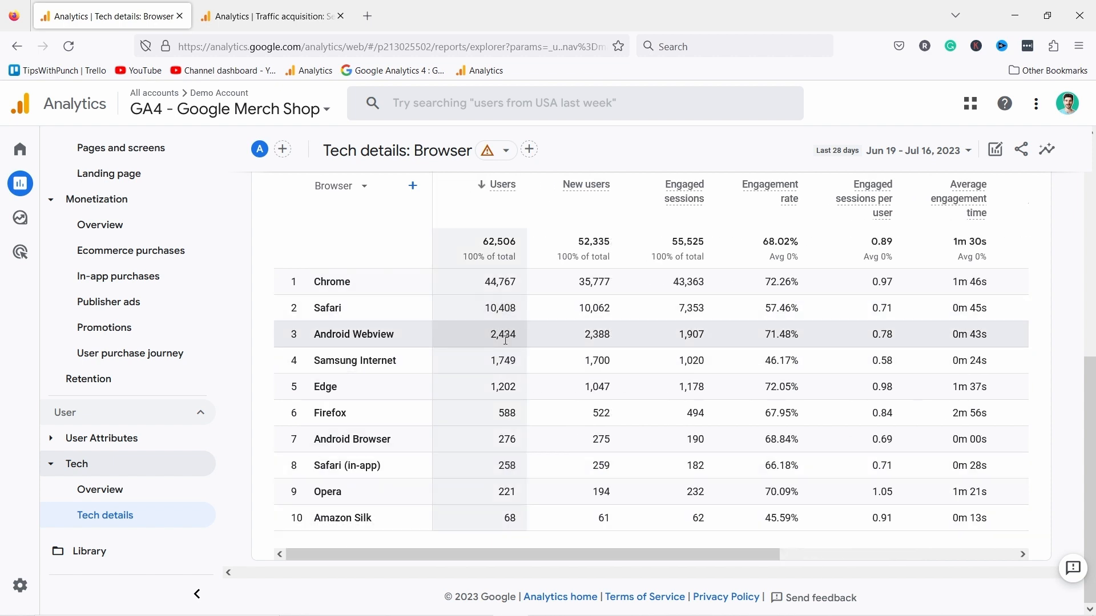
pyautogui.moveTo(520, 356)
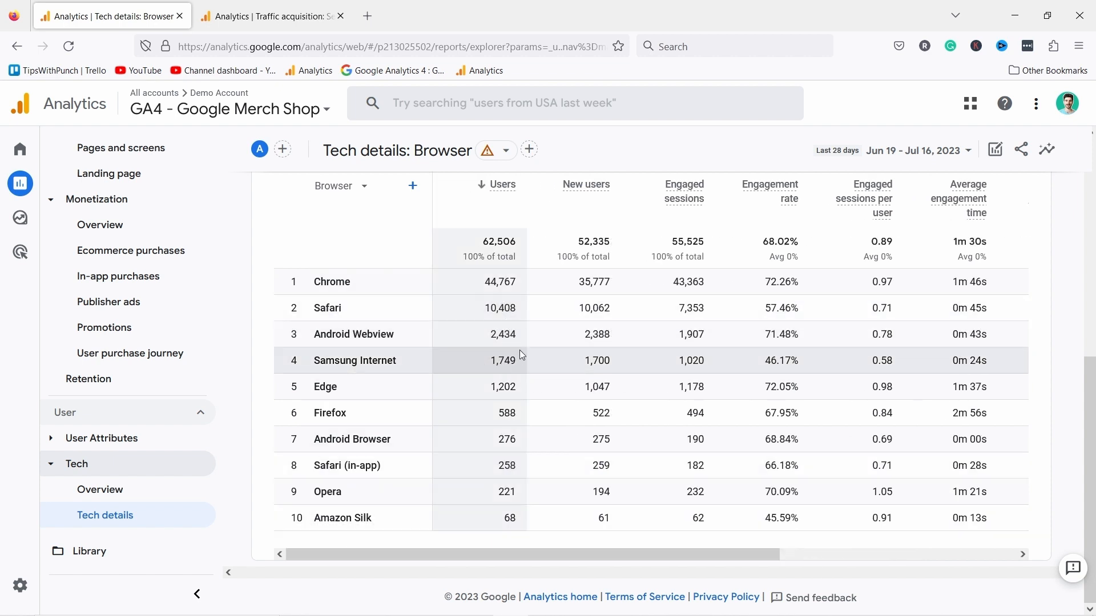
# Try the donut chart, then revert to the country table showing India with 85 users.
pyautogui.hscroll(3)
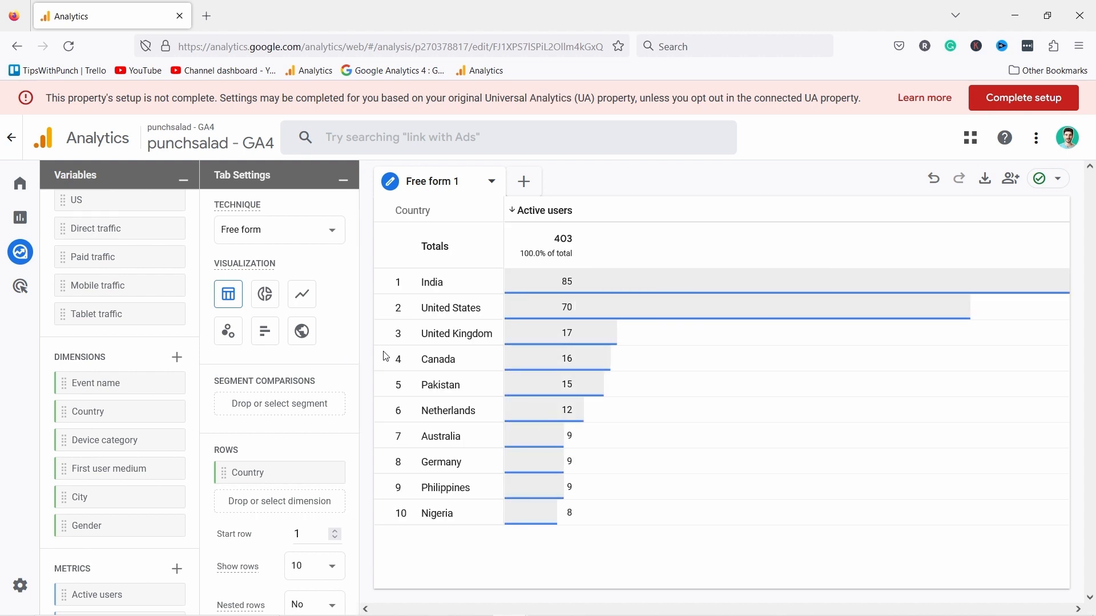
pyautogui.click(265, 294)
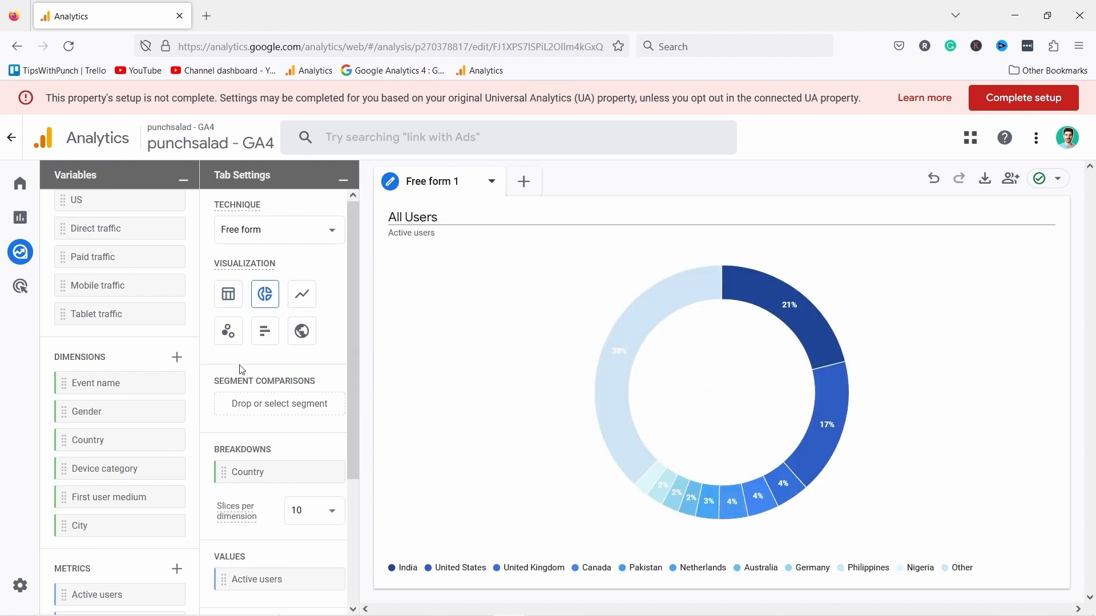
pyautogui.click(227, 293)
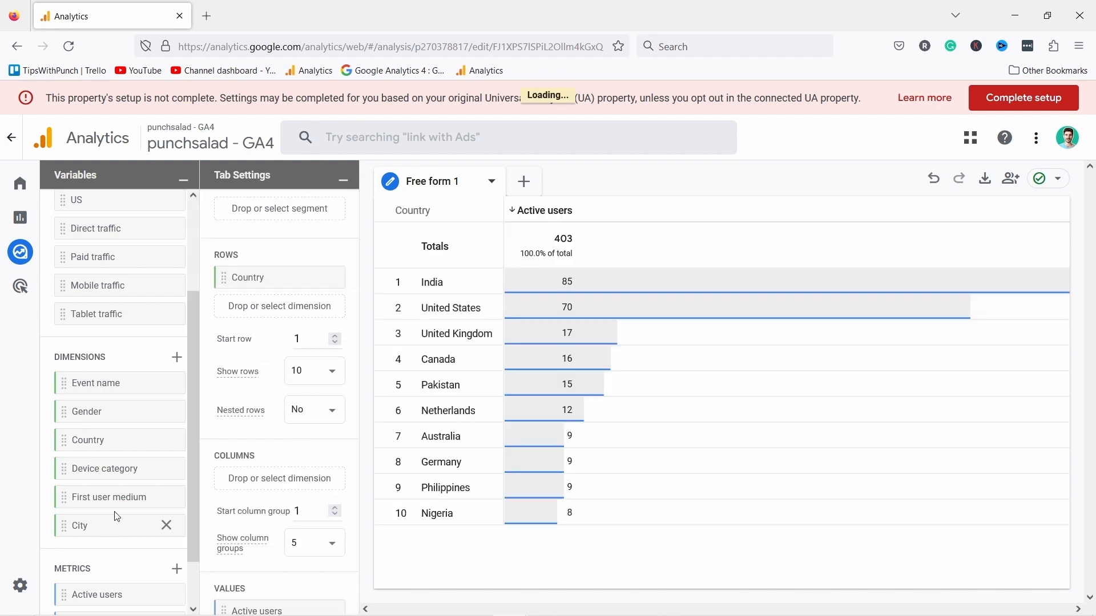
pyautogui.scroll(-3)
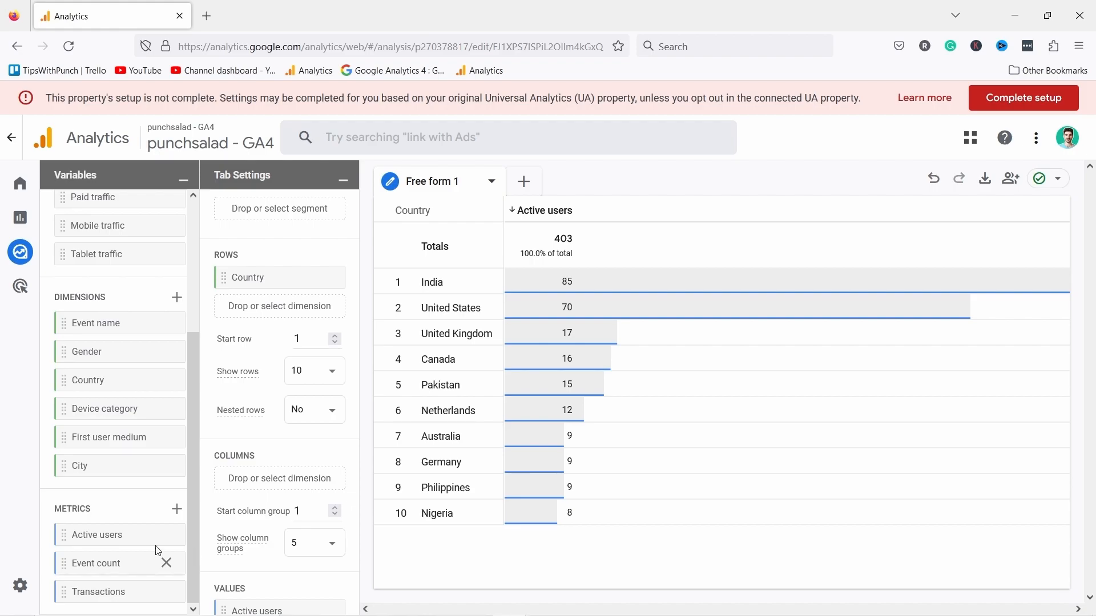